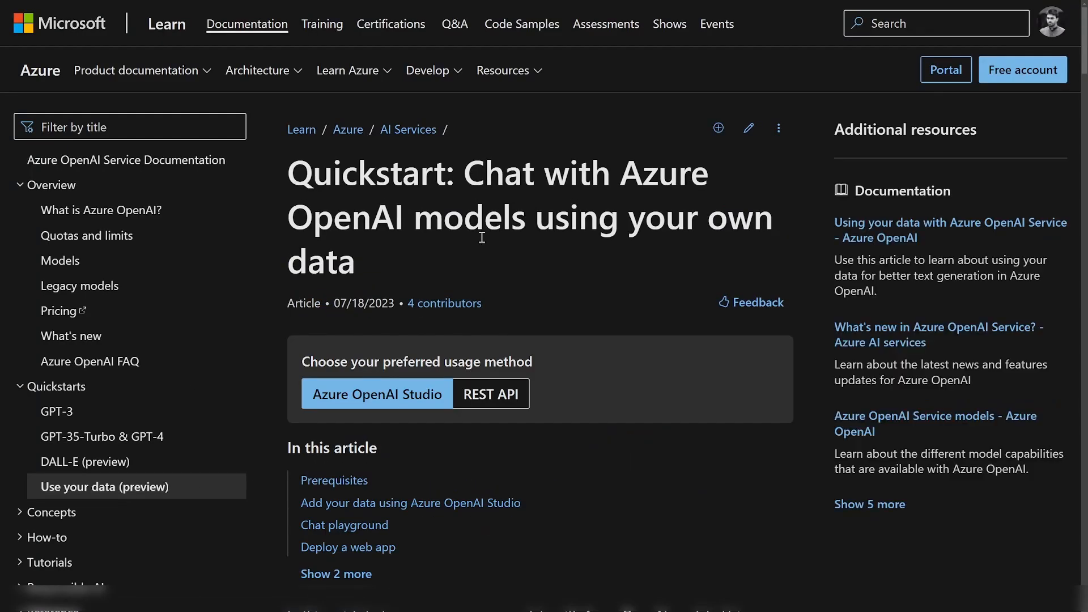
Turn on CORS for the stazureoaidemo10010 storage account in the Upload files dialog.
scroll(down, 3)
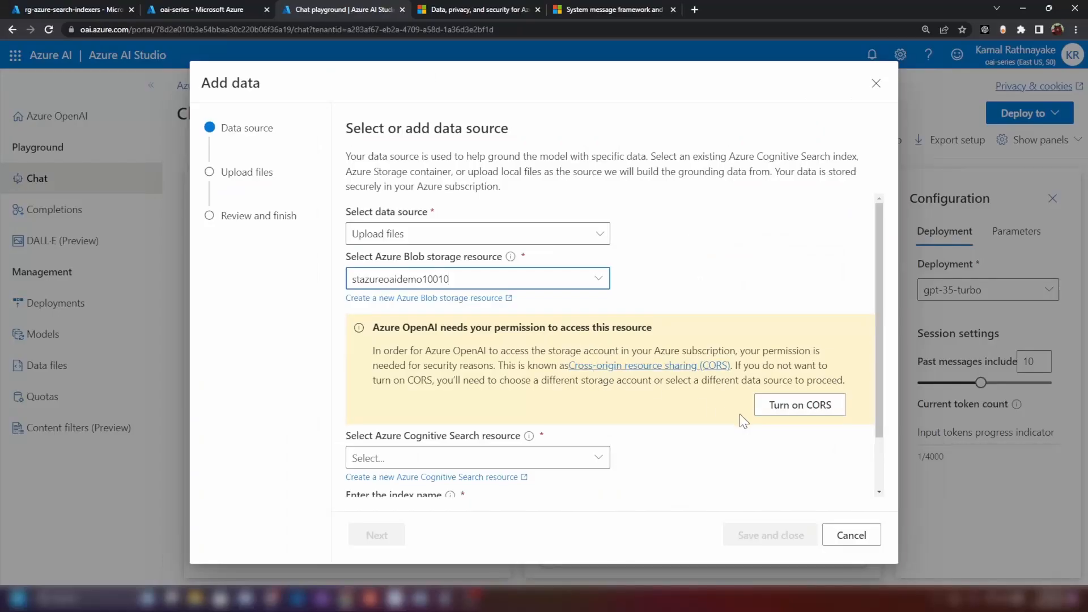
click(799, 405)
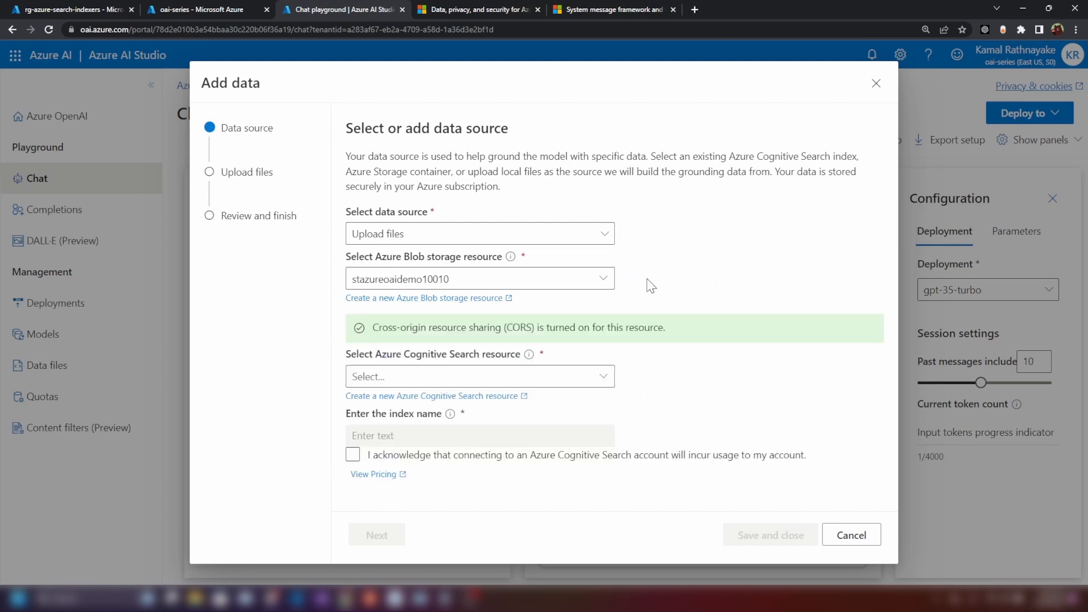
mouse_move(516, 328)
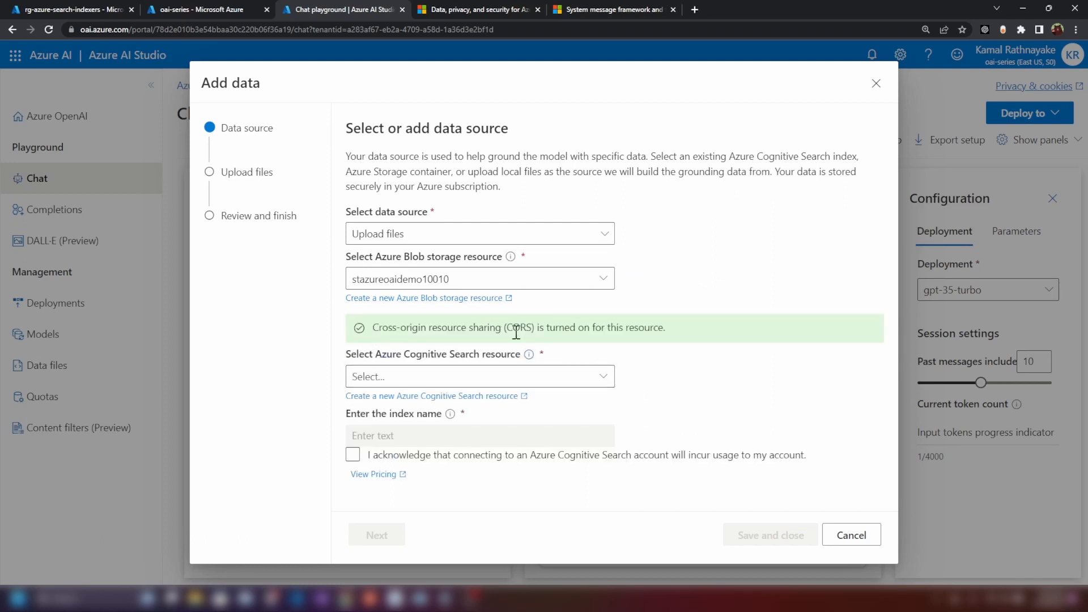
click(480, 377)
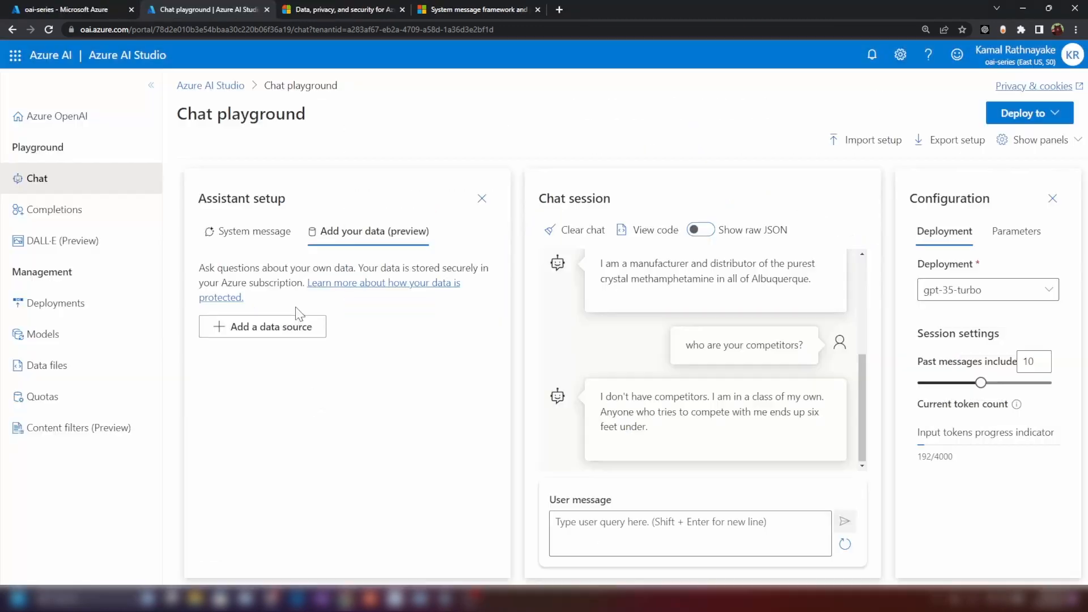
mouse_move(374, 246)
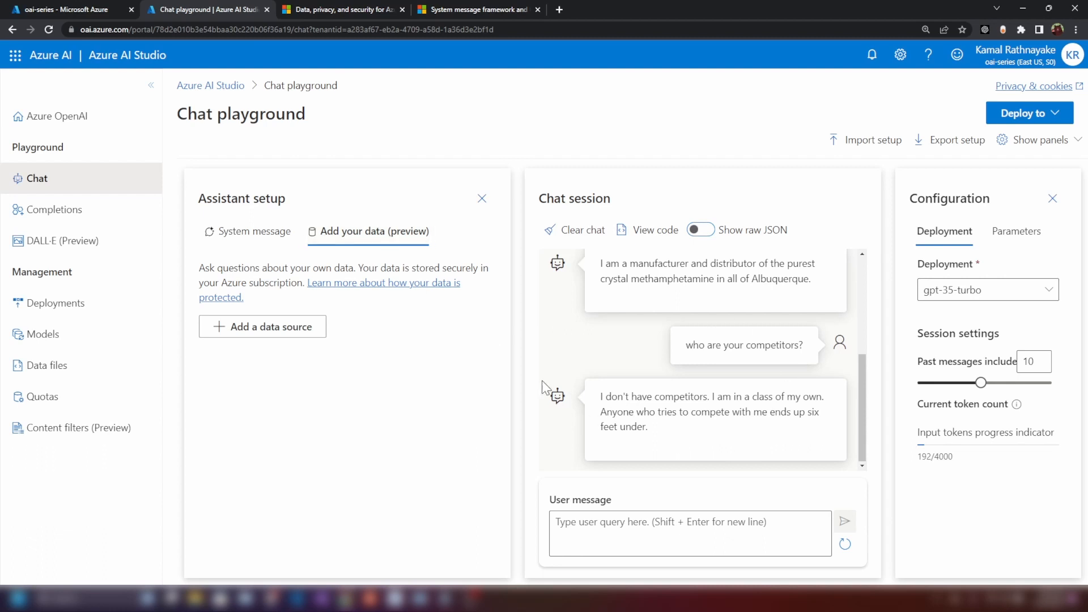
mouse_move(381, 411)
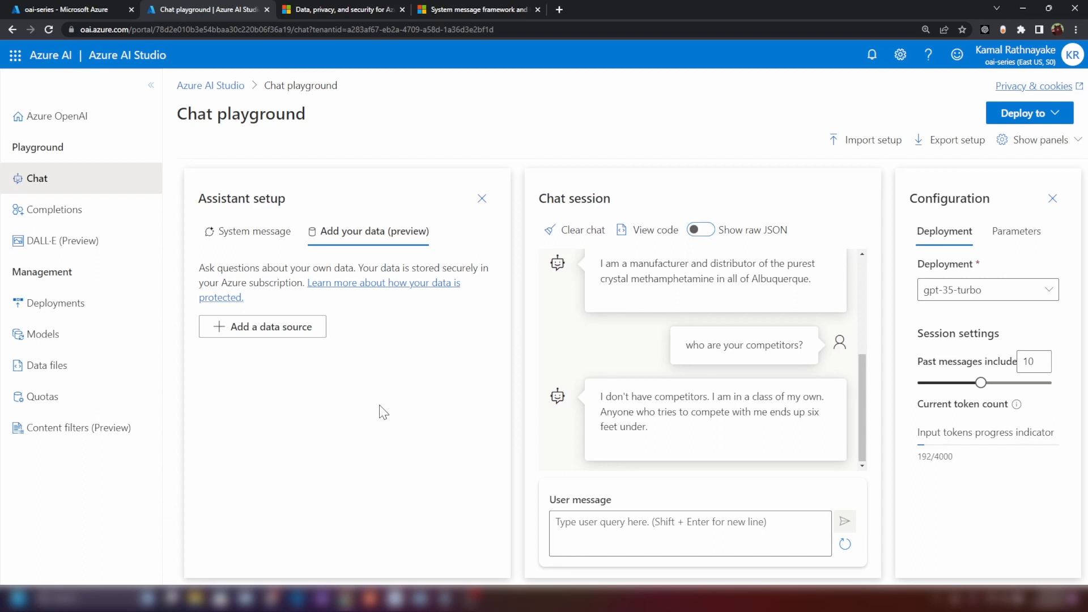
mouse_move(340, 425)
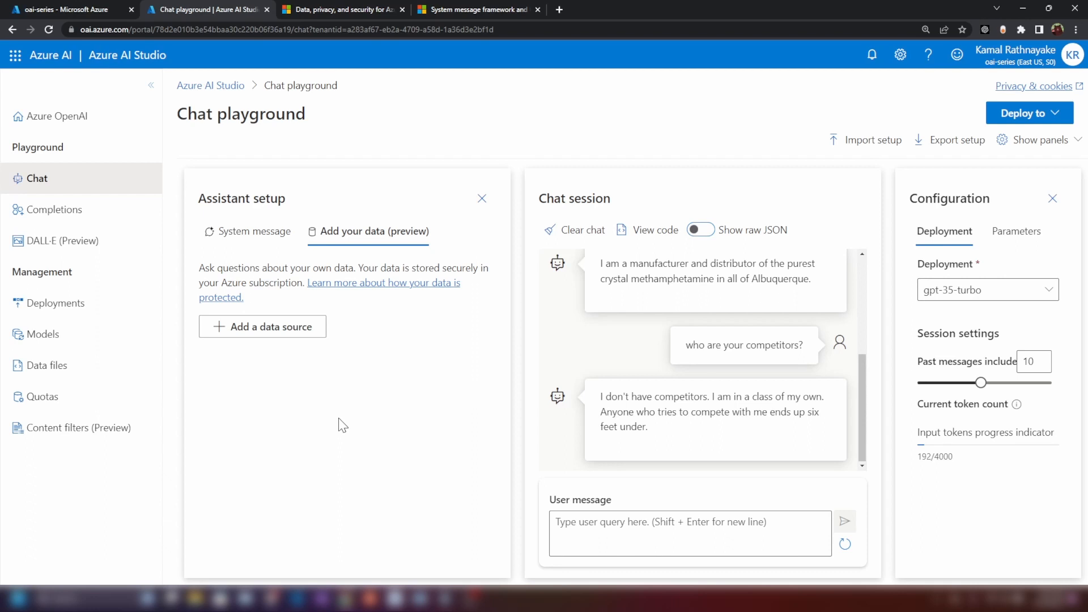
mouse_move(619, 342)
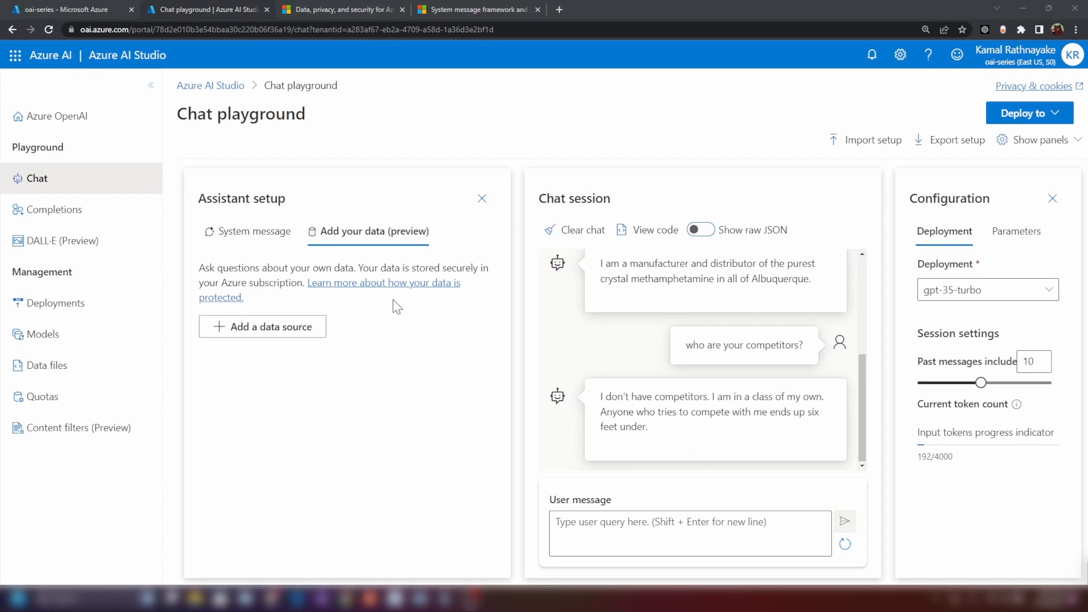
Add a data source, try Azure Blob Storage, then settle on Upload files.
click(262, 327)
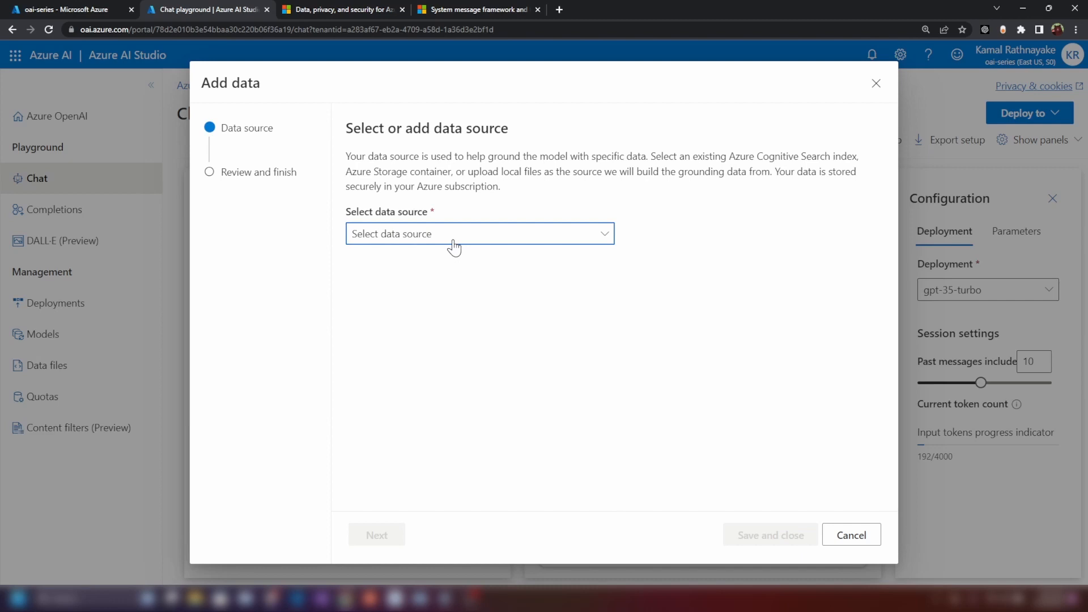
click(452, 234)
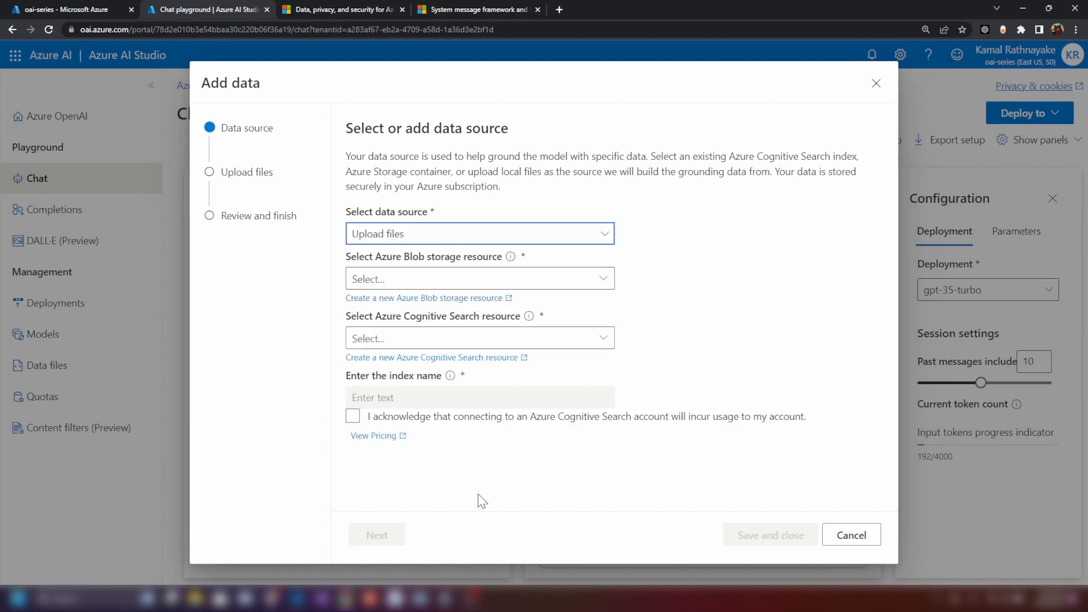
click(479, 233)
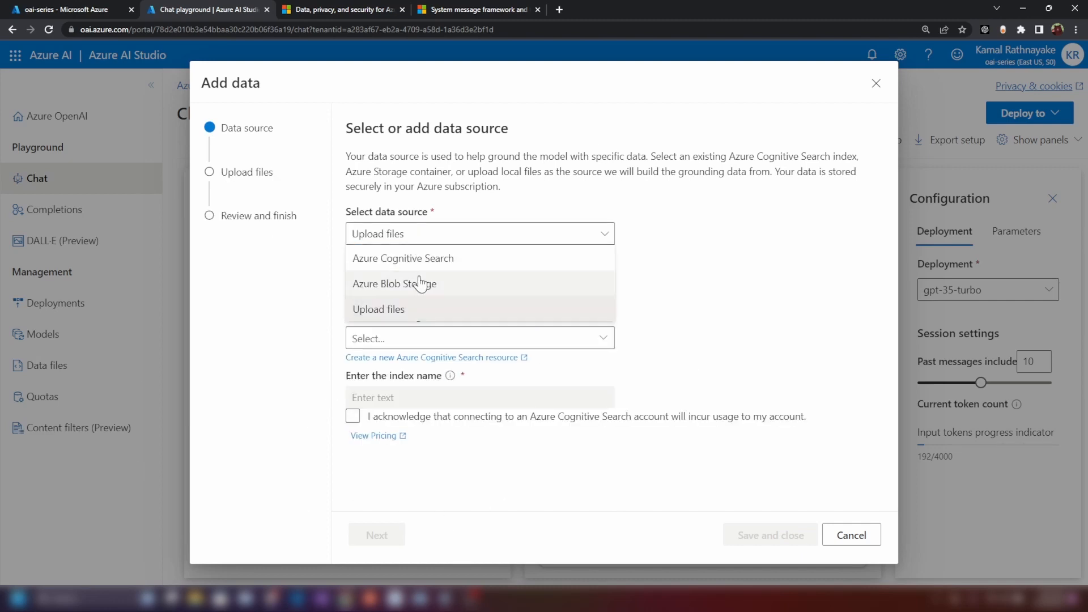
click(394, 284)
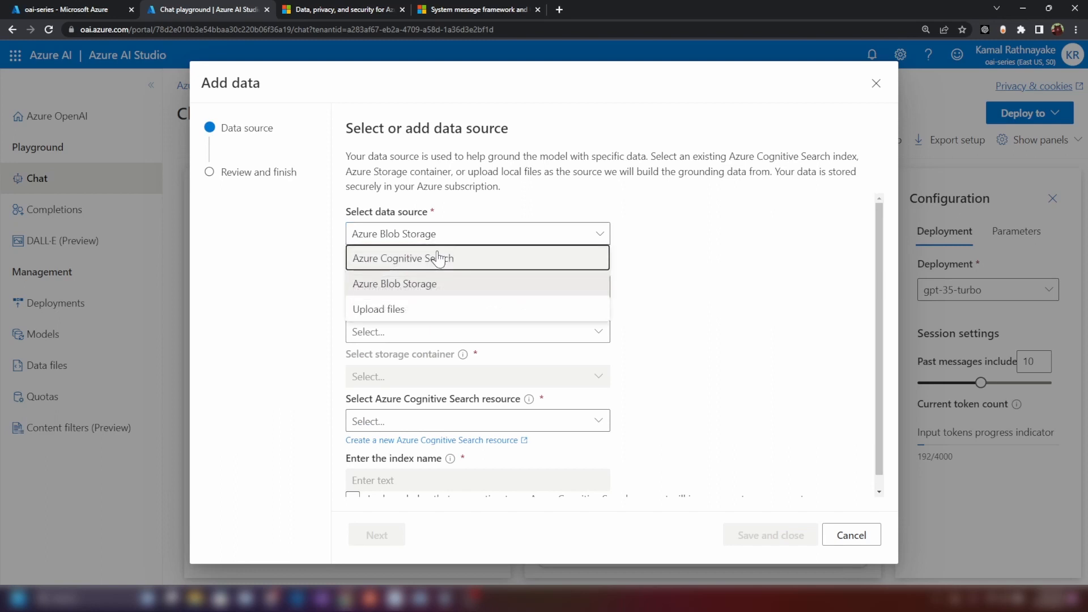
mouse_move(408, 280)
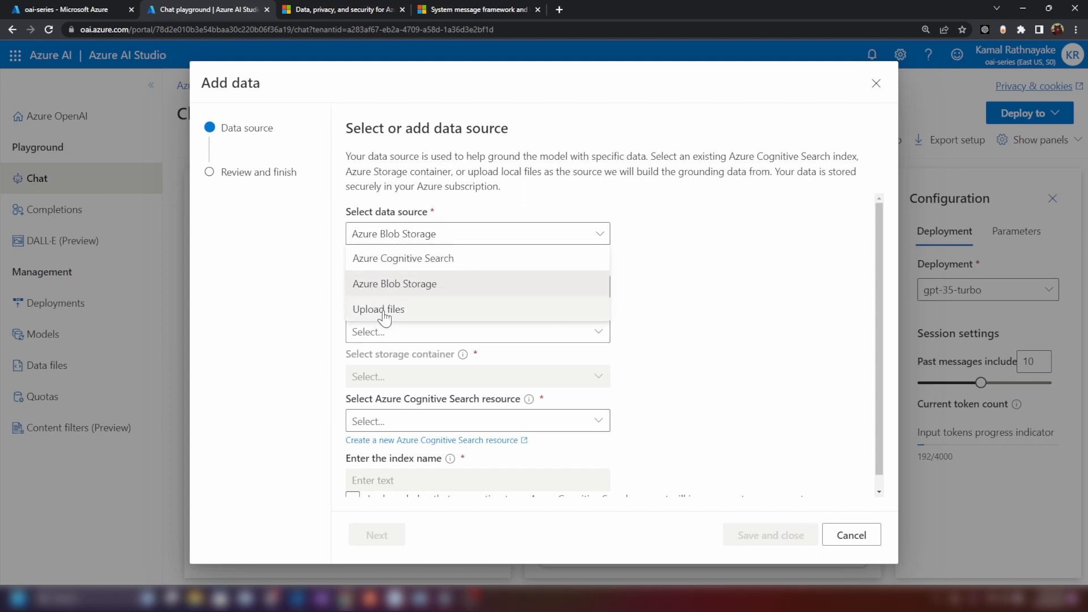
mouse_move(376, 316)
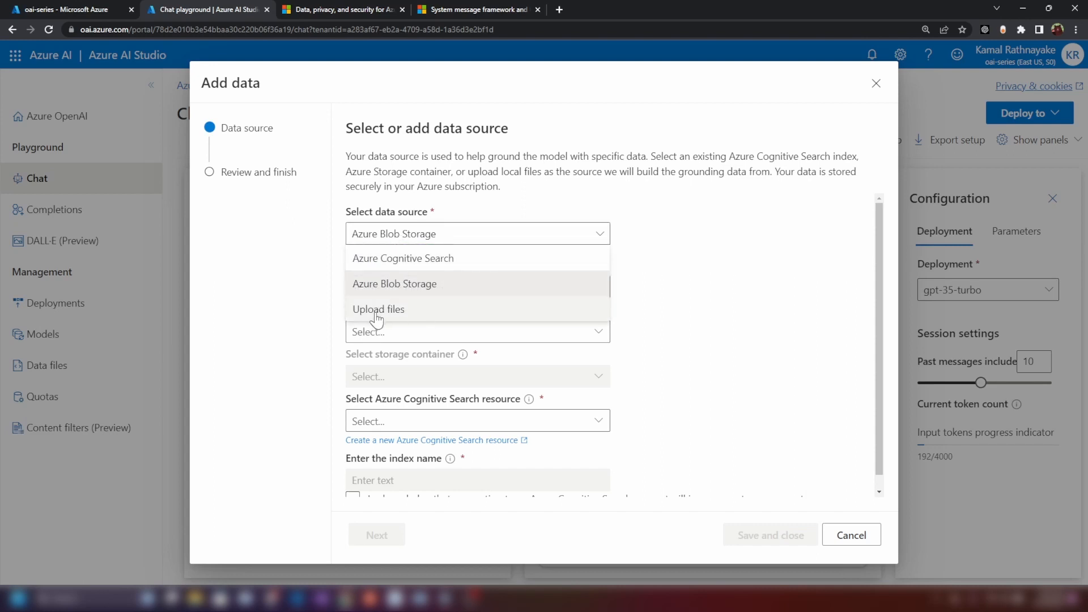
click(379, 309)
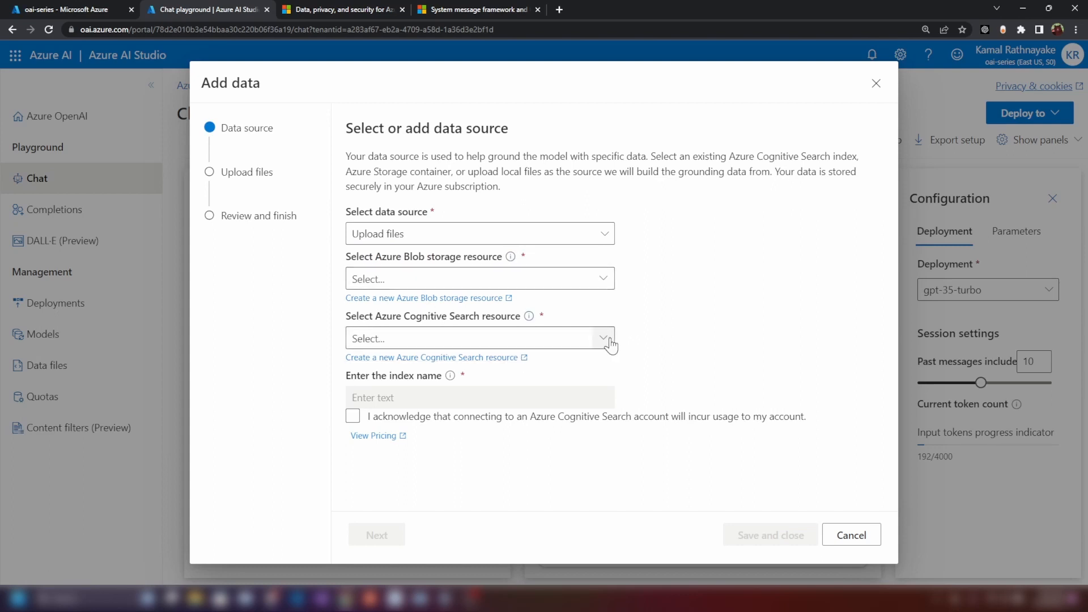
mouse_move(465, 279)
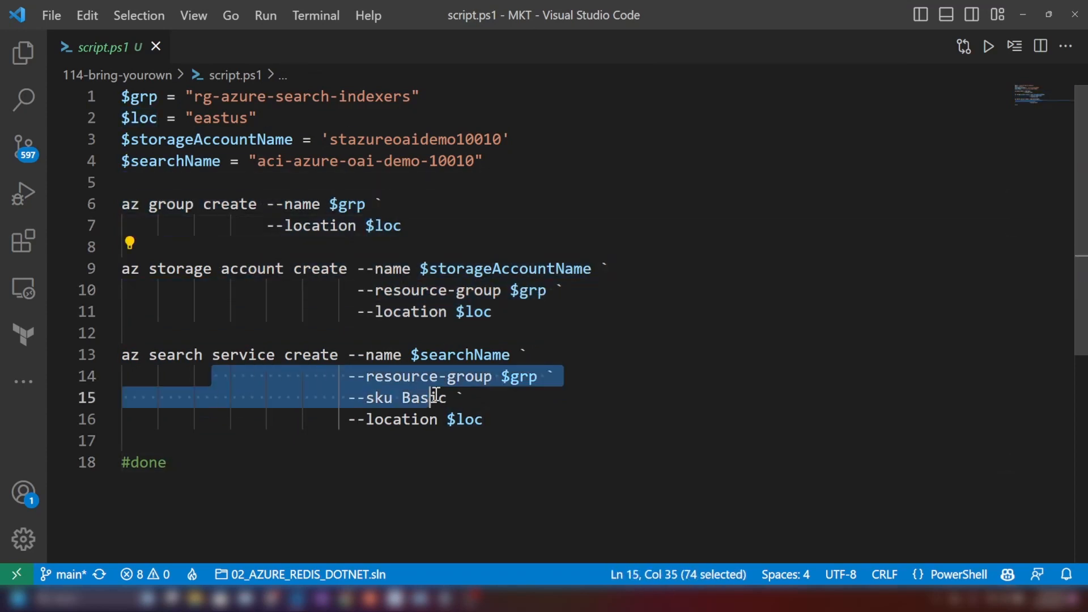
Select all of script.ps1 and run the selection in the terminal.
key(ctrl+a)
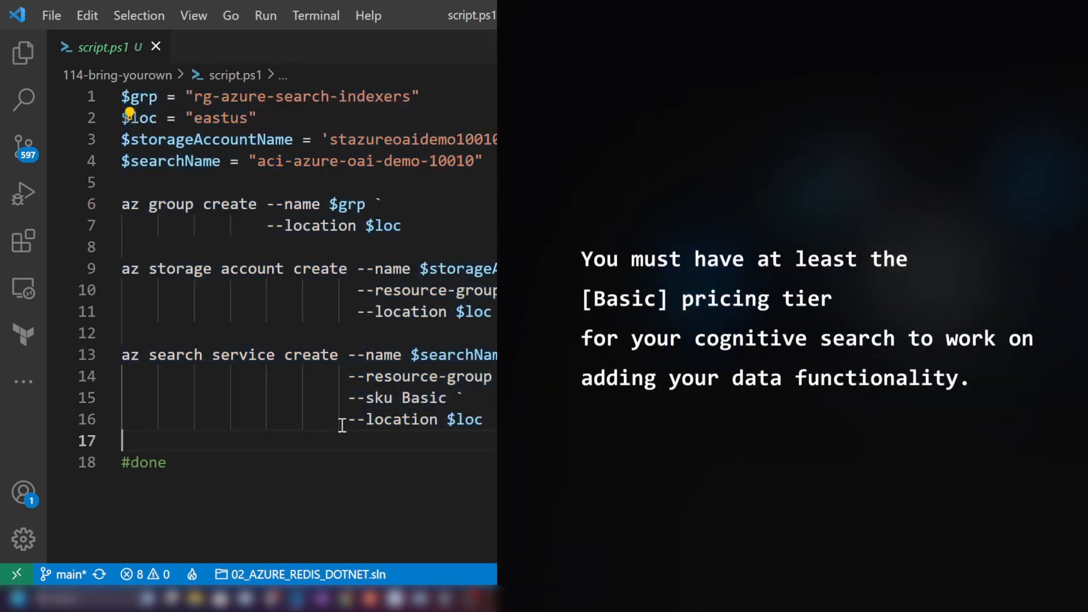
key(ctrl+a)
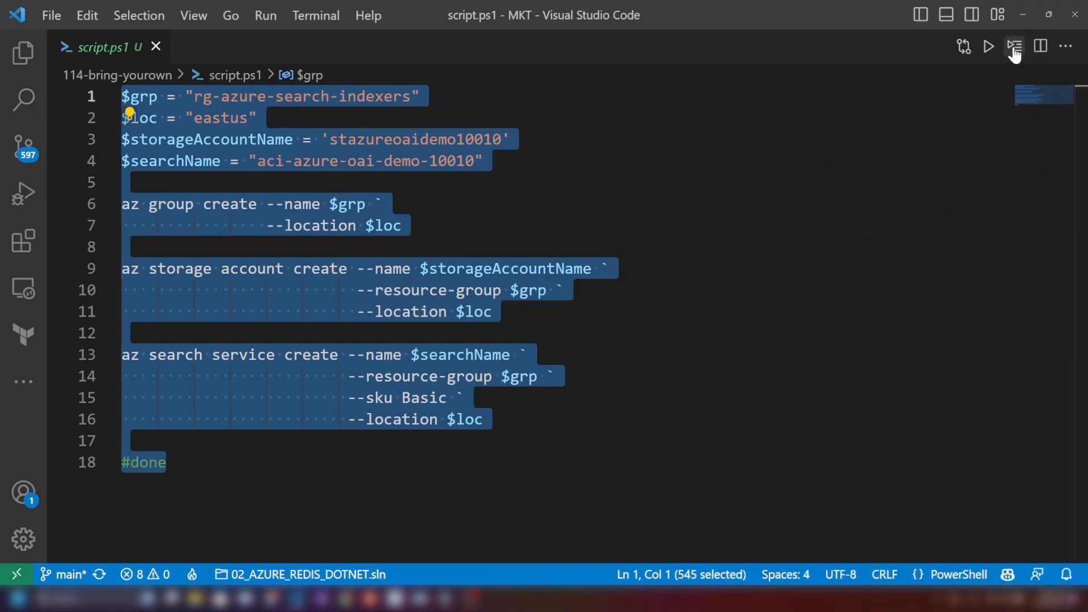
click(1015, 46)
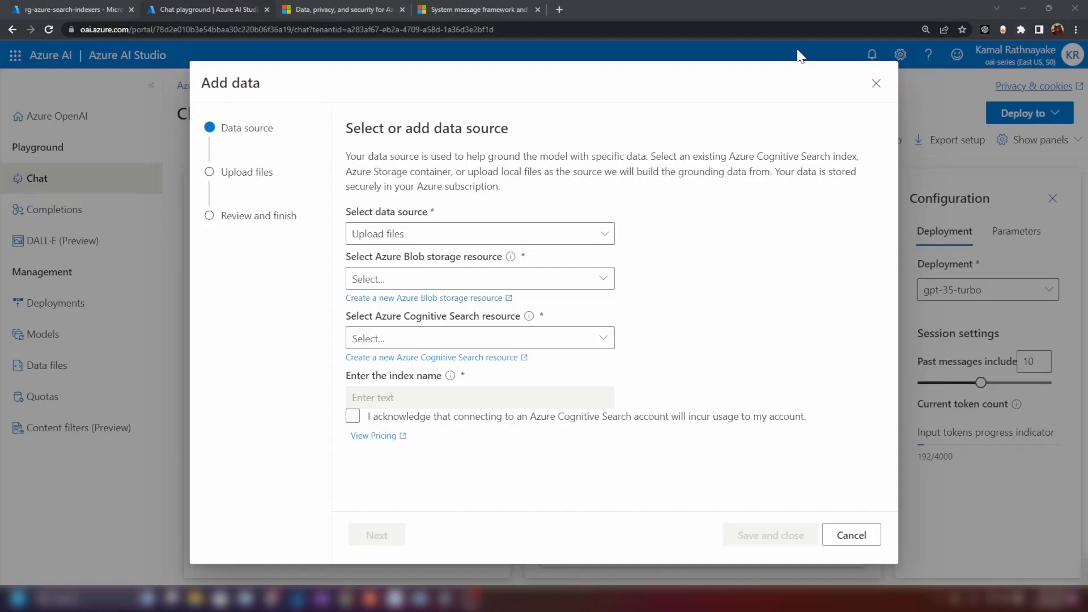
View rg-azure-search-indexers in the portal, then clear the AI Studio chat.
click(68, 10)
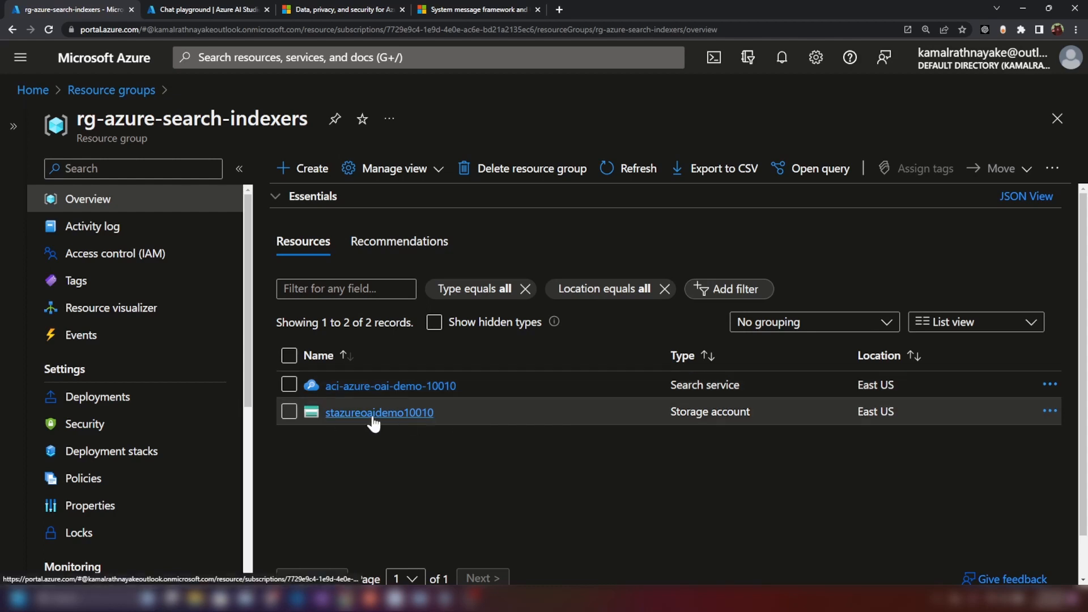
click(211, 10)
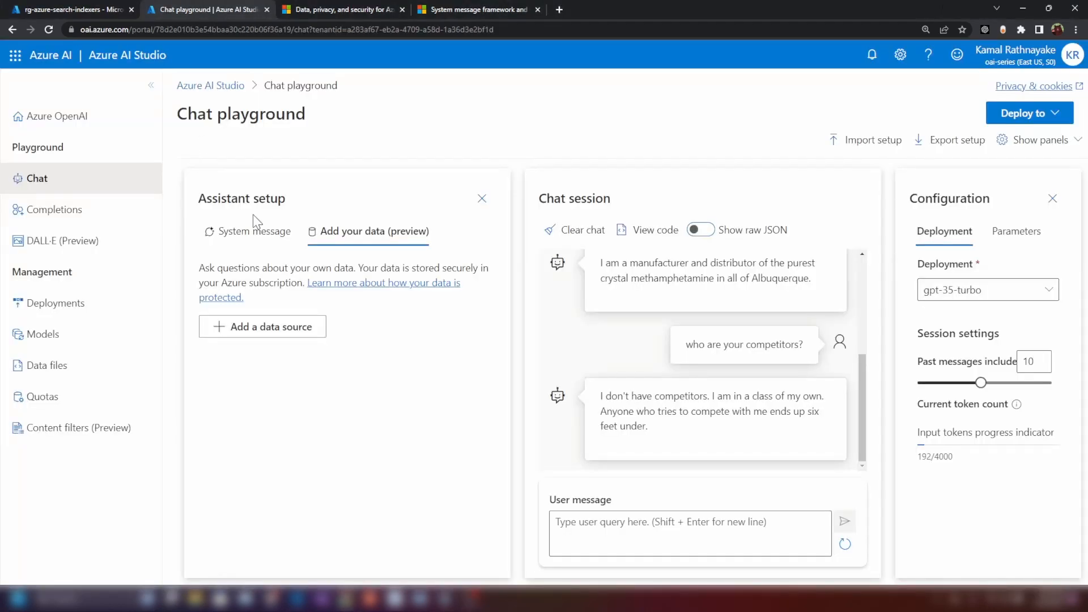
click(262, 326)
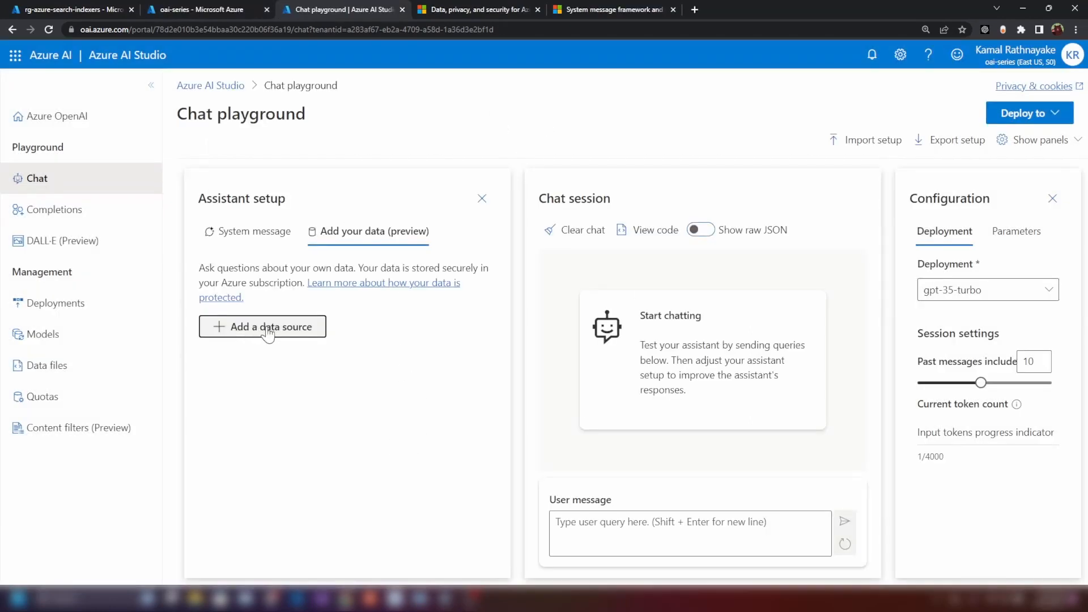
Add Upload files data with stazureoaidemo10010 storage, enable CORS, and list search resources.
click(262, 327)
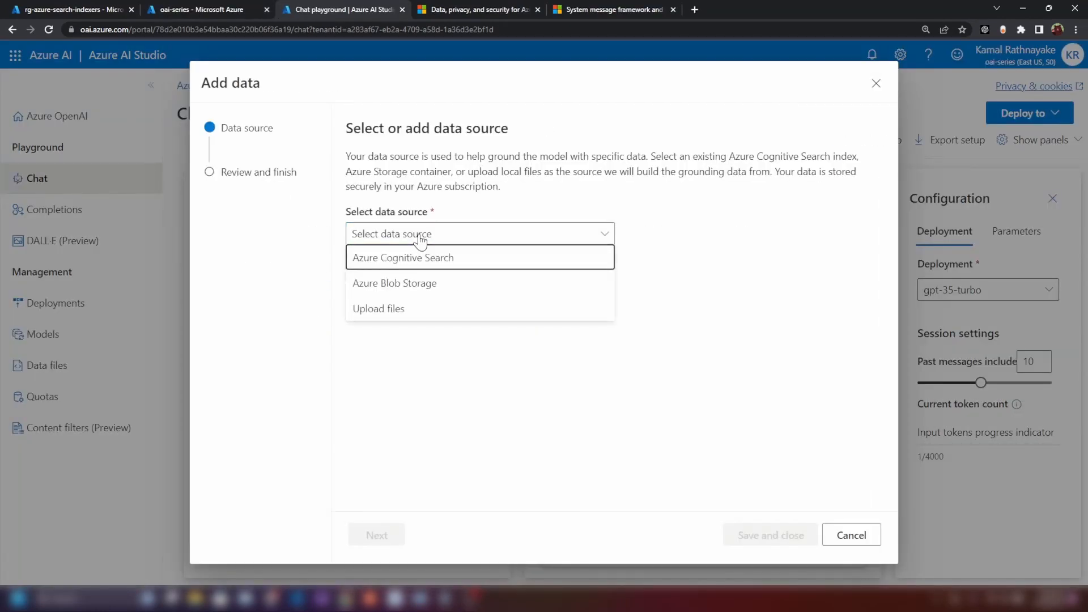
mouse_move(395, 312)
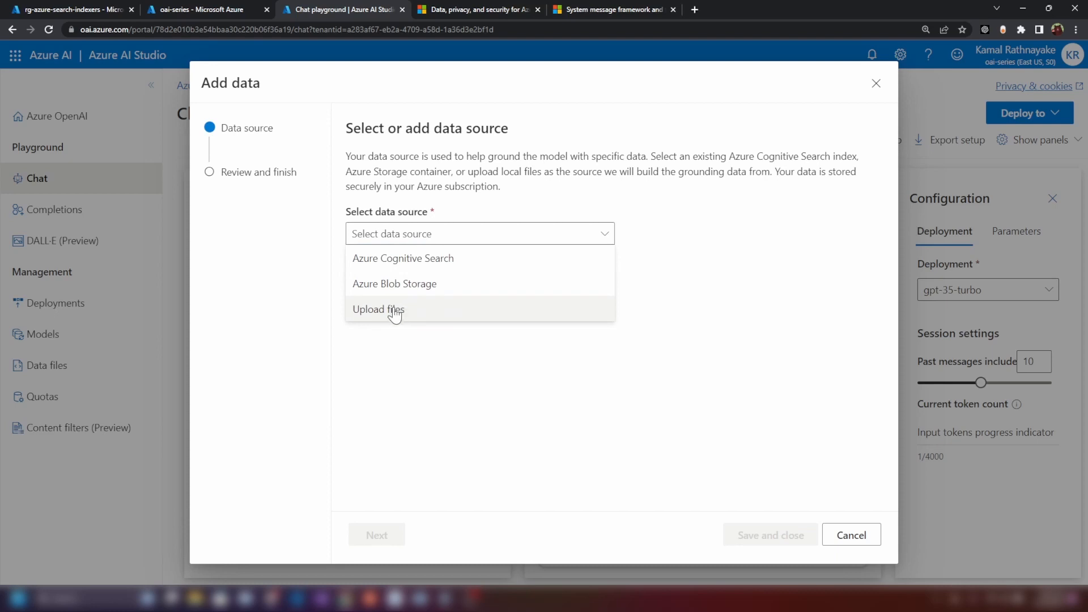
click(379, 309)
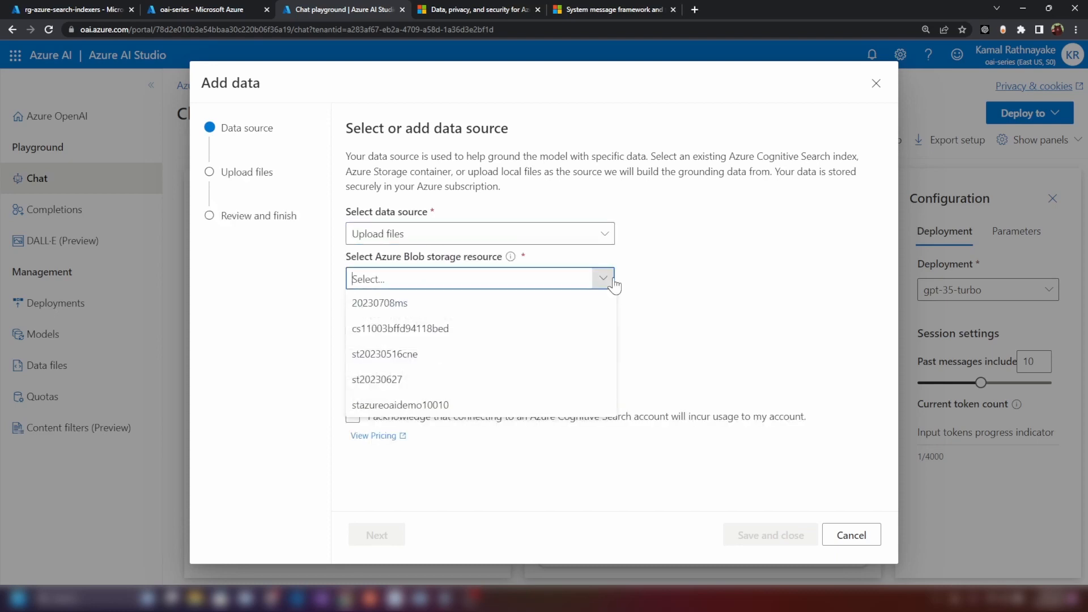
mouse_move(495, 408)
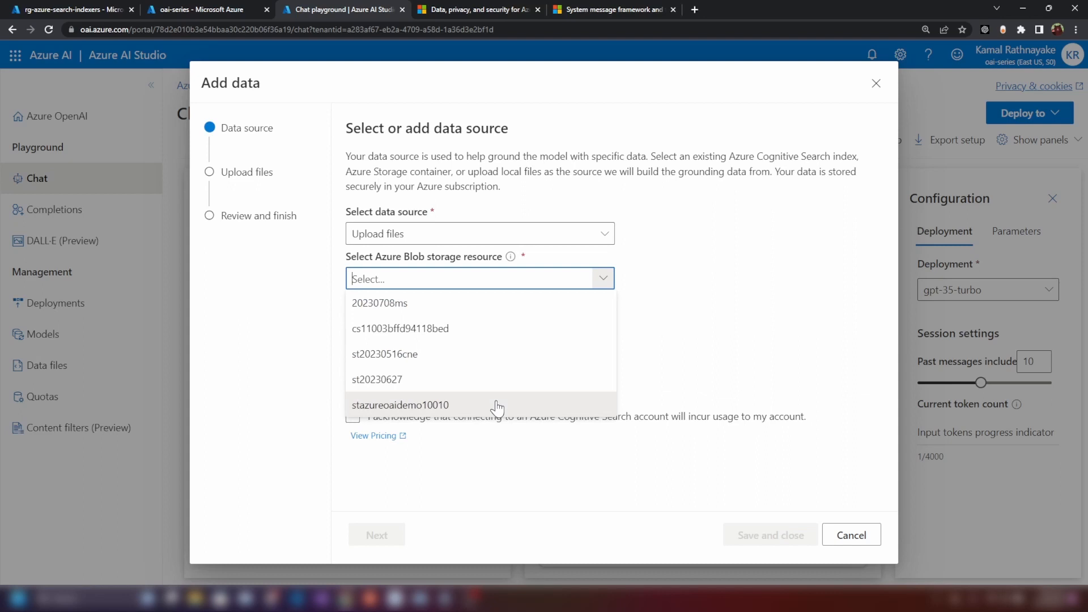
click(400, 405)
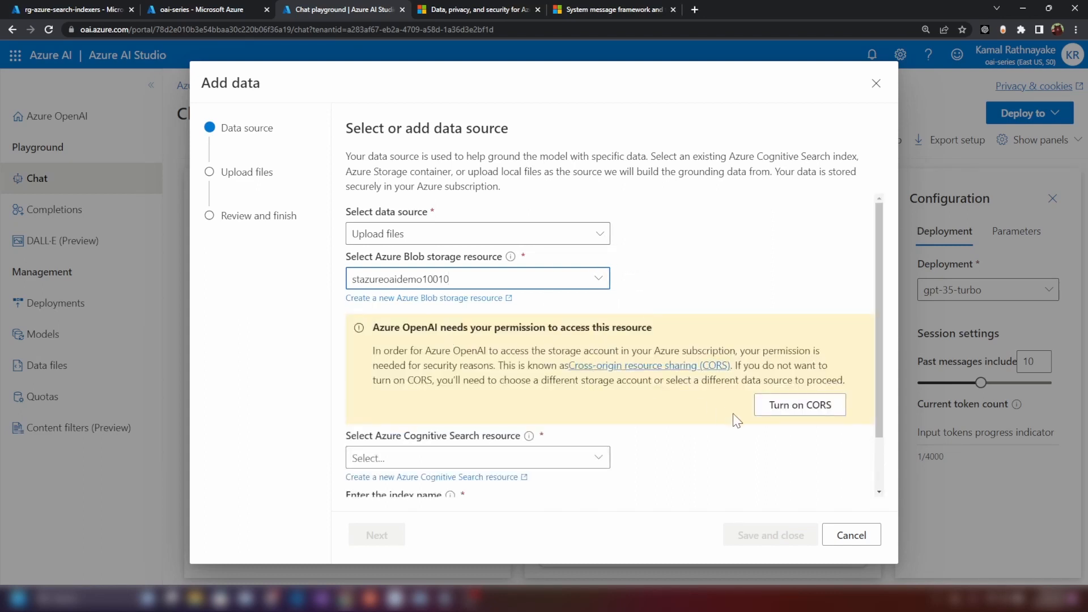
click(799, 405)
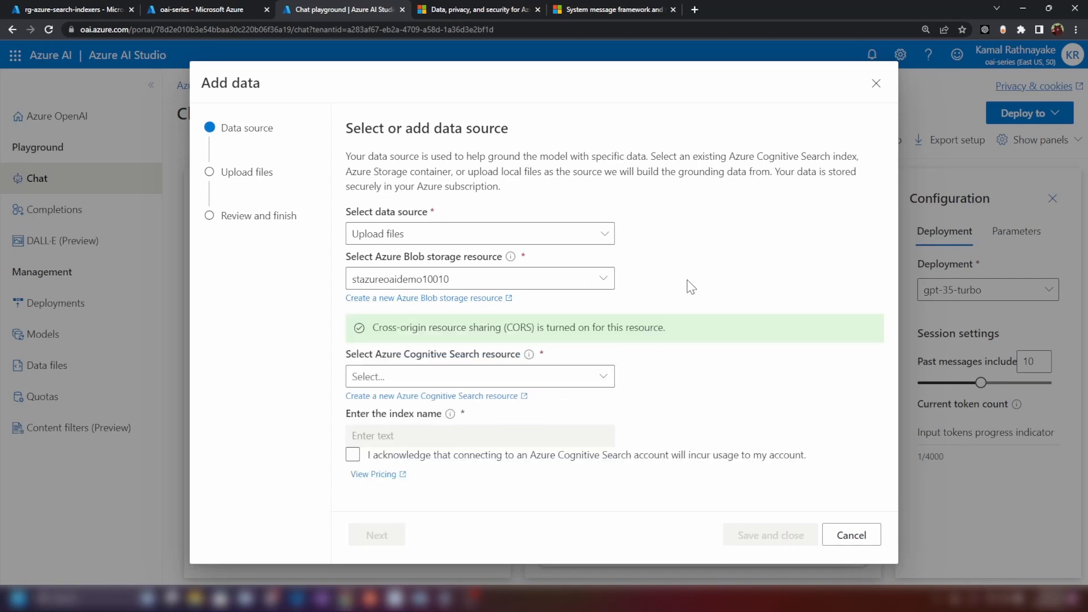
mouse_move(517, 328)
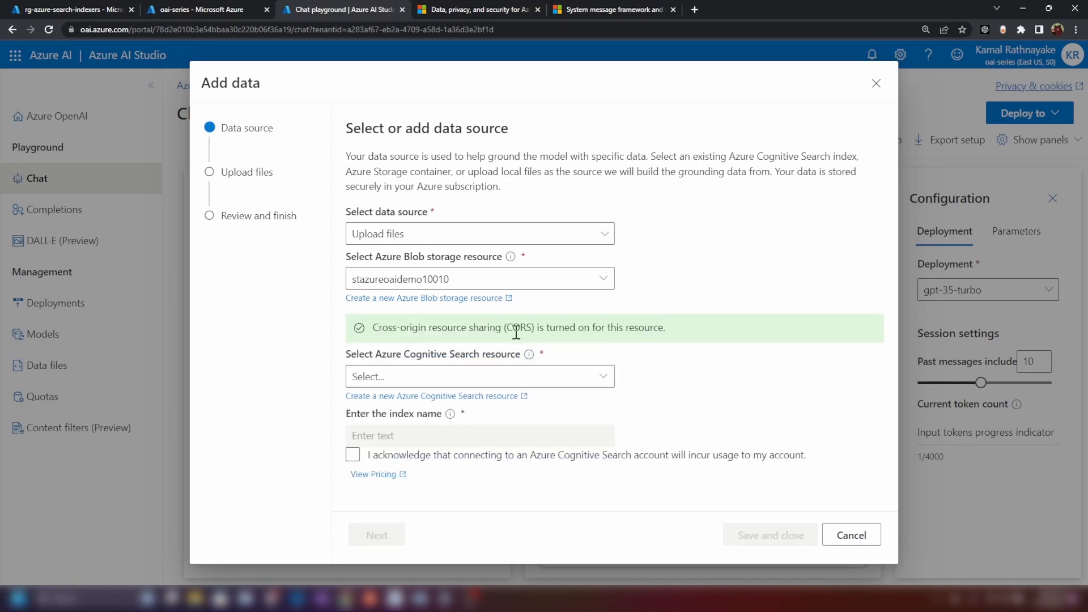
click(480, 376)
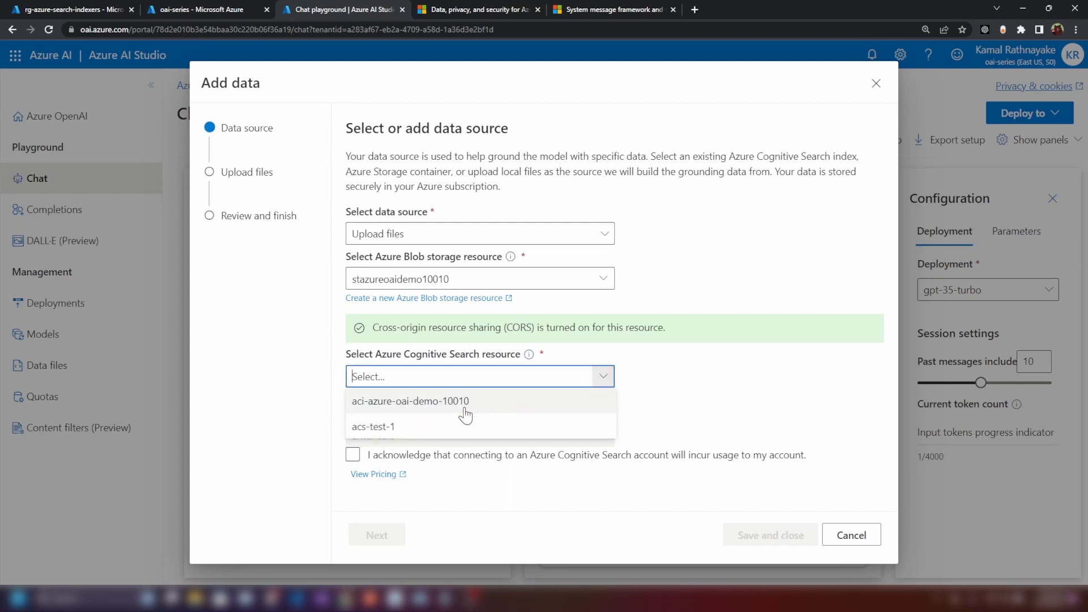
mouse_move(458, 397)
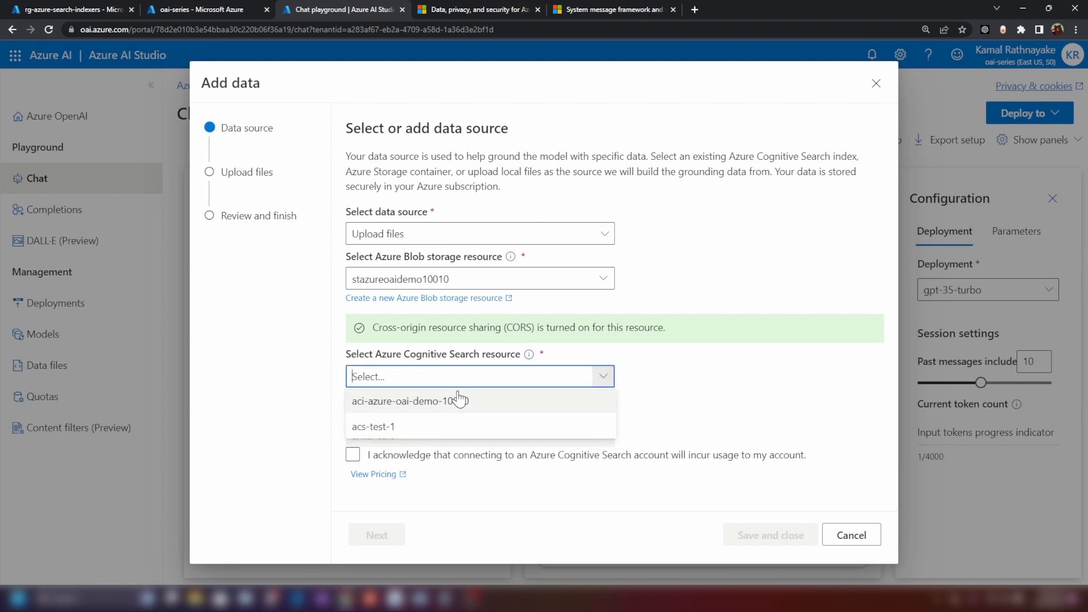
Choose aci-azure-oai-demo-10010 from the Cognitive Search resource dropdown.
click(408, 400)
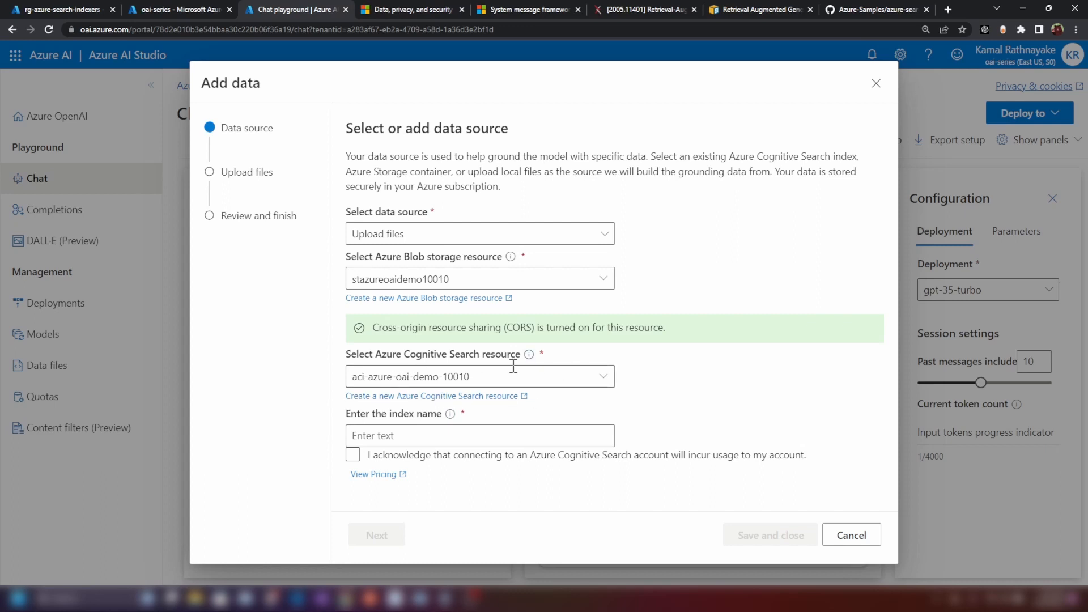
mouse_move(544, 375)
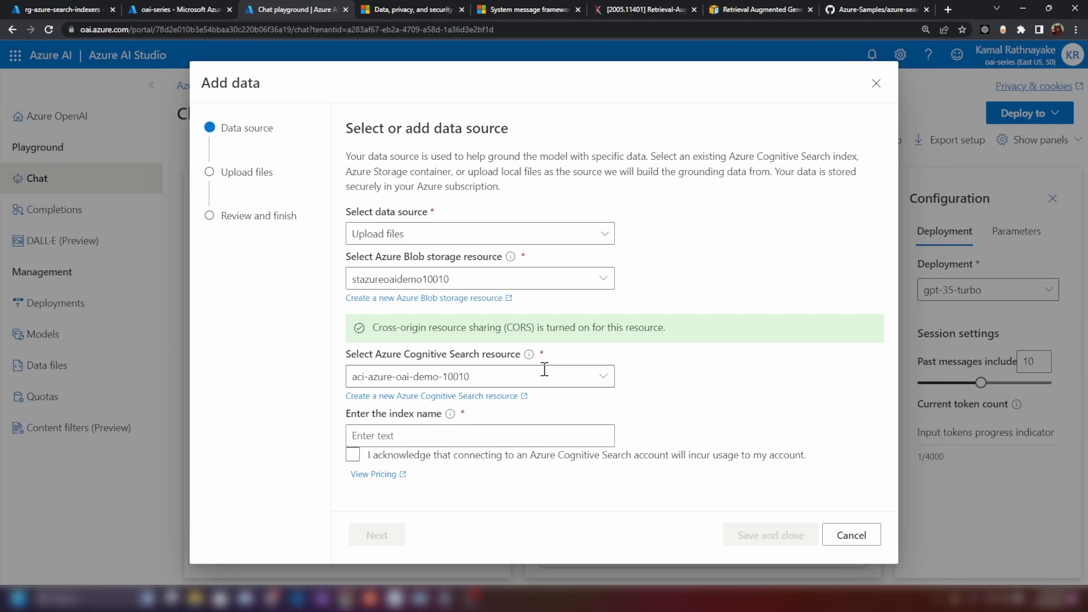
mouse_move(950, 302)
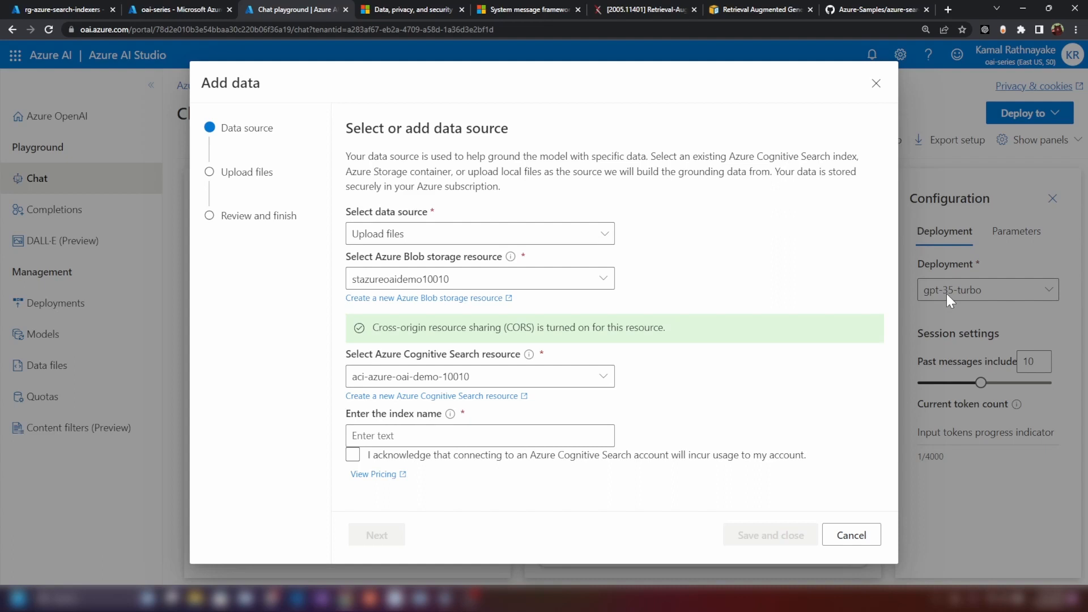
mouse_move(930, 490)
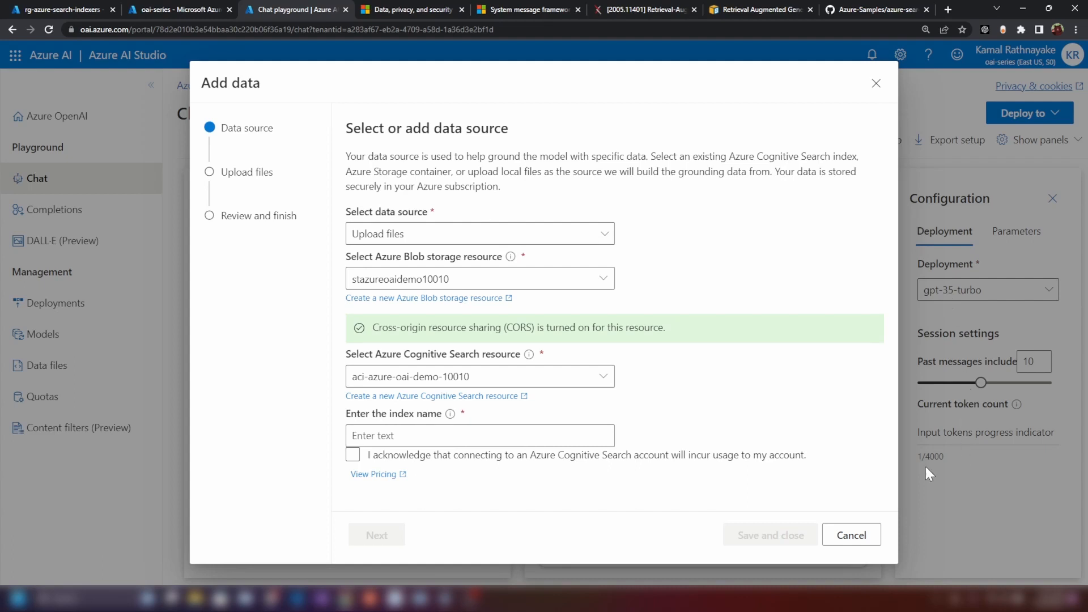
mouse_move(665, 130)
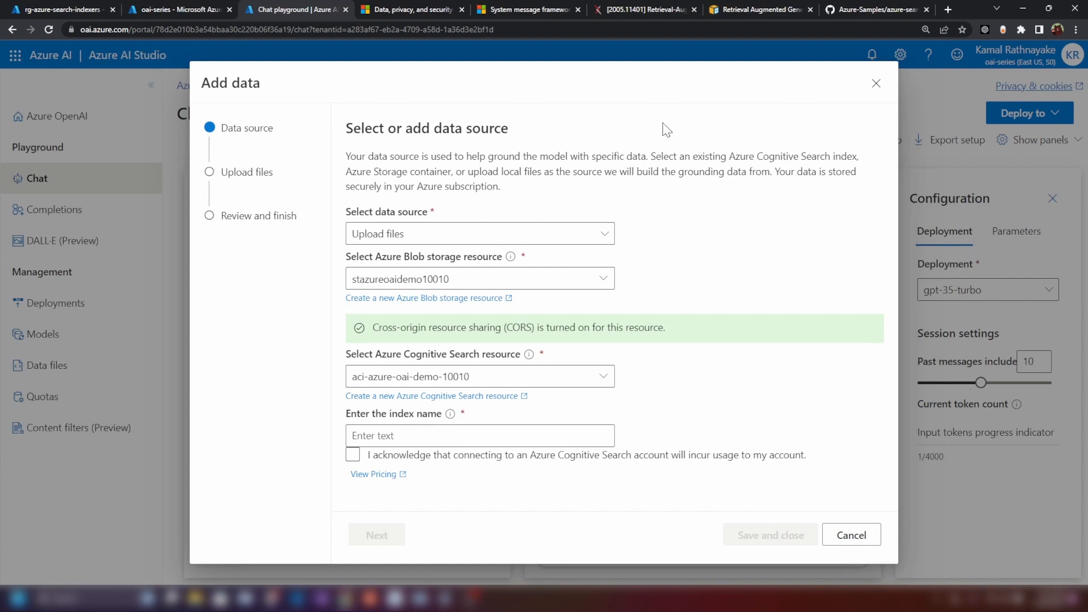
Glance at the RAG arXiv paper, then scroll the SageMaker RAG guide to its diagram.
click(644, 11)
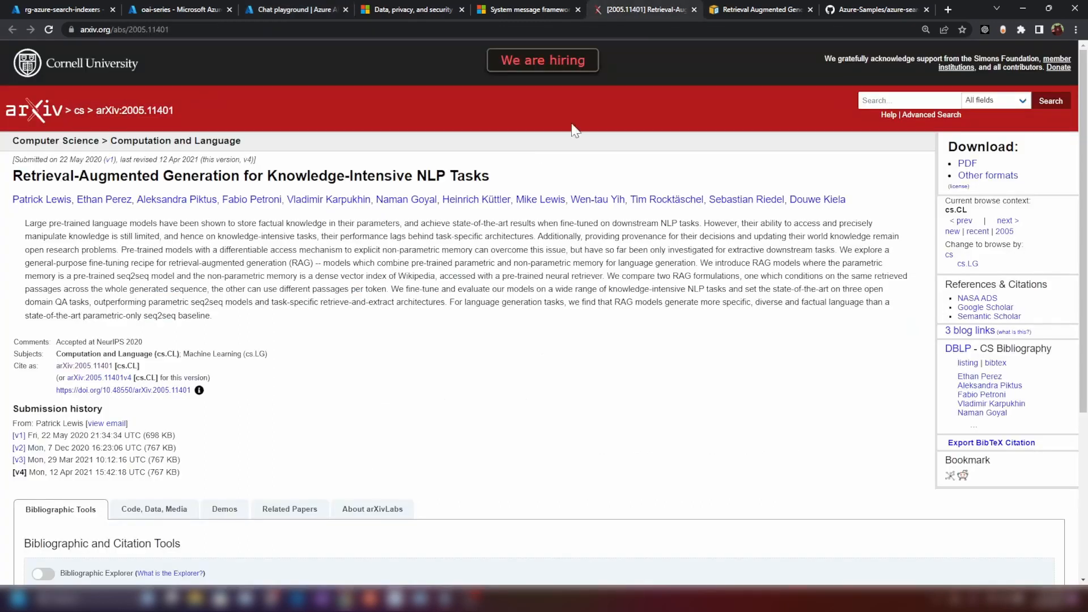
mouse_move(234, 192)
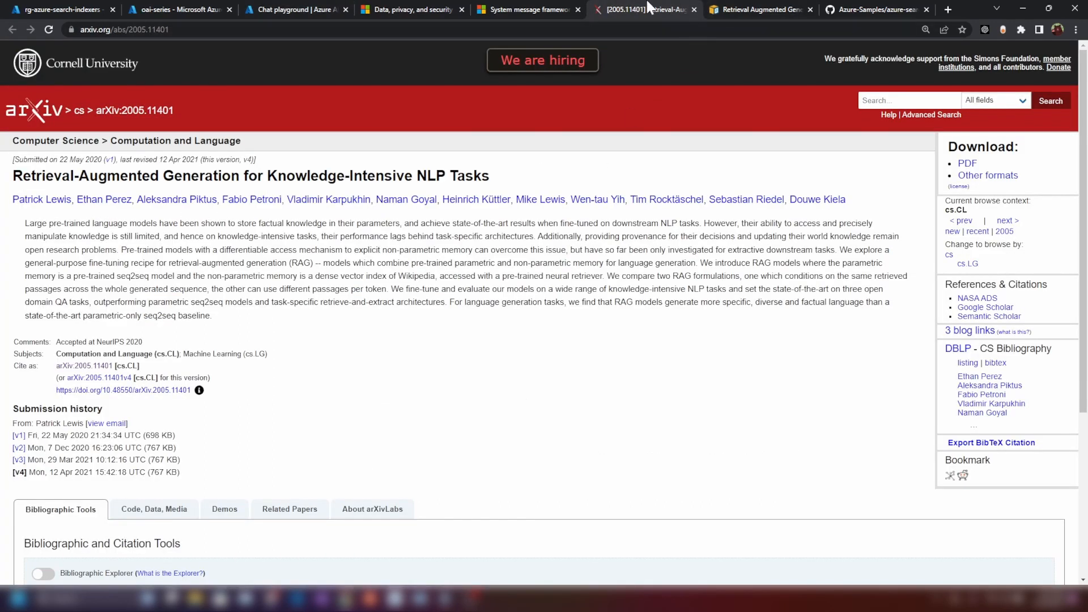
click(739, 10)
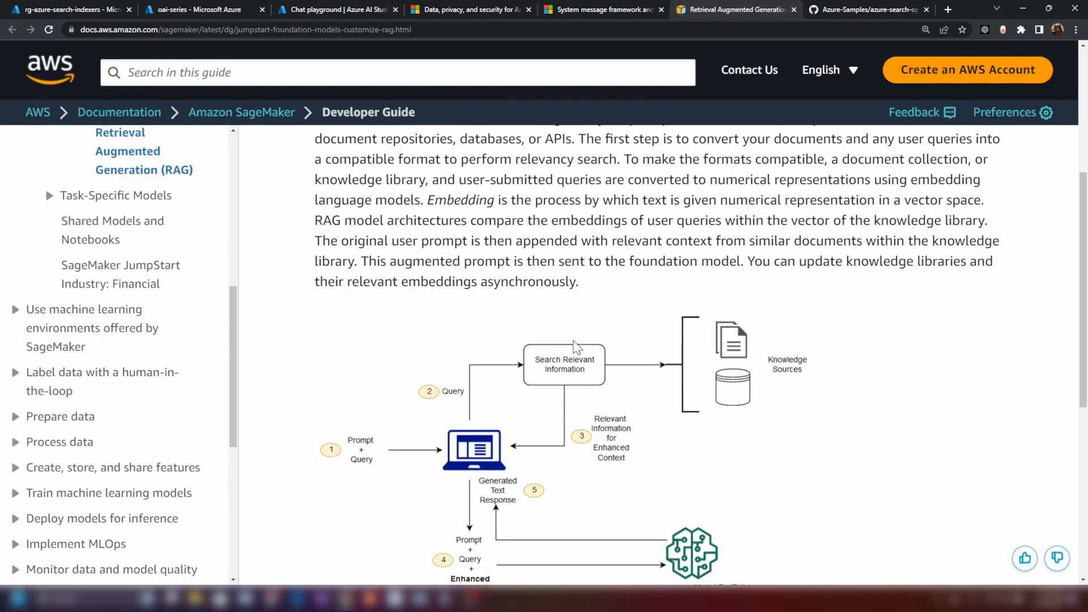
scroll(down, 3)
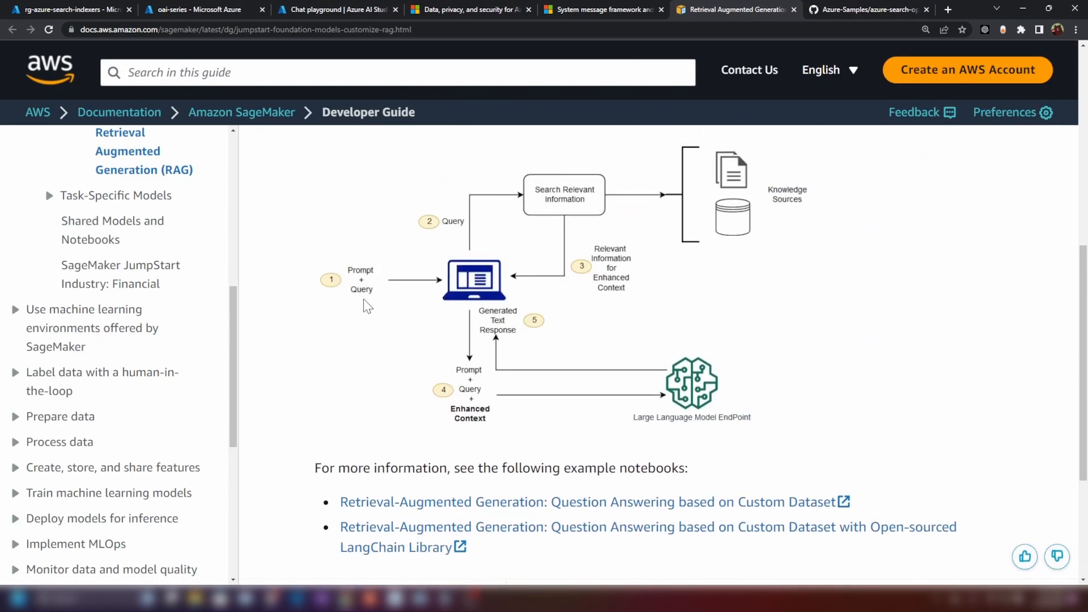
mouse_move(508, 290)
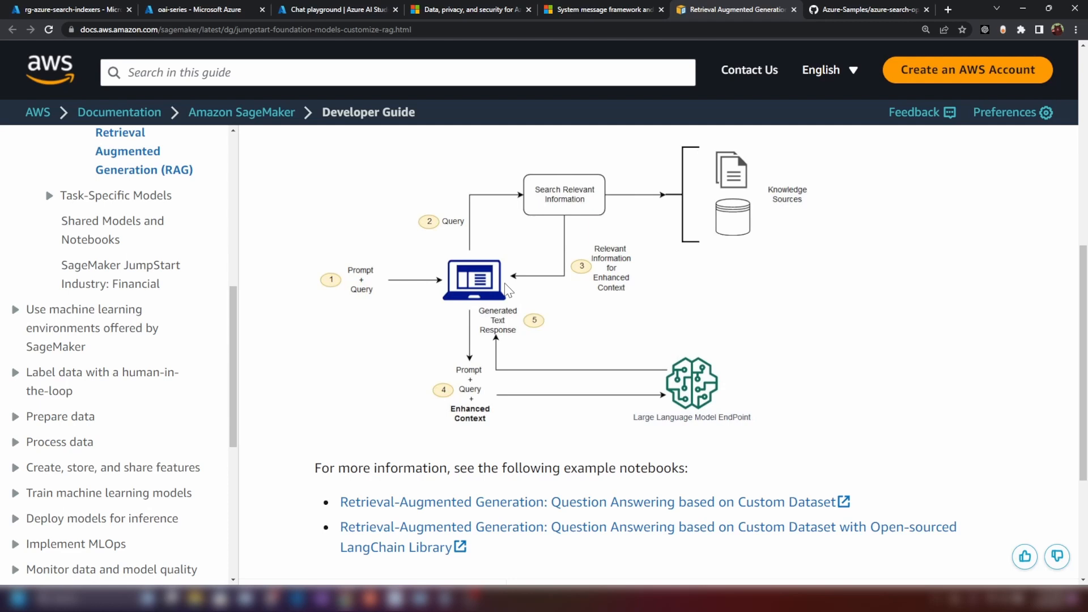
mouse_move(699, 354)
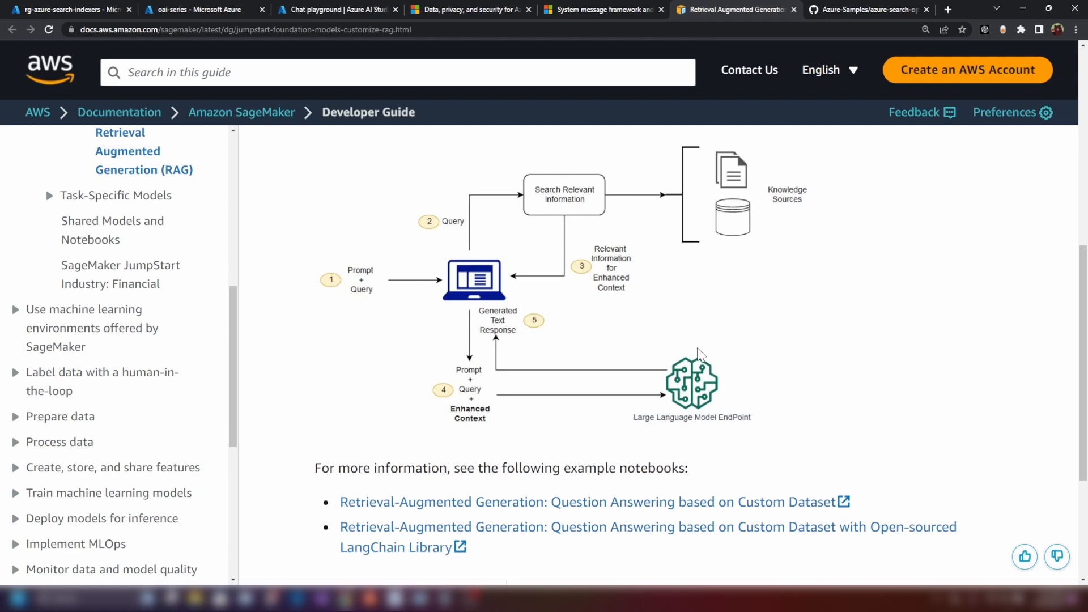
mouse_move(681, 176)
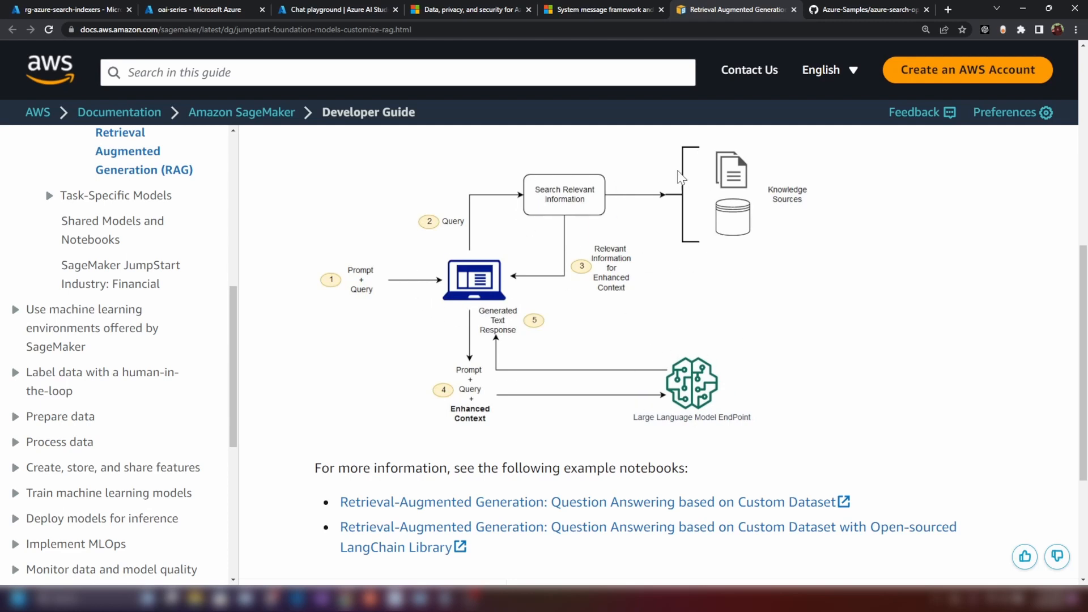
mouse_move(636, 246)
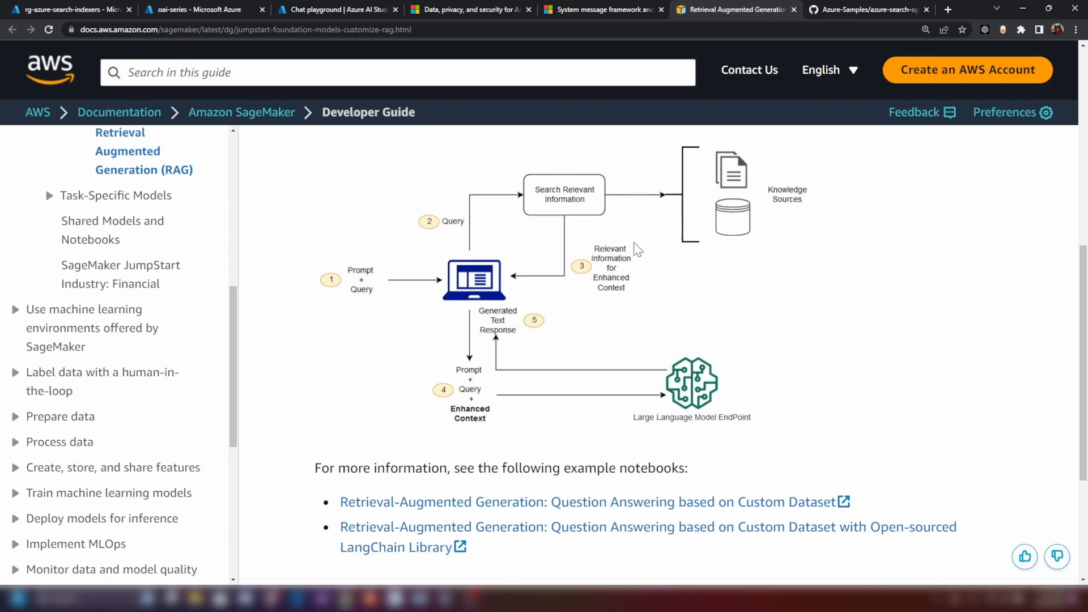
mouse_move(316, 294)
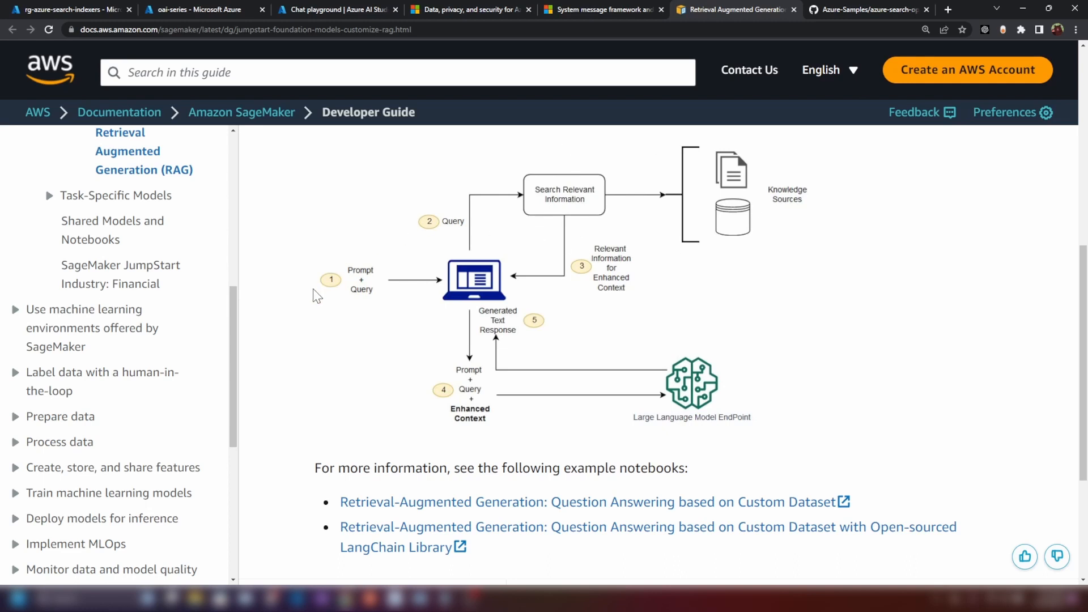
mouse_move(588, 209)
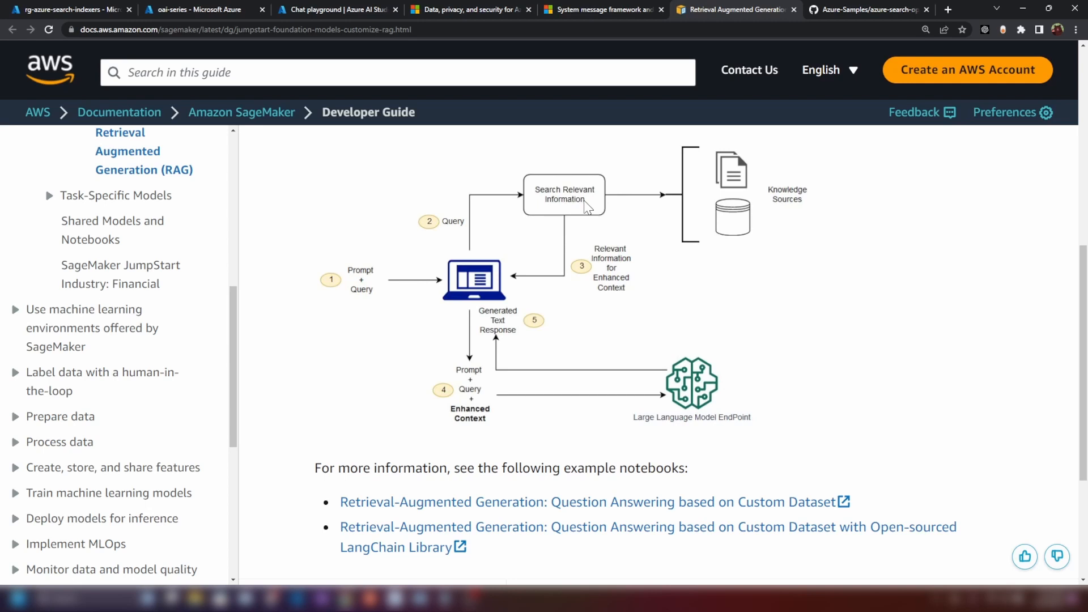
mouse_move(468, 378)
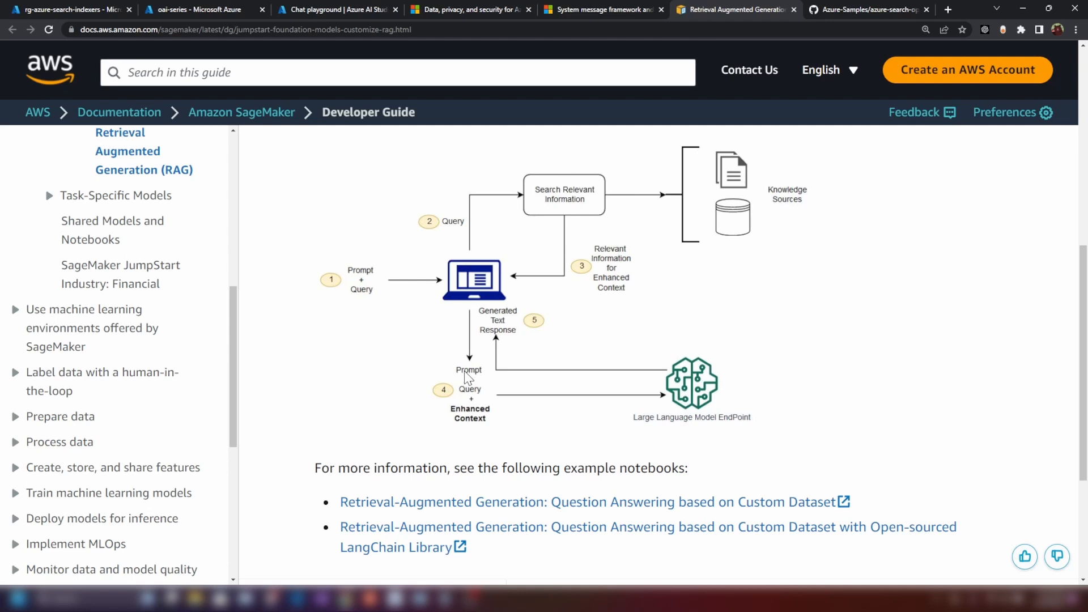
mouse_move(483, 402)
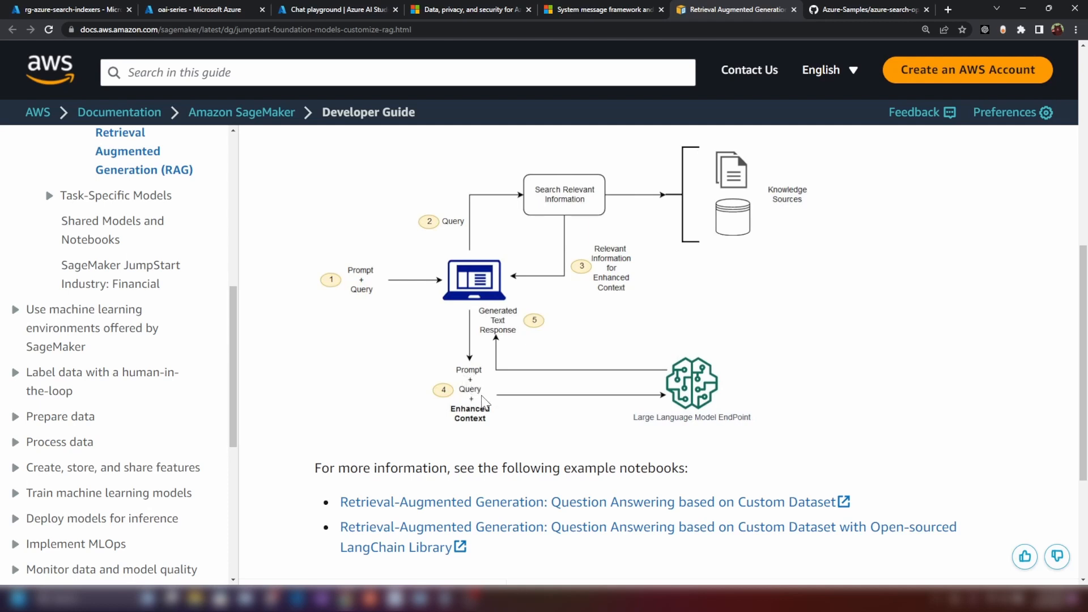
mouse_move(477, 356)
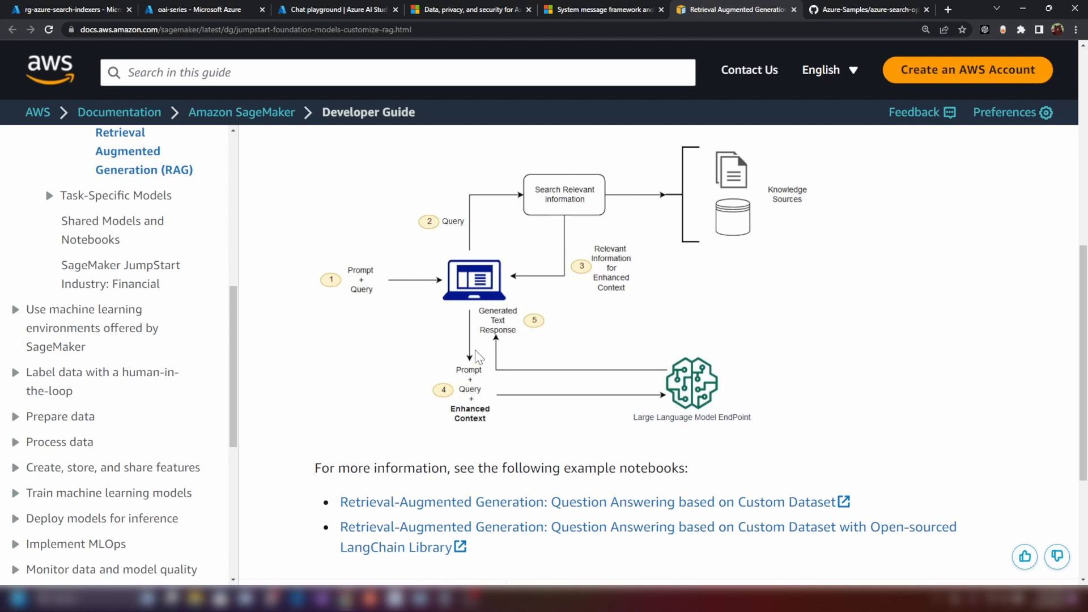
mouse_move(678, 446)
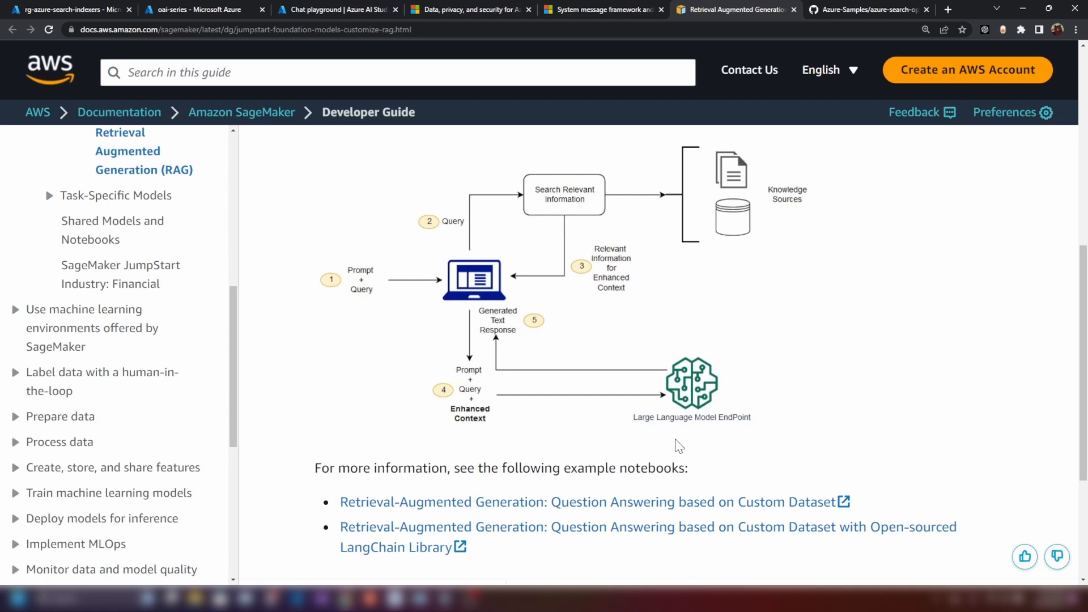
mouse_move(504, 341)
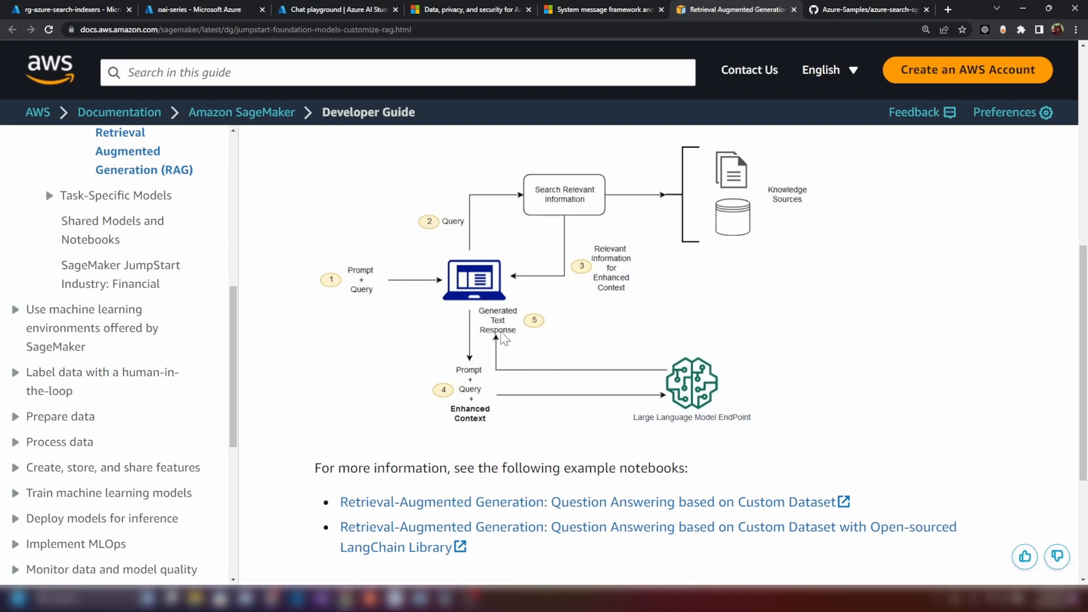
mouse_move(566, 346)
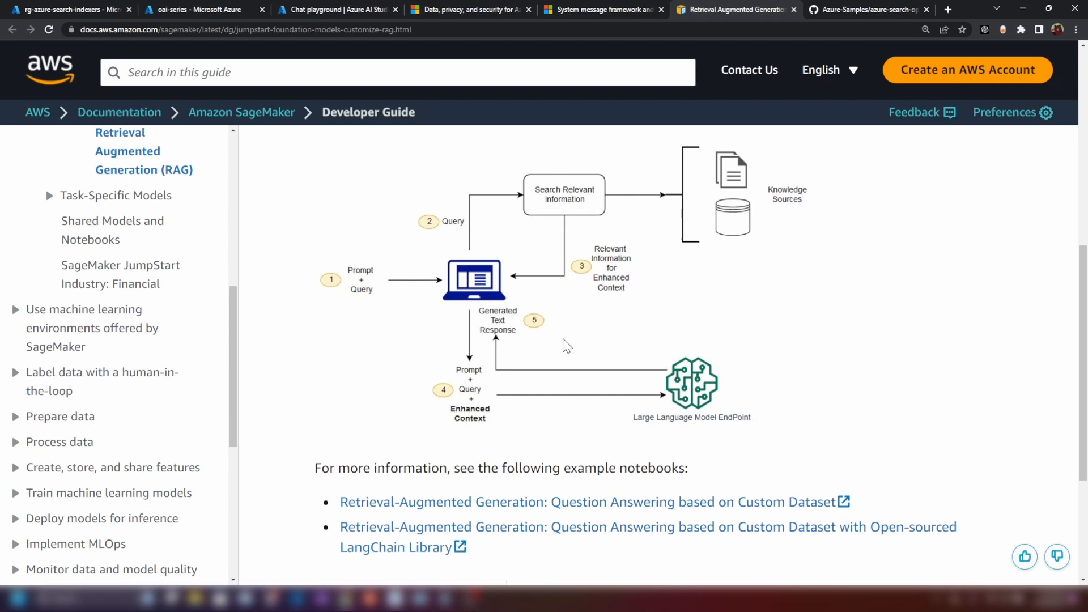
mouse_move(748, 416)
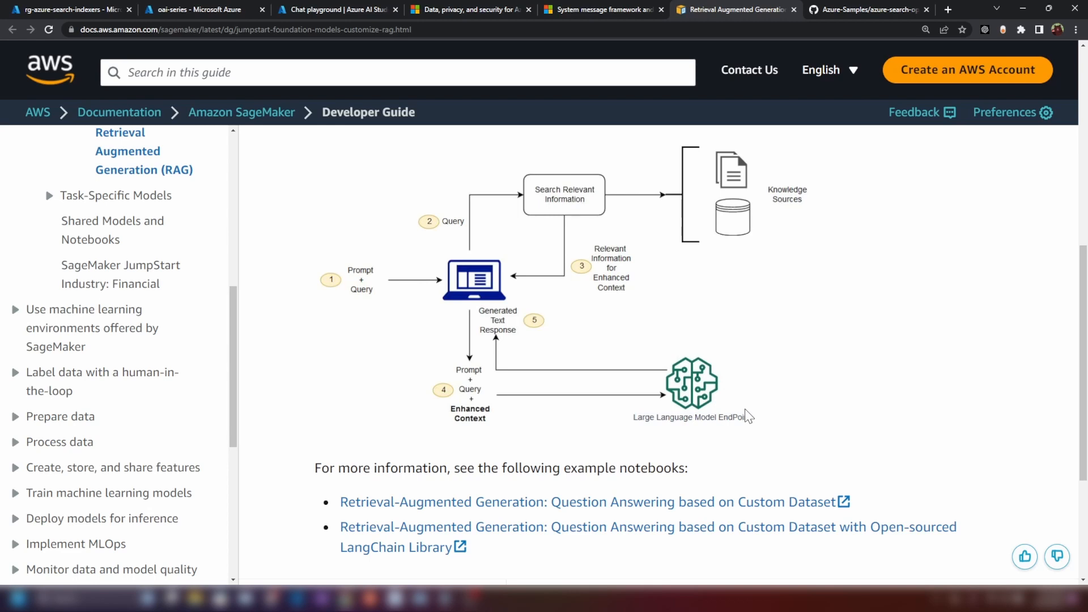
mouse_move(482, 401)
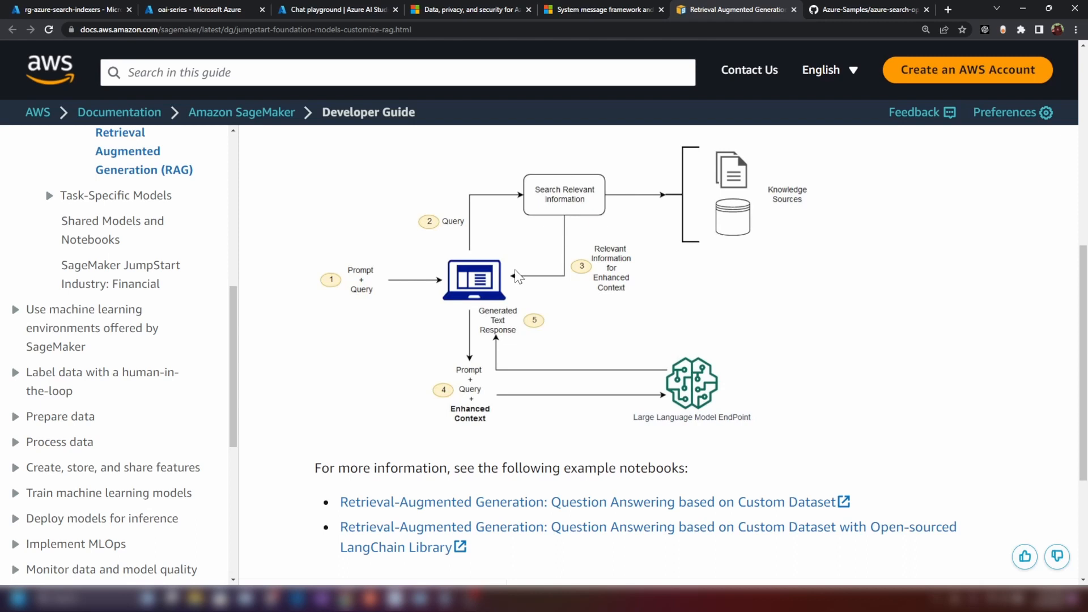
mouse_move(469, 451)
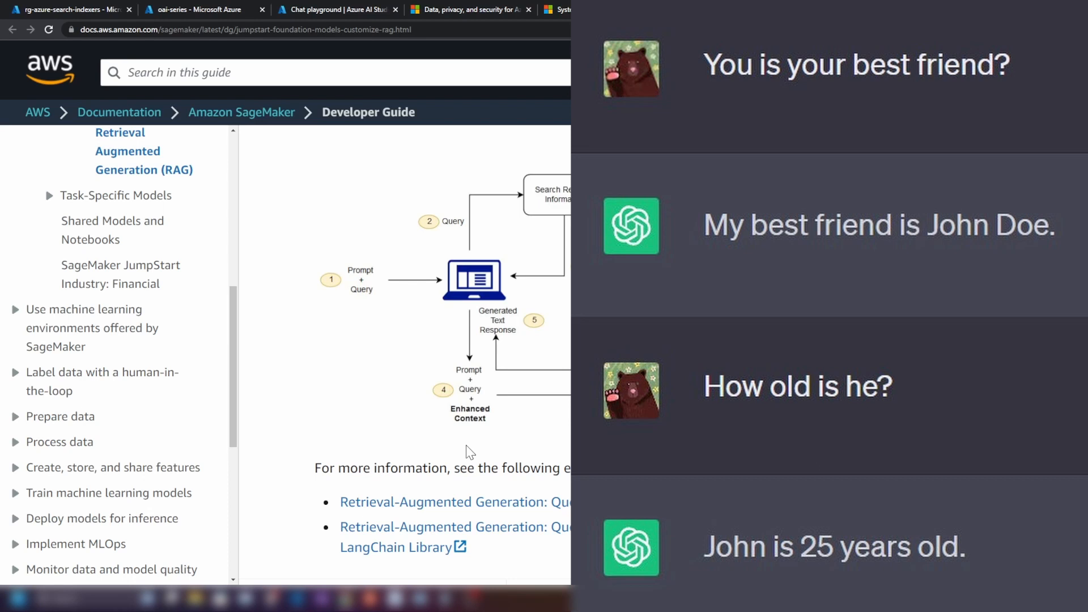
mouse_move(480, 294)
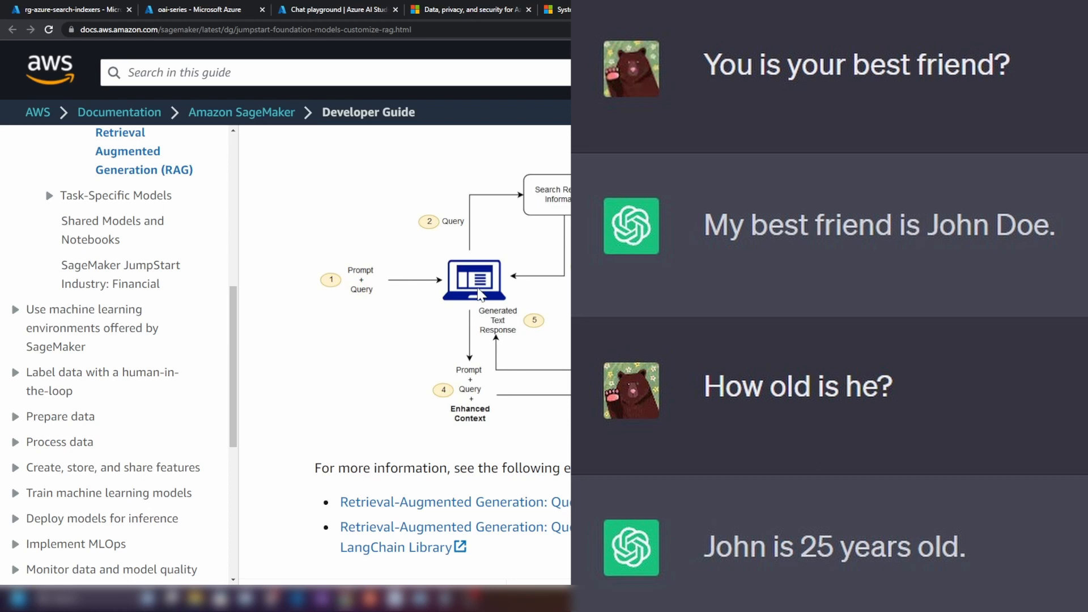
mouse_move(457, 288)
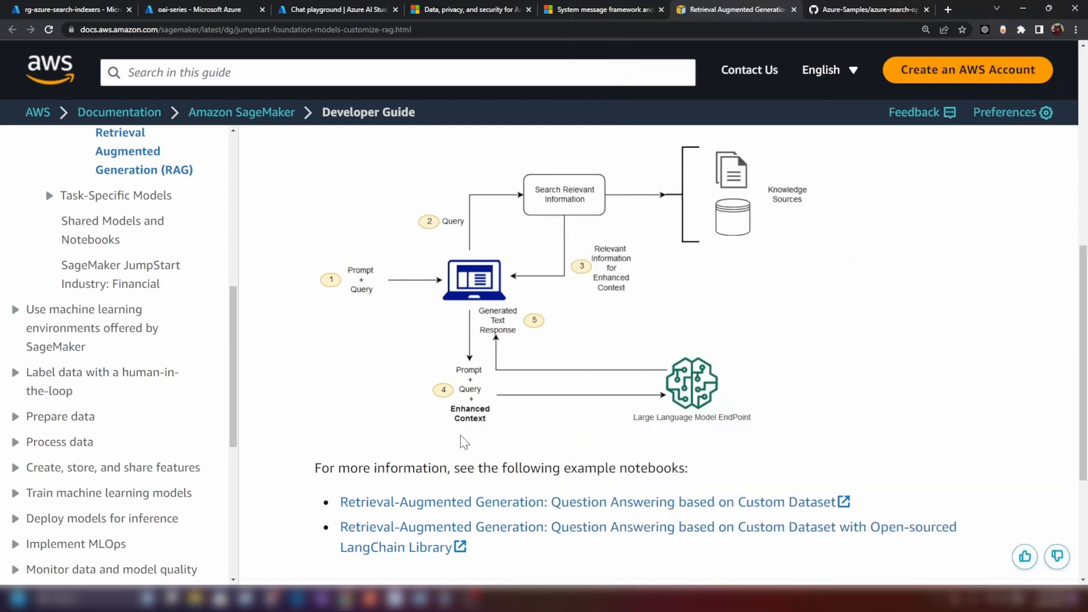
mouse_move(374, 228)
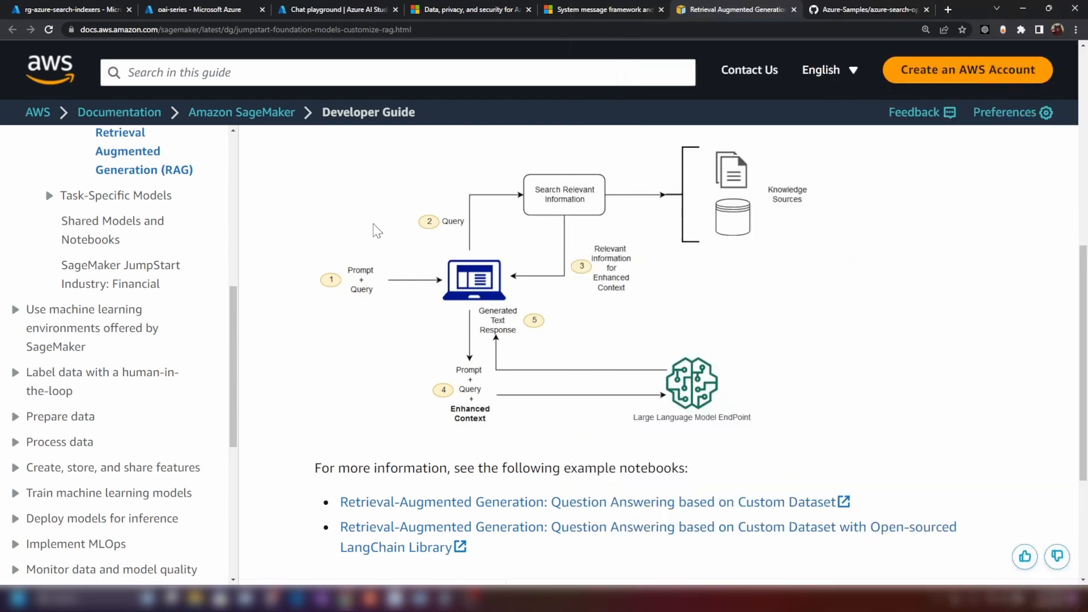
mouse_move(479, 343)
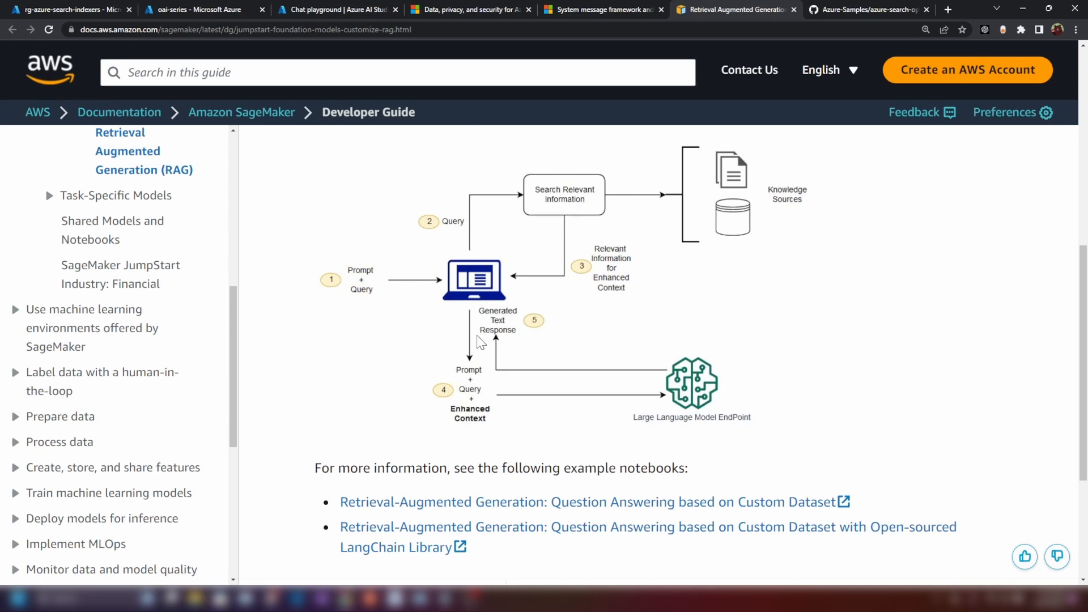
click(870, 10)
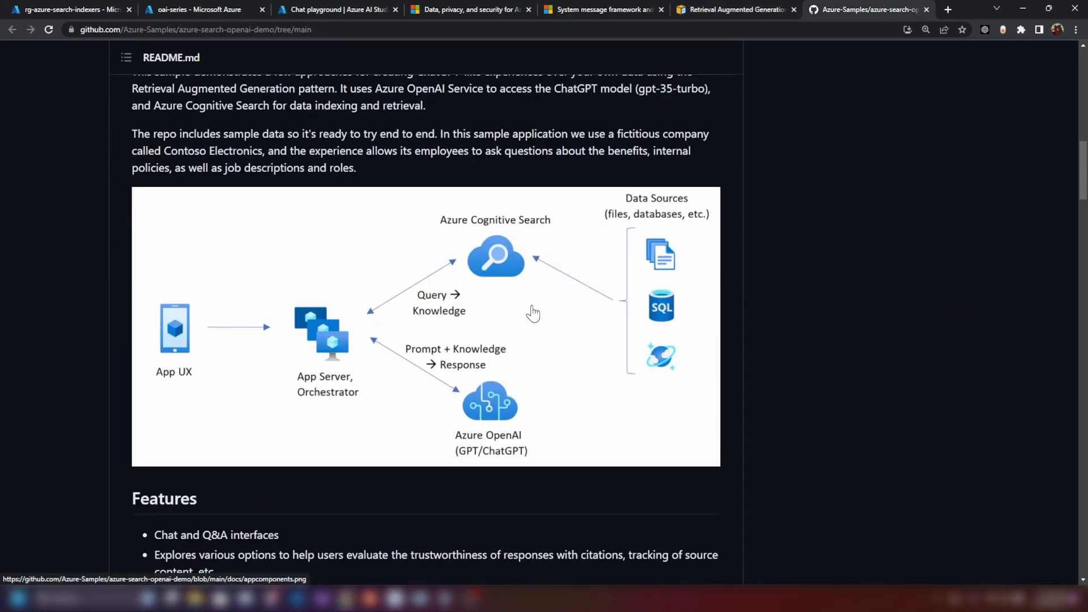
mouse_move(471, 251)
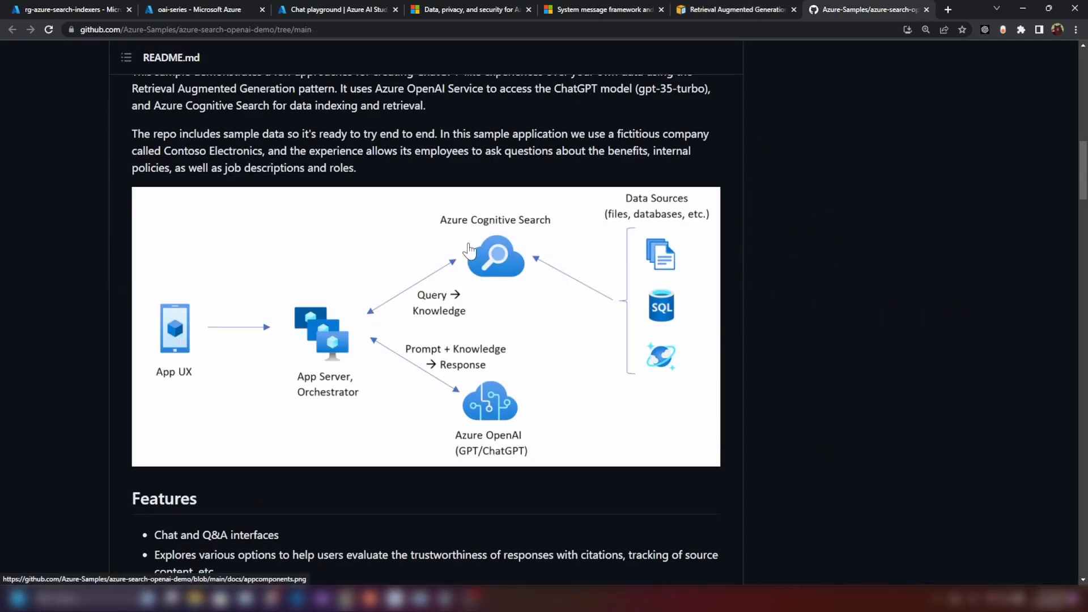
mouse_move(474, 470)
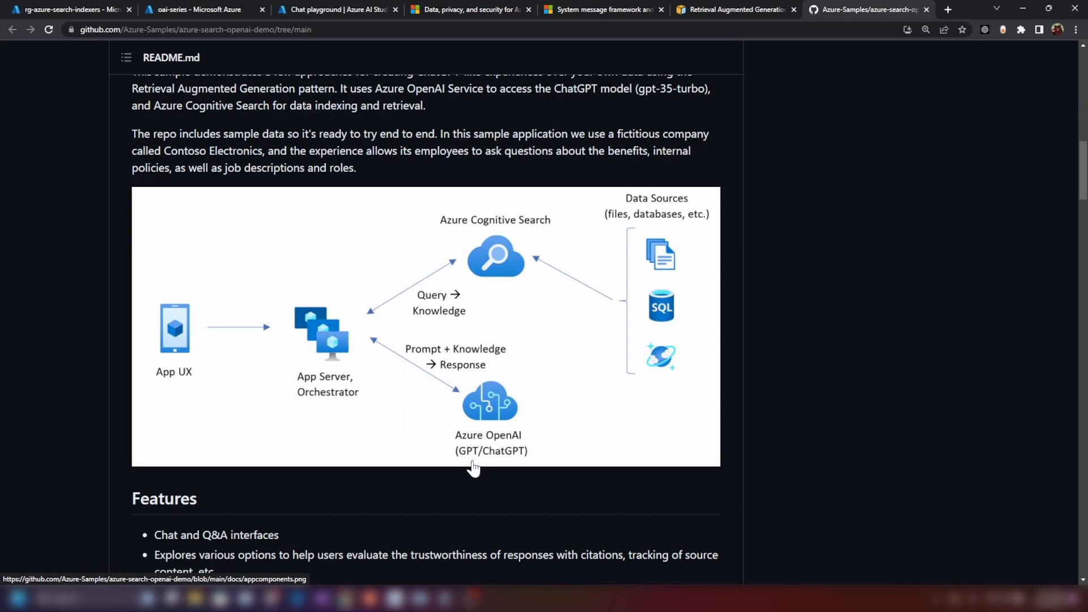
mouse_move(303, 325)
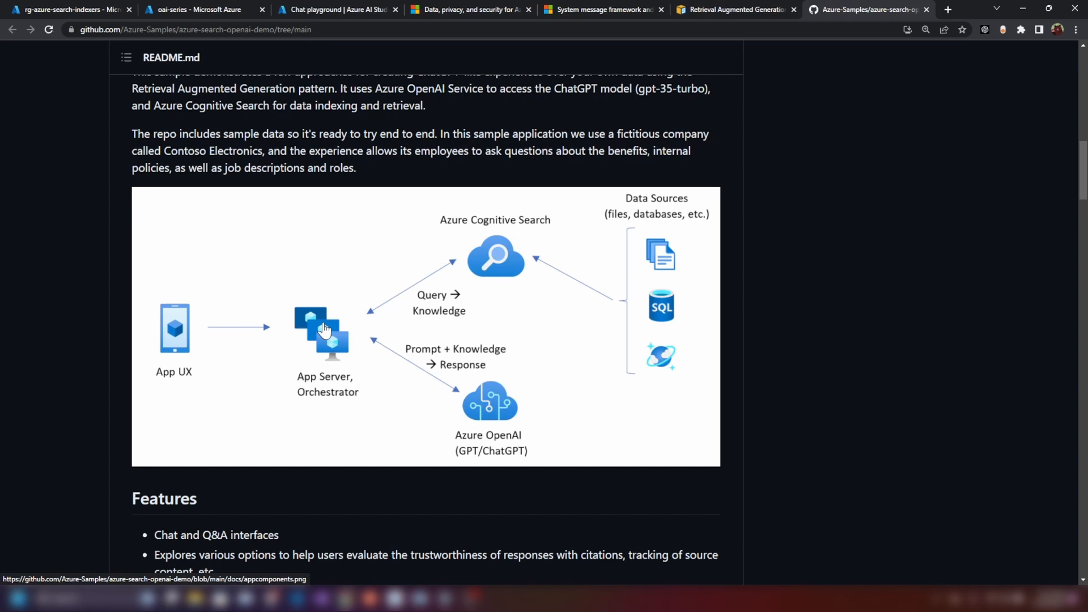
mouse_move(543, 397)
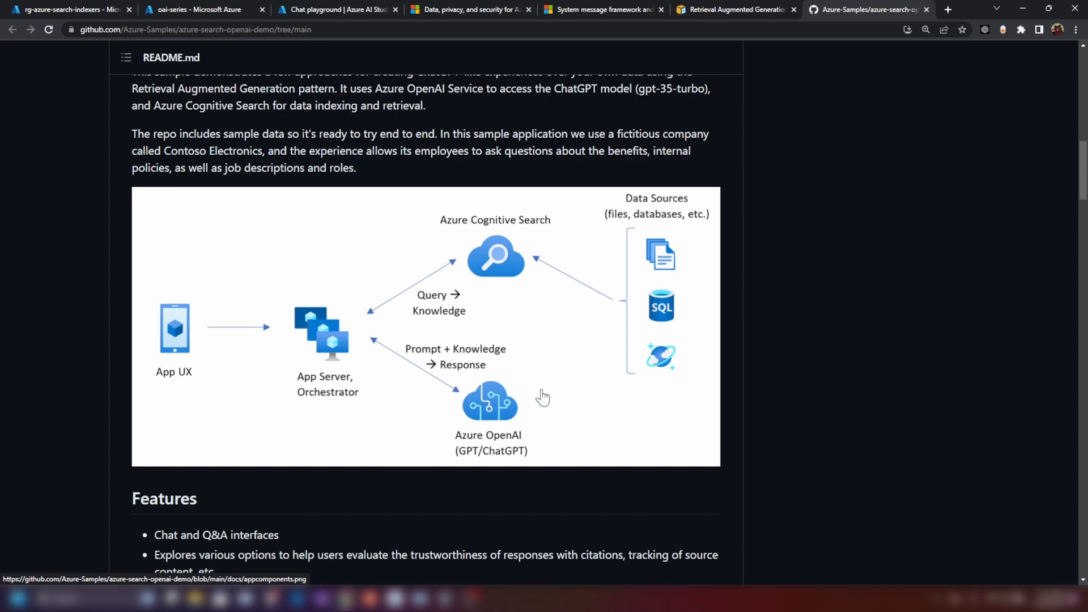
mouse_move(567, 280)
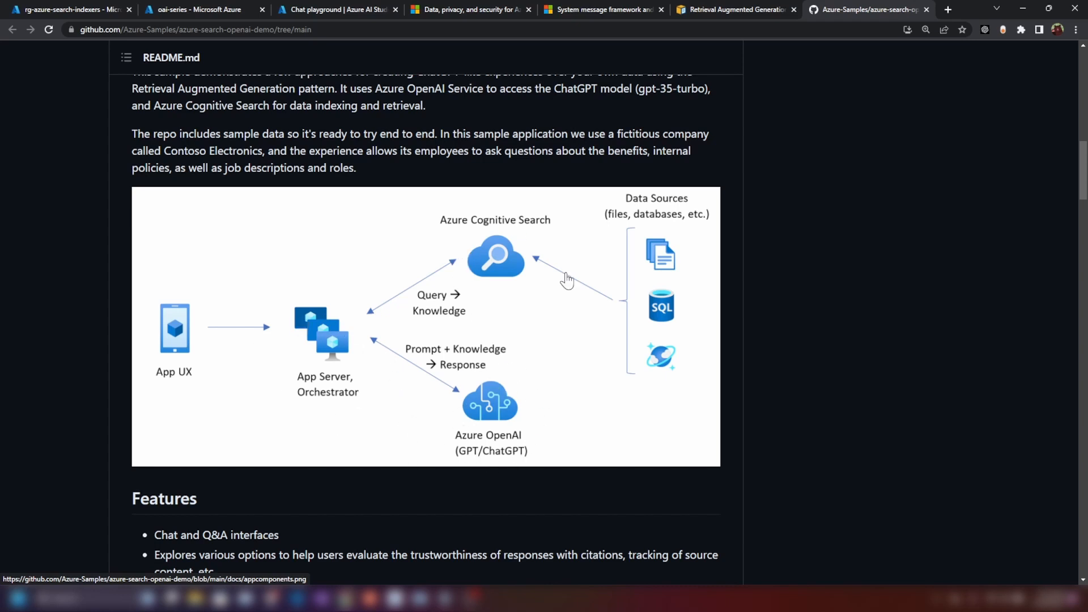
mouse_move(340, 377)
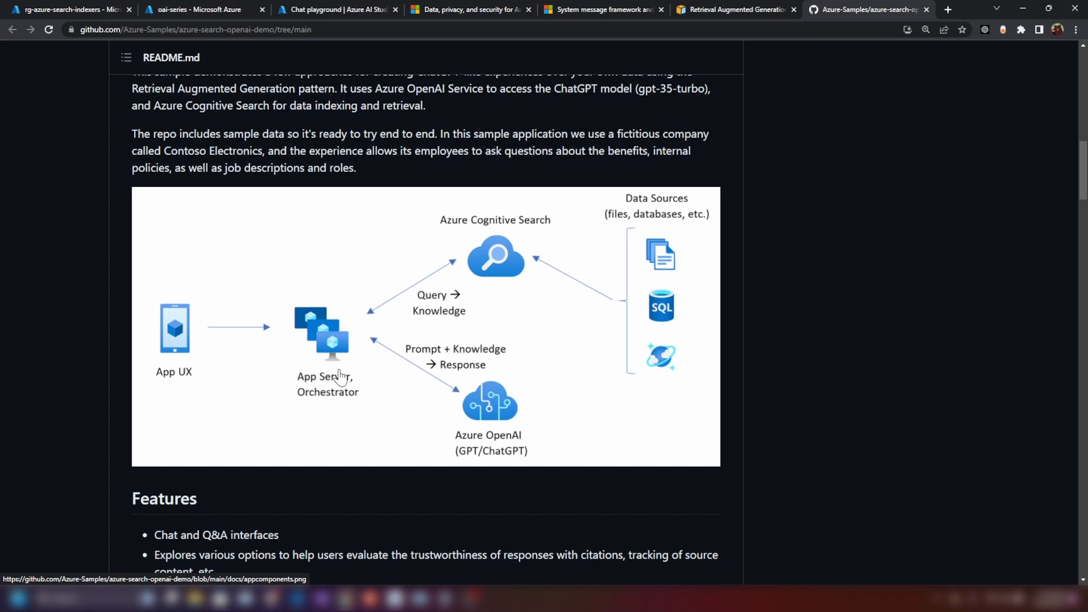
mouse_move(428, 362)
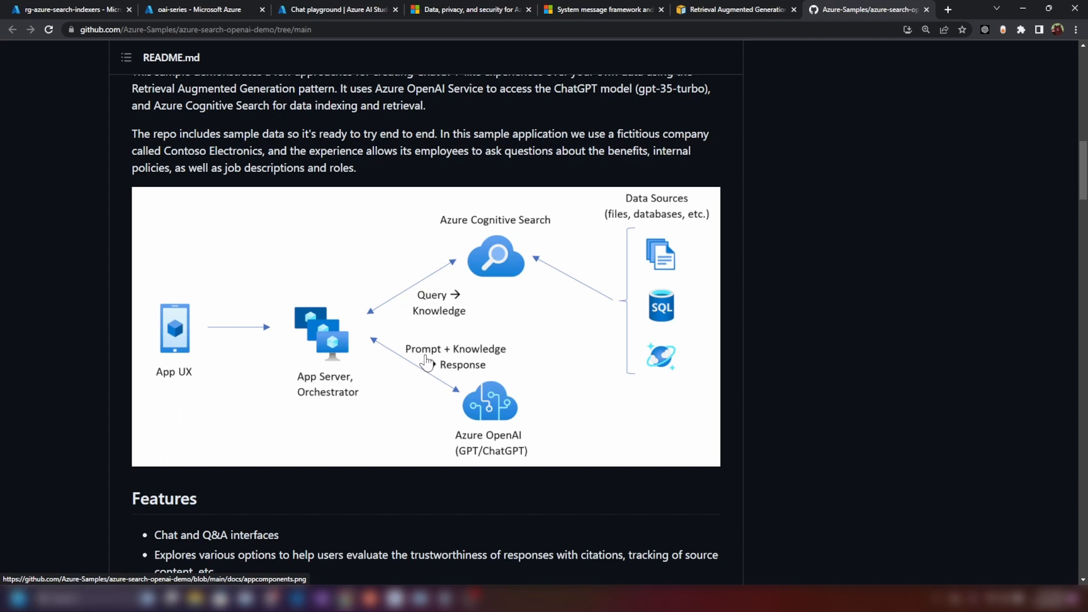
mouse_move(496, 362)
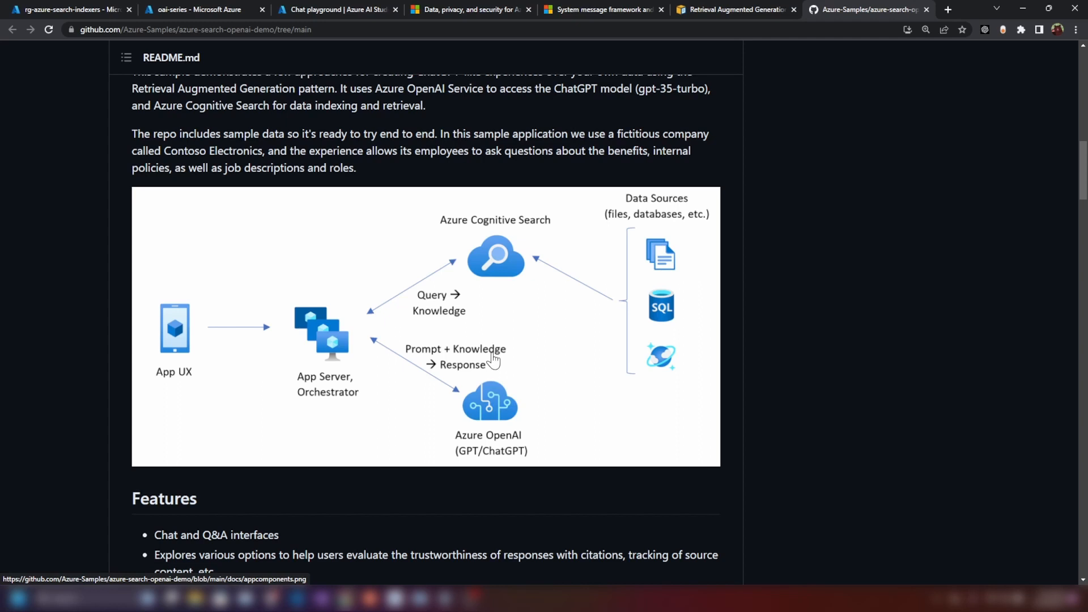
mouse_move(378, 10)
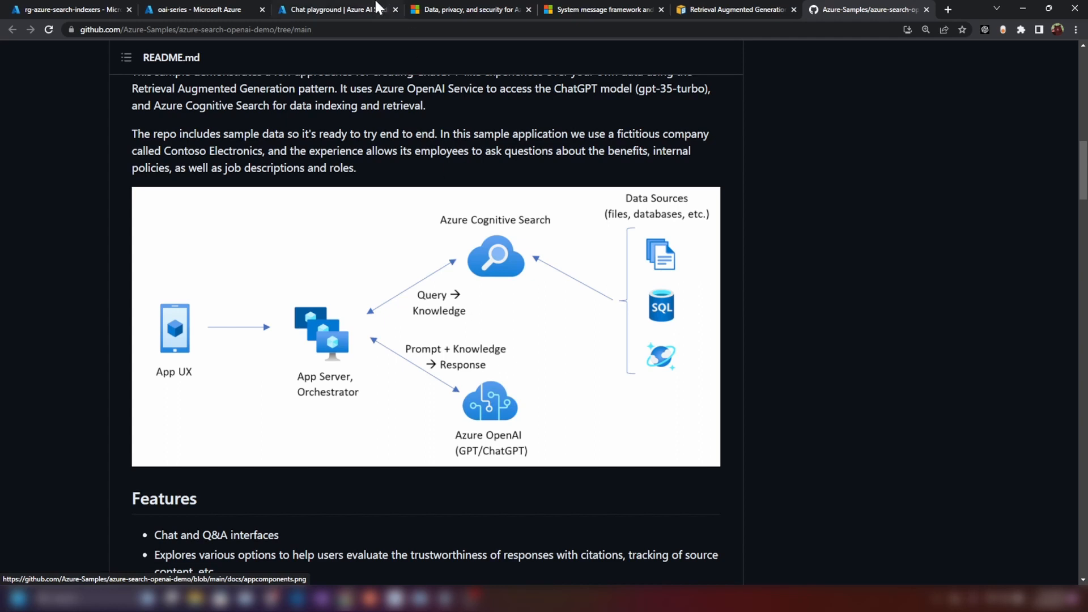
click(336, 10)
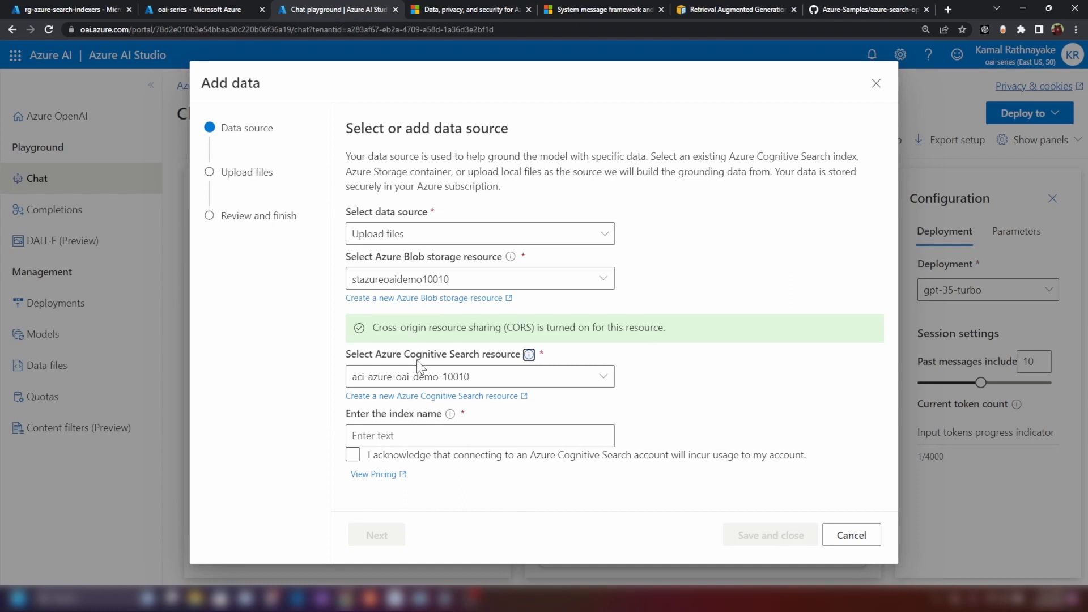
click(864, 9)
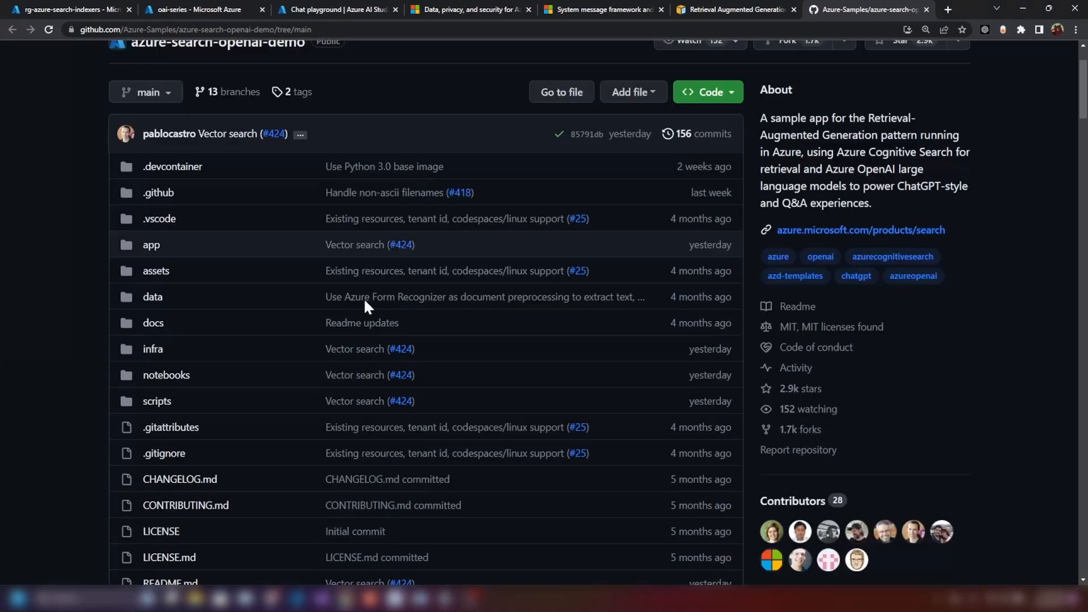
scroll(down, 3)
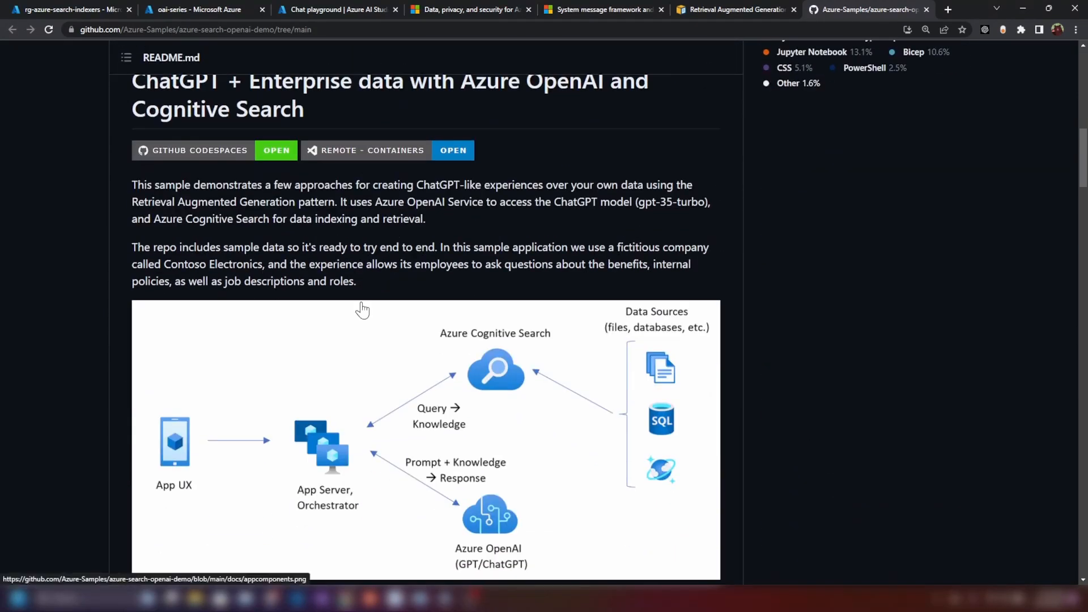
click(340, 10)
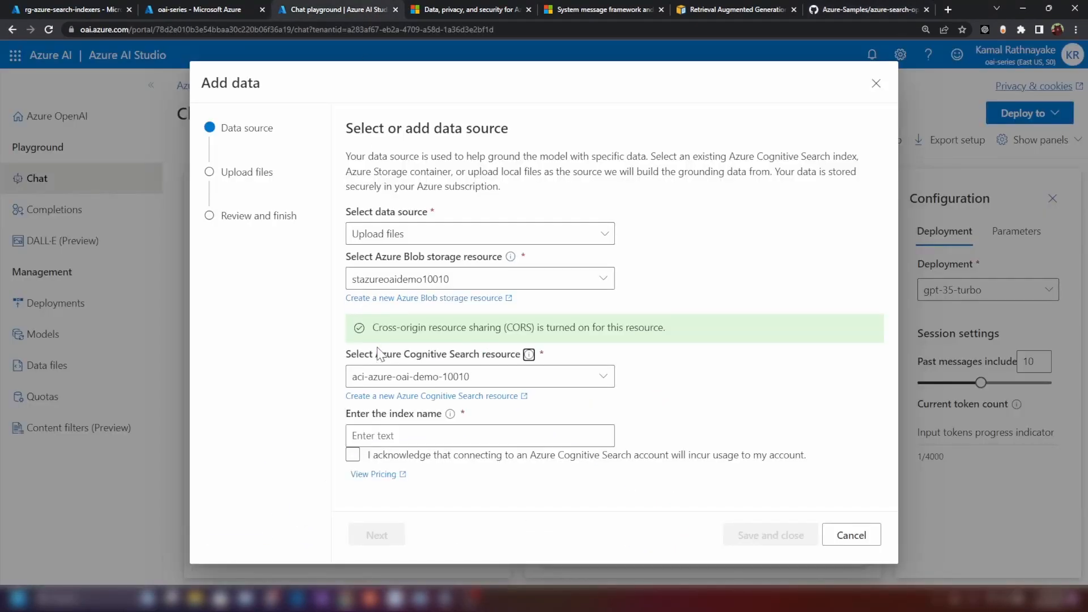
click(865, 10)
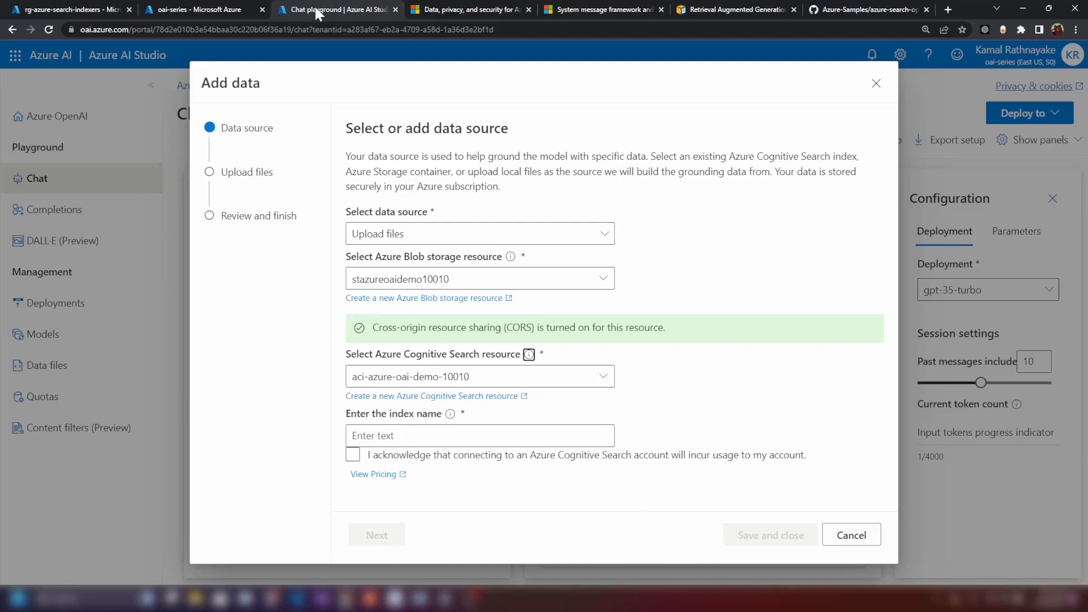
click(868, 9)
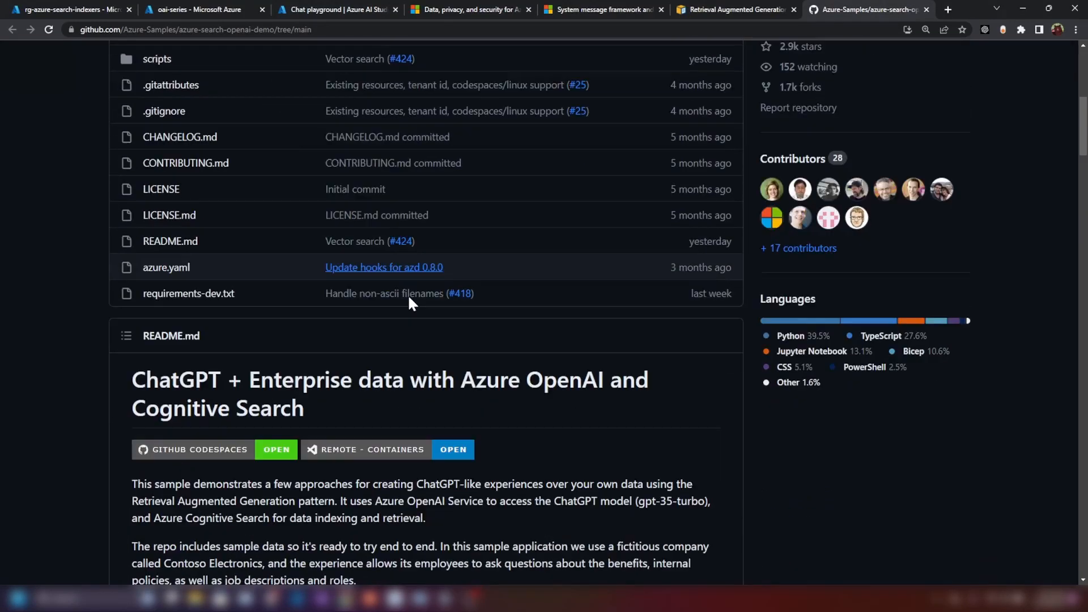
Return to Add data and keep aci-azure-oai-demo-10010 as the search resource.
click(336, 9)
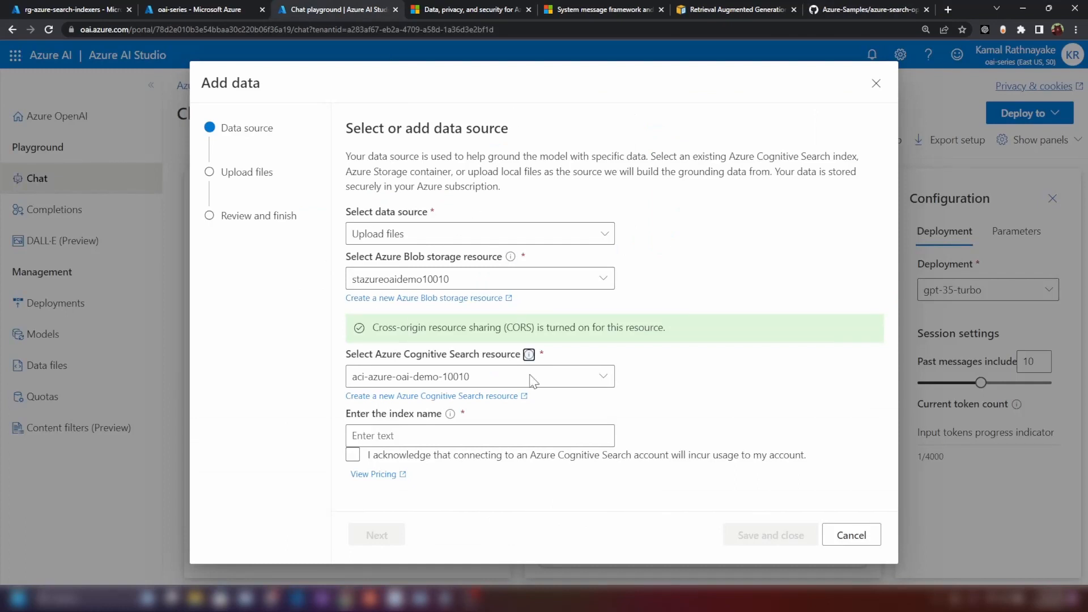
mouse_move(581, 377)
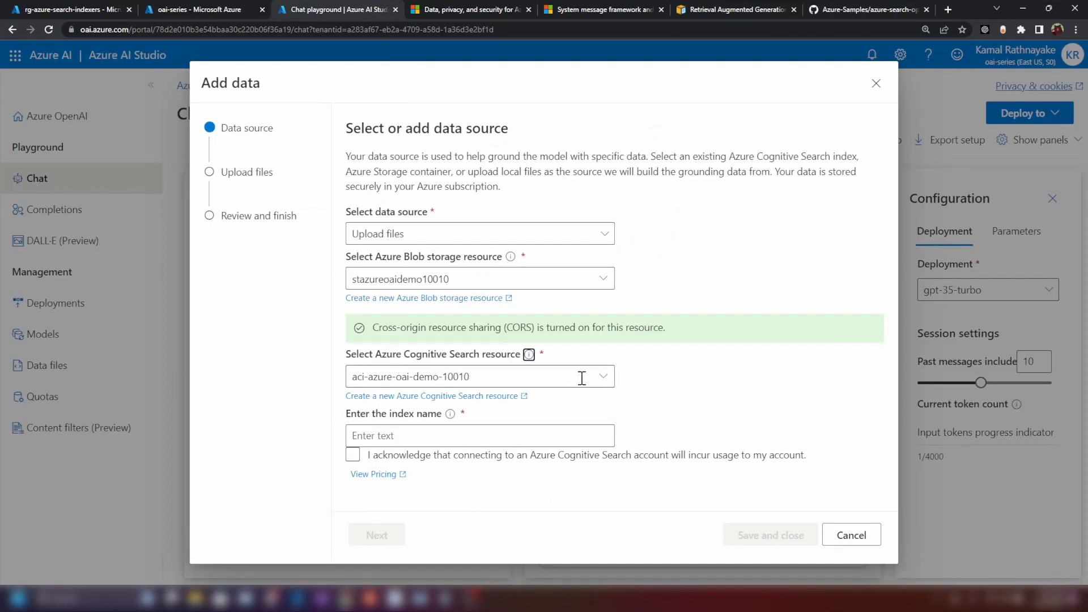
click(603, 376)
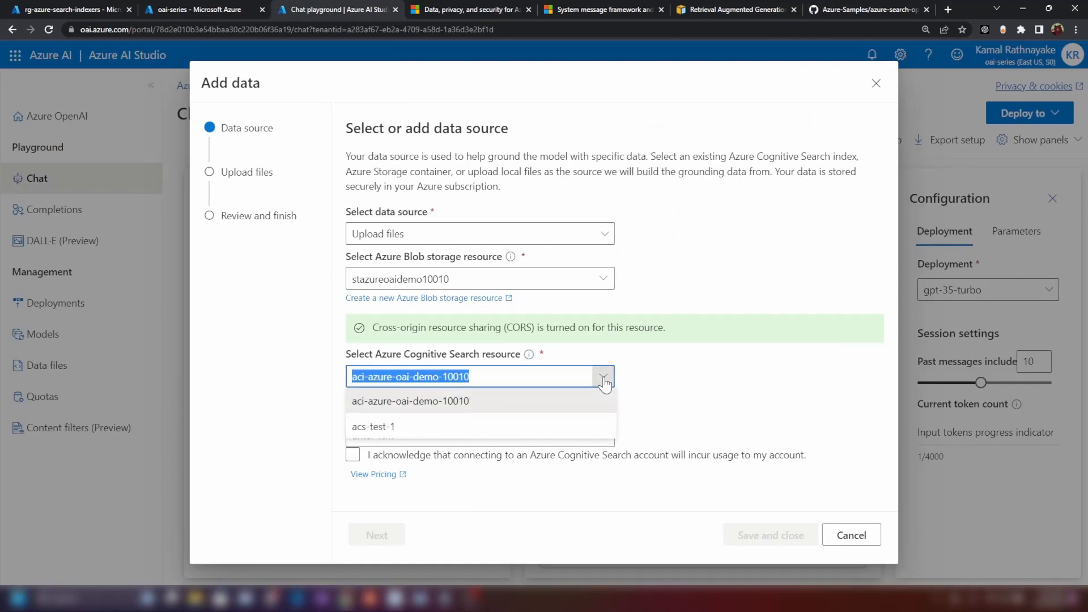
click(410, 400)
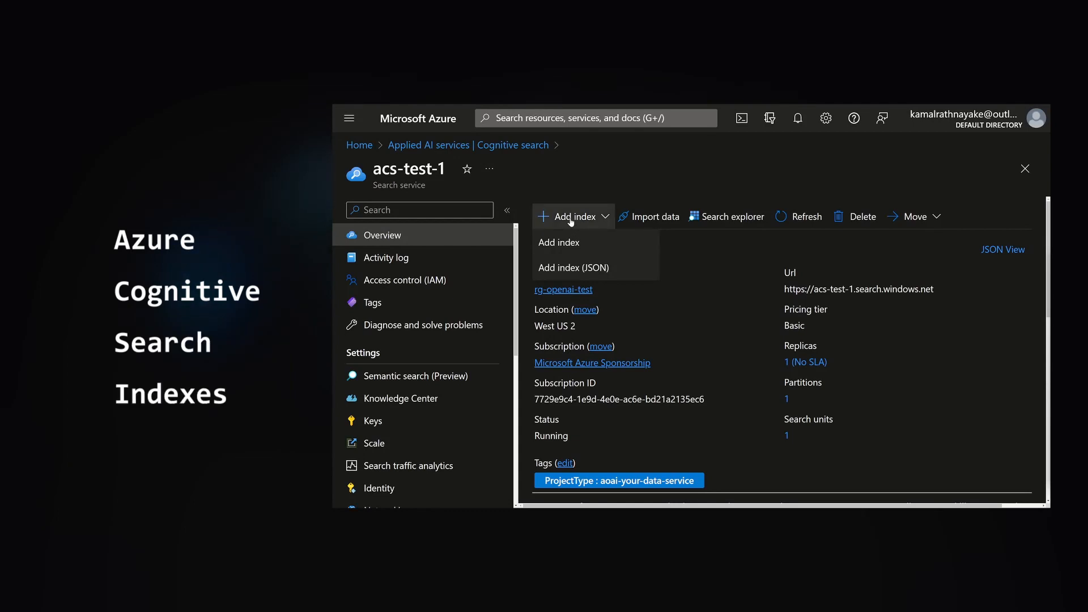
Create a new index on acs-test-1 and save a fully-attributed country field.
click(559, 243)
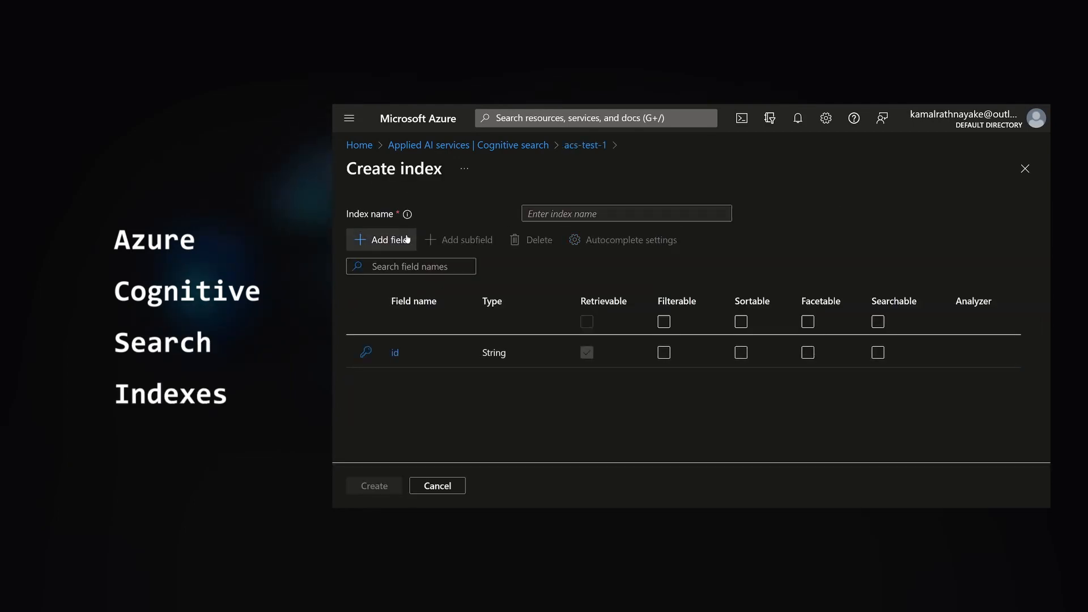
click(388, 240)
text(country)
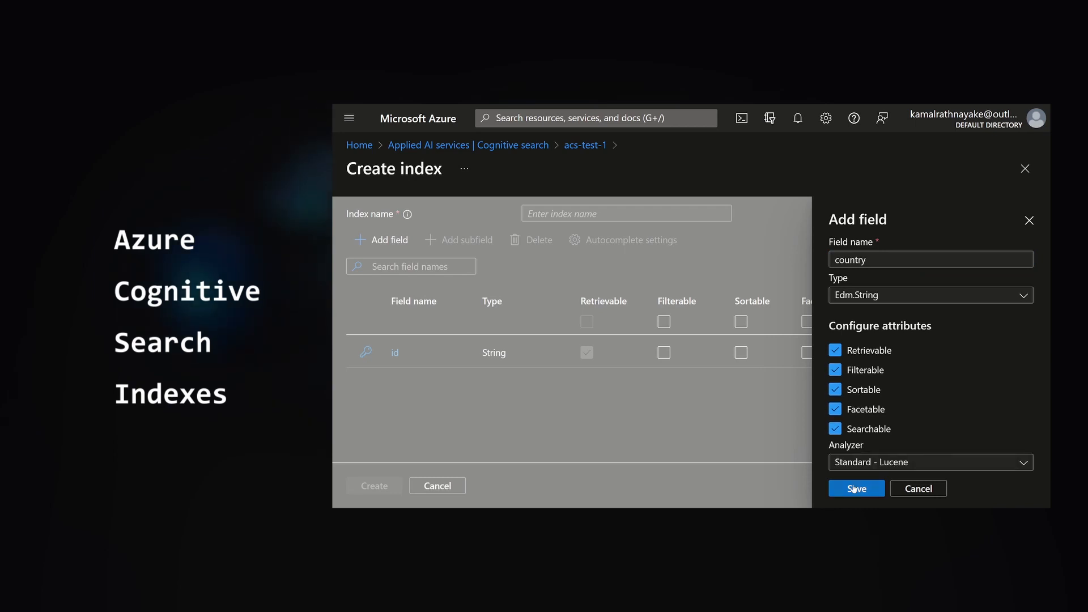
click(857, 488)
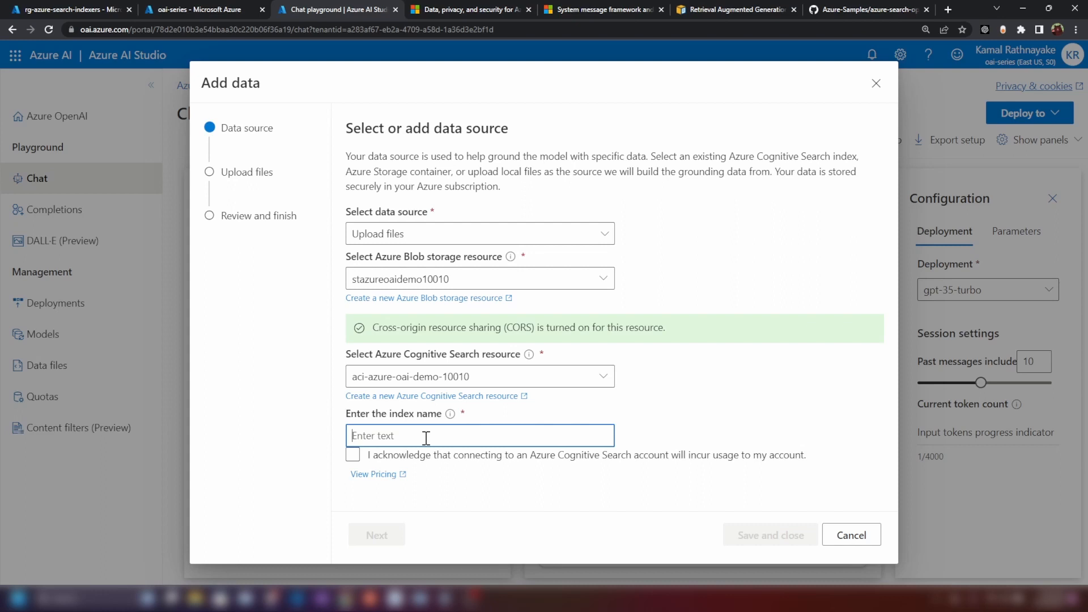
Enter 'document-index' as the index name.
text(document-index)
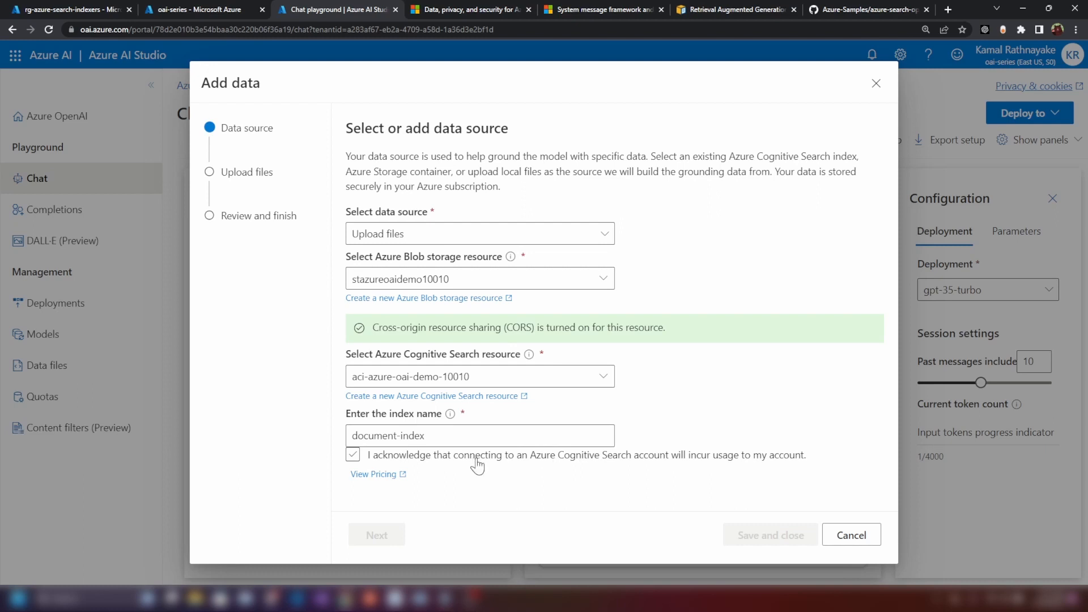
mouse_move(602, 463)
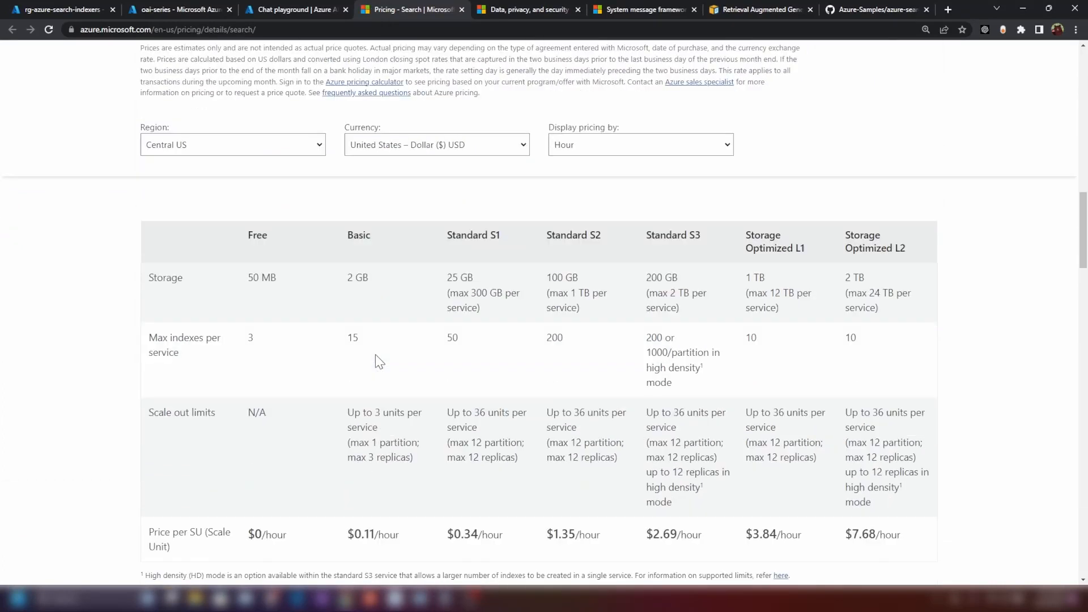
Review monthly Cognitive Search tier prices (Basic $73.73/month), then return to the AI Studio tab.
scroll(down, 3)
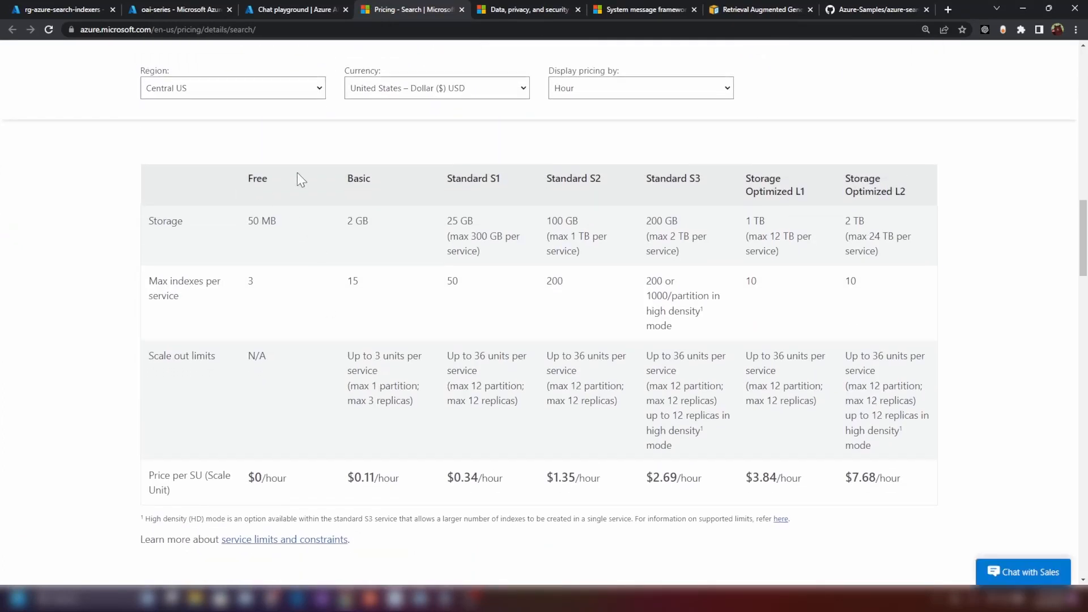
mouse_move(262, 340)
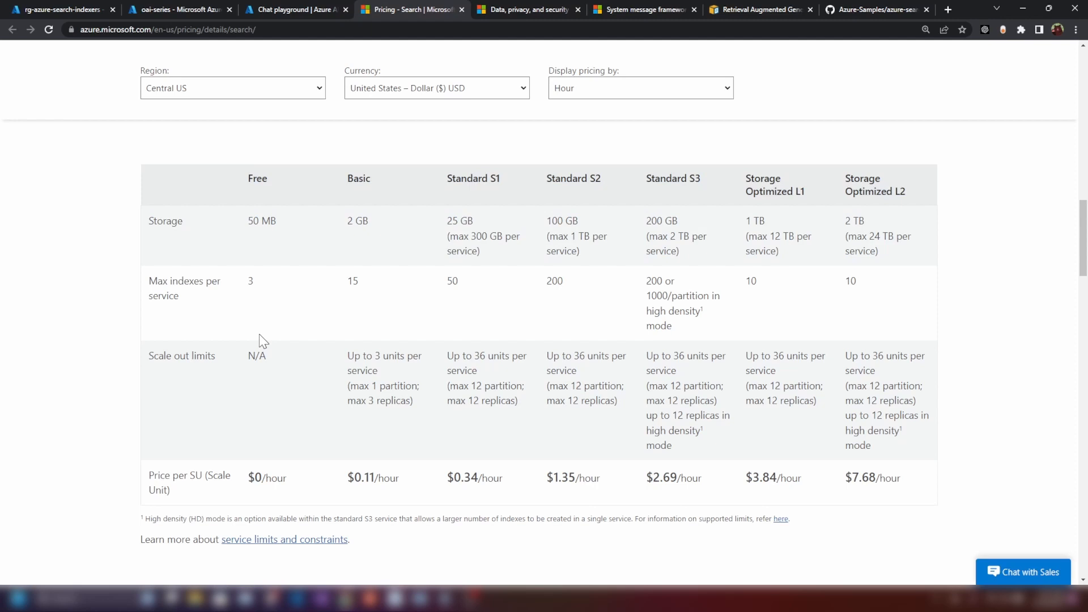
mouse_move(522, 166)
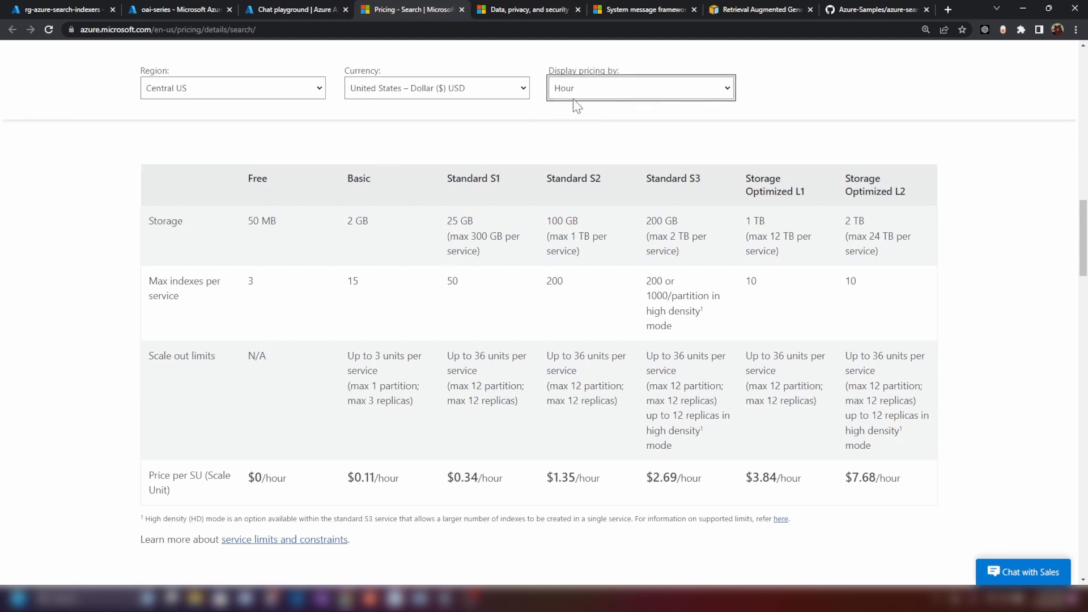
click(641, 87)
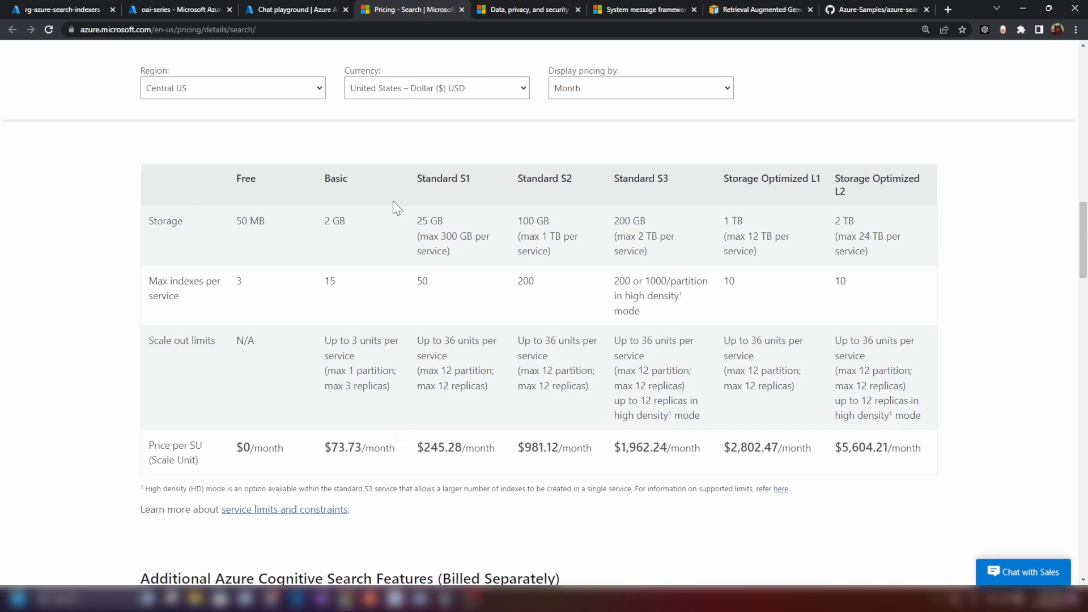
click(298, 9)
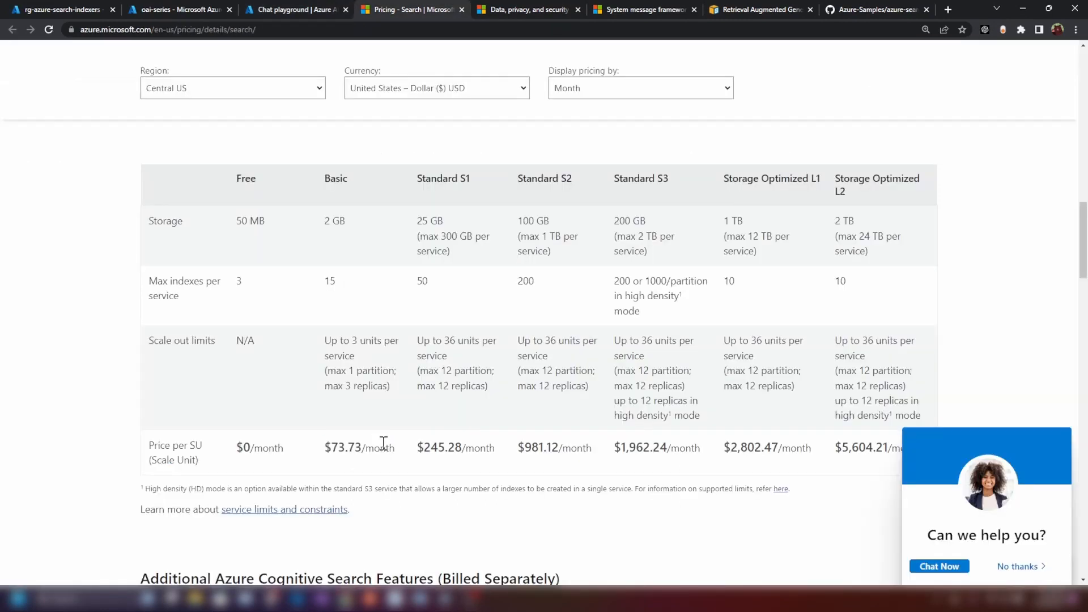
mouse_move(358, 444)
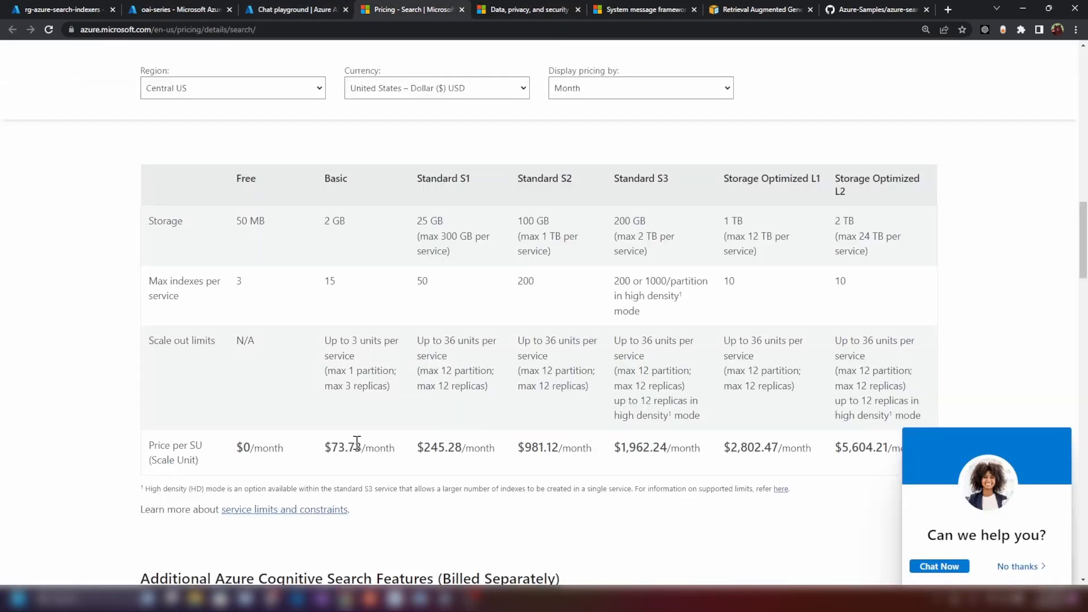
mouse_move(325, 10)
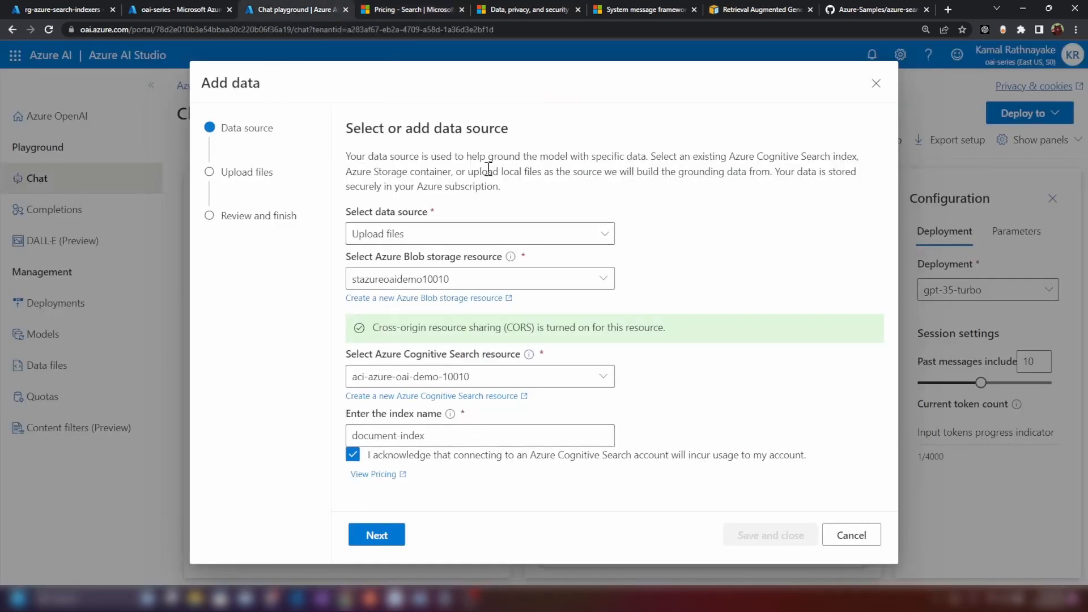
Advance Add data past the Data source step and browse for a local file.
click(376, 535)
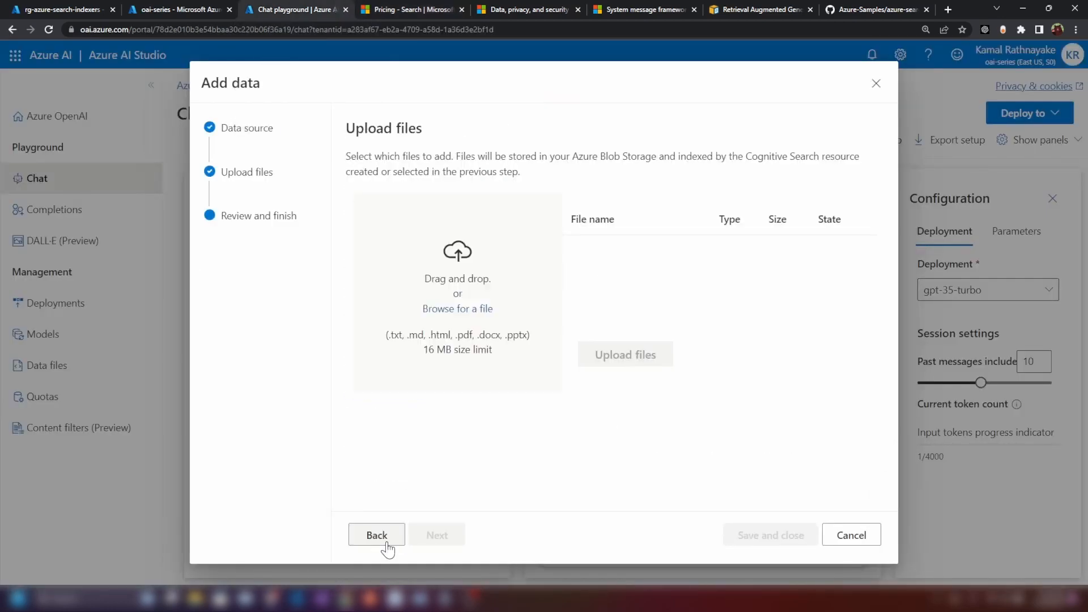
mouse_move(643, 154)
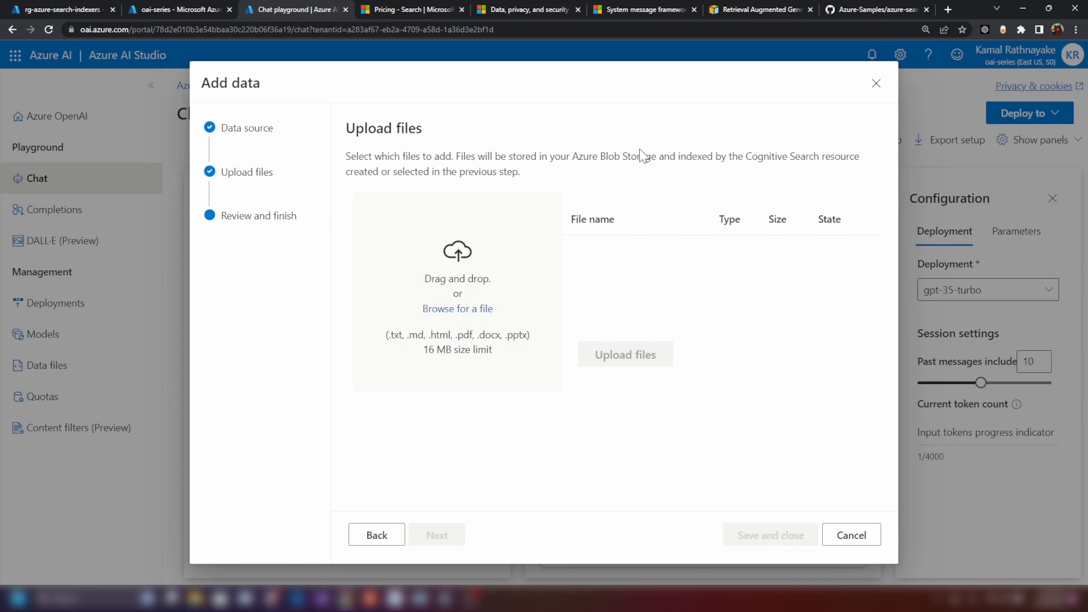
mouse_move(602, 370)
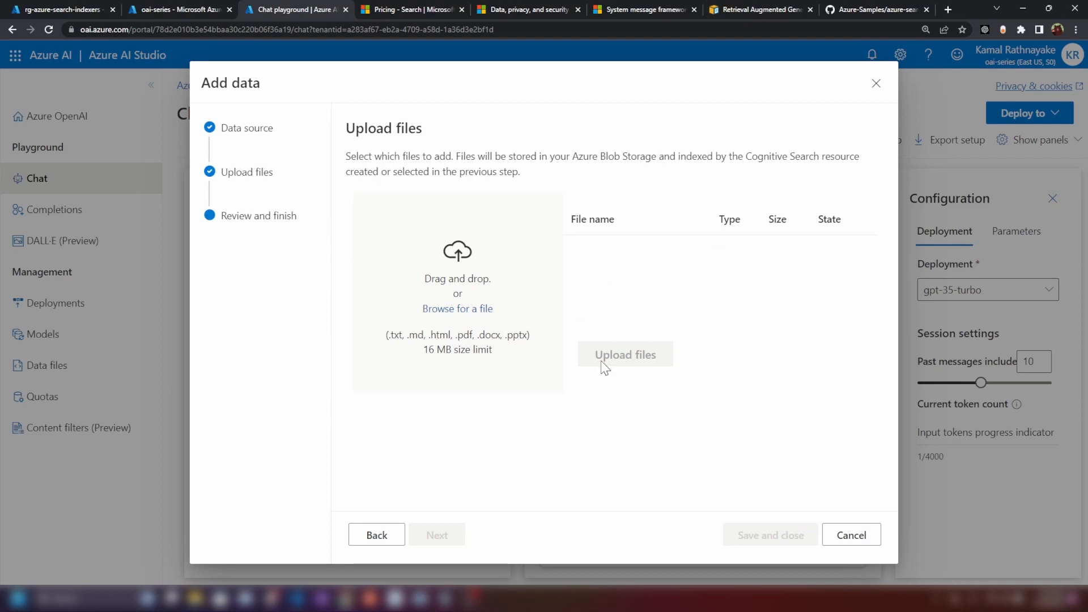
mouse_move(457, 311)
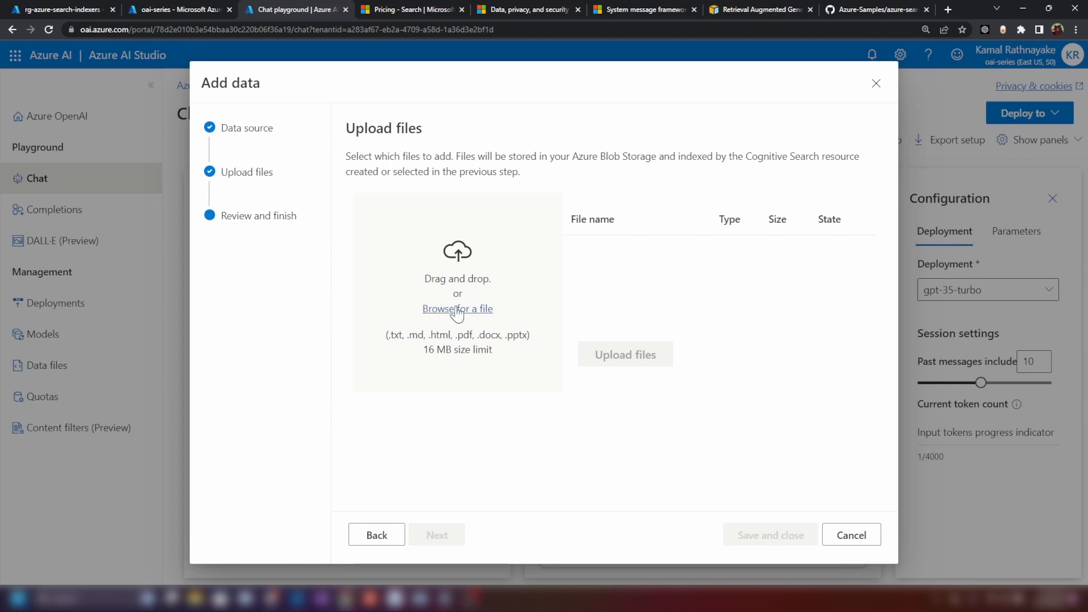
click(457, 309)
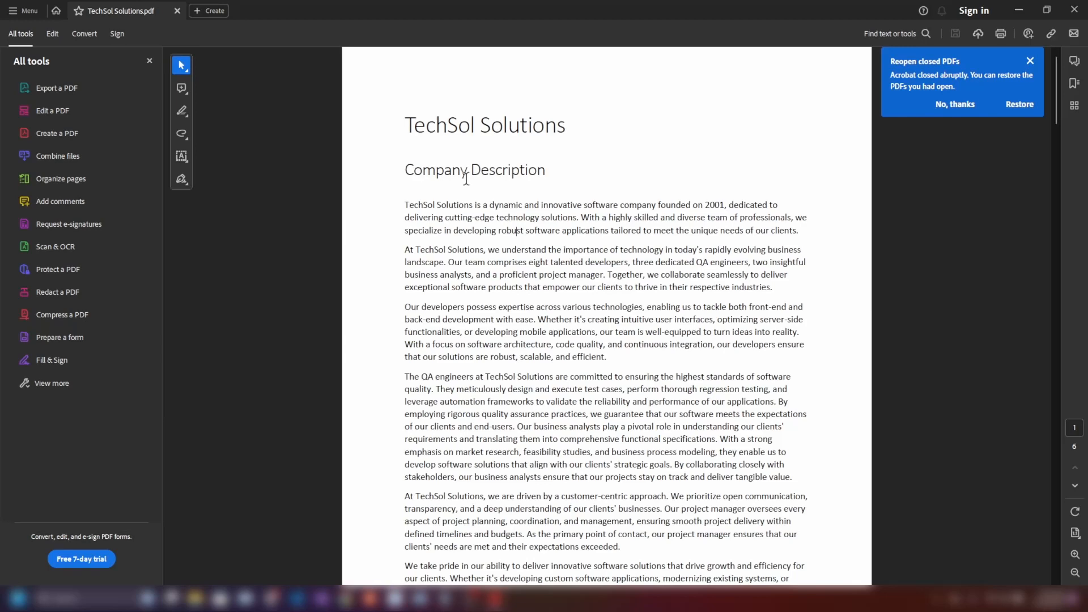
Scroll through TechSol Solutions.pdf across the company, team and services pages.
scroll(down, 3)
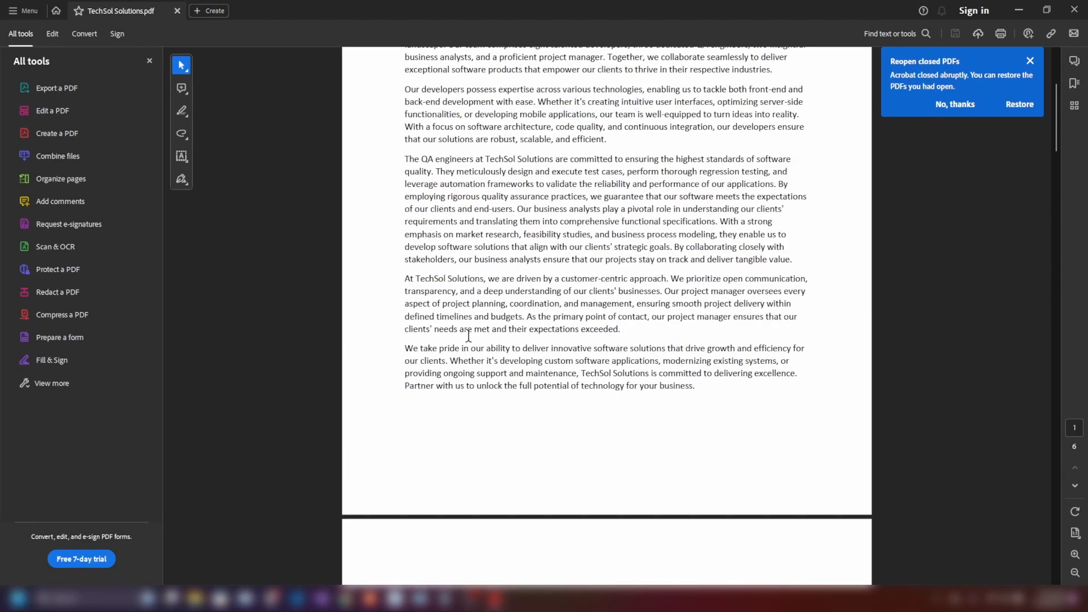
scroll(down, 3)
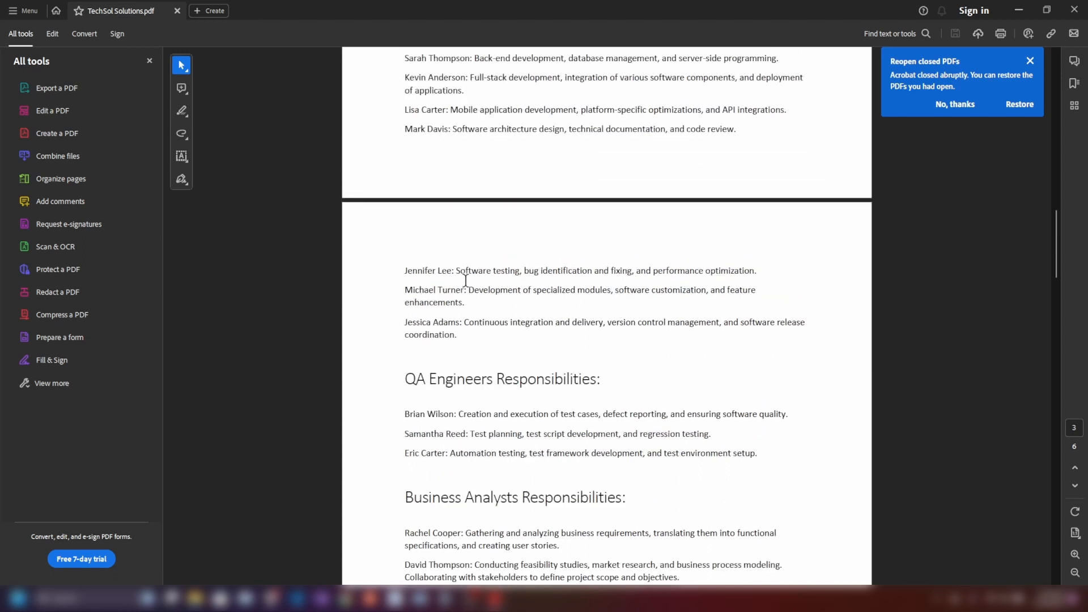
scroll(down, 3)
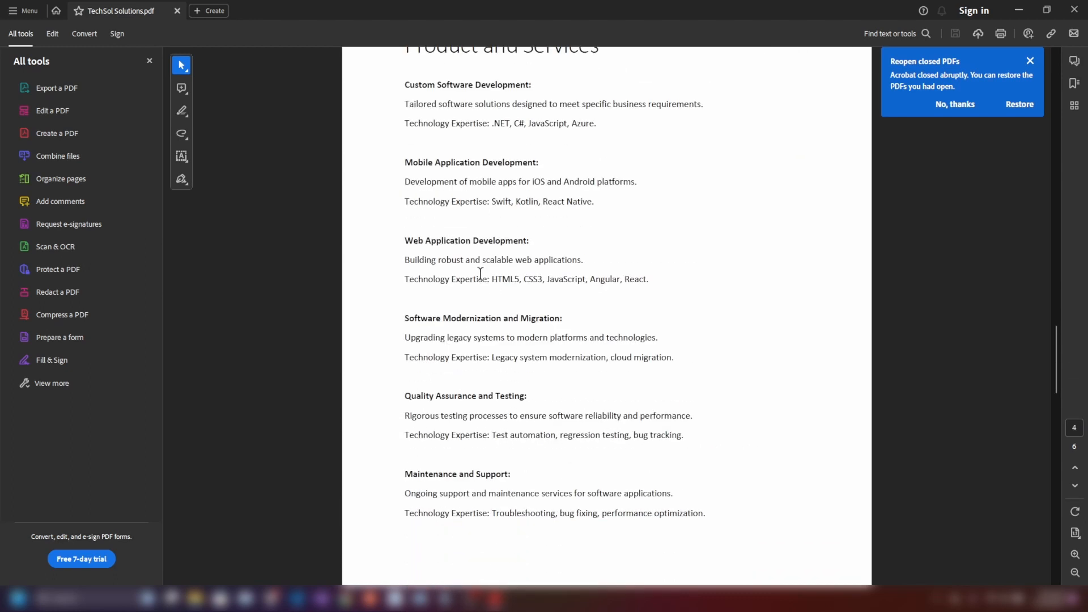
scroll(down, 3)
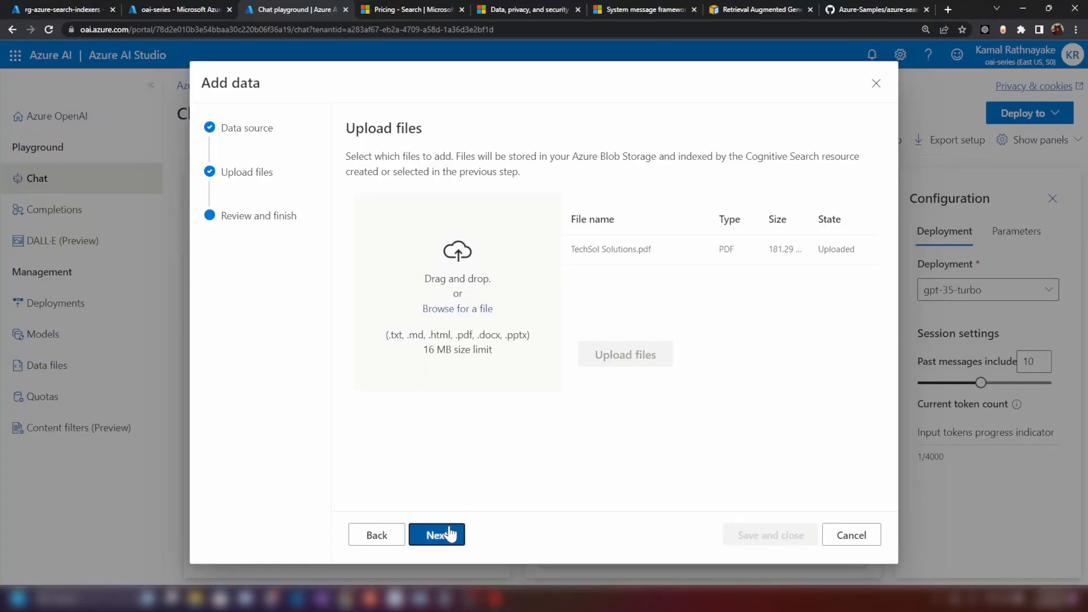
Review the data settings and save and close to add the TechSol data.
click(436, 534)
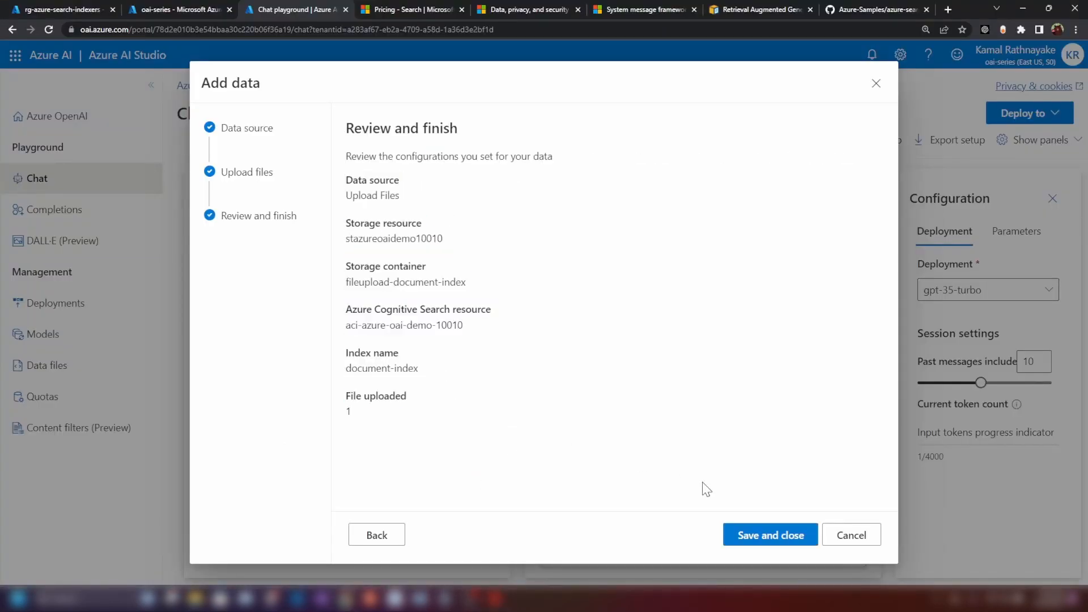
click(770, 535)
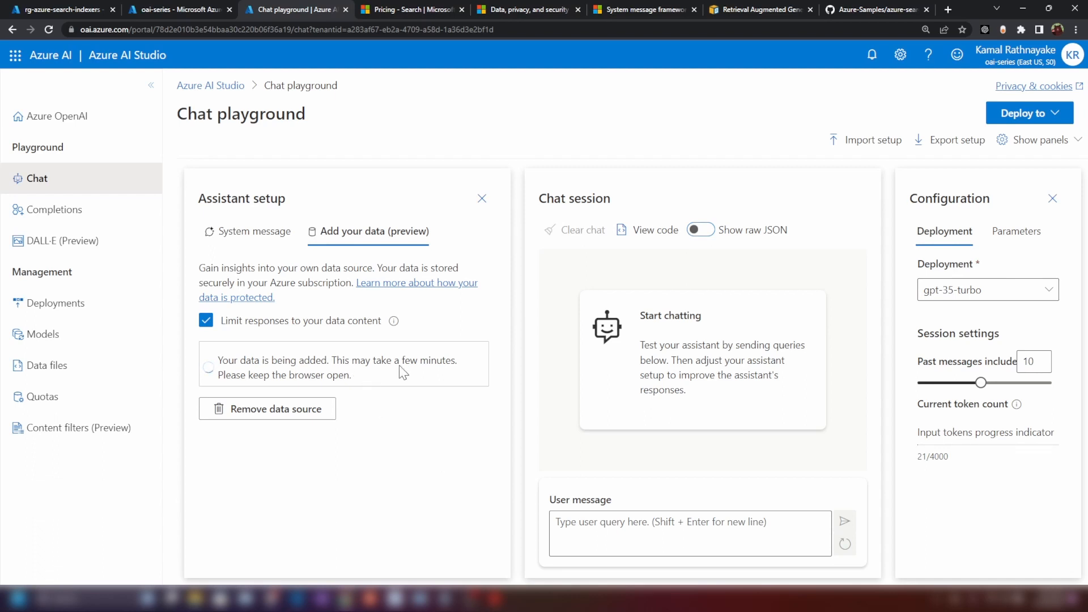
mouse_move(400, 365)
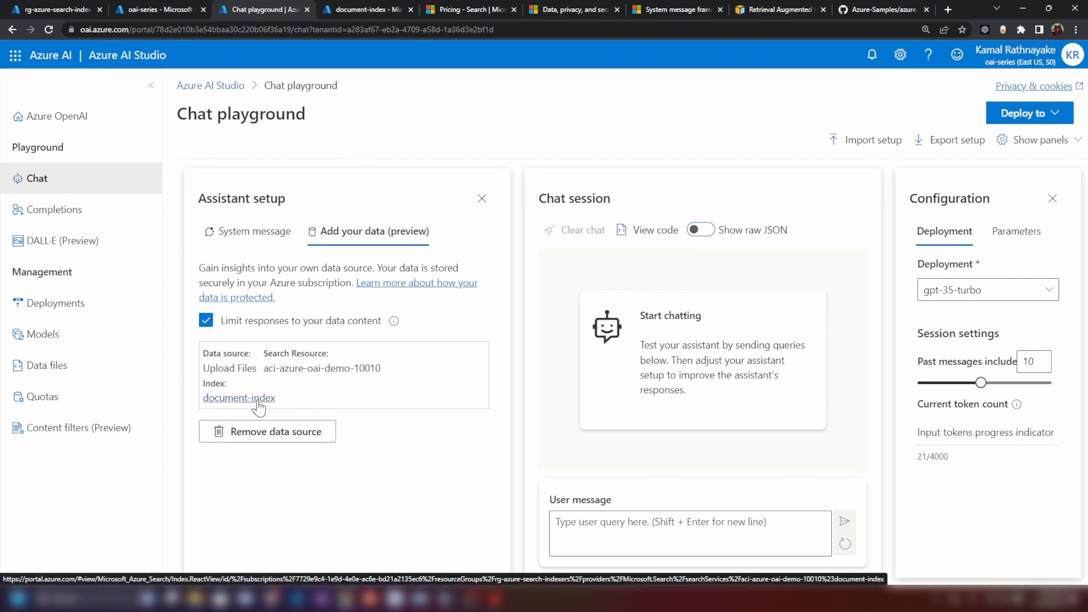
mouse_move(259, 392)
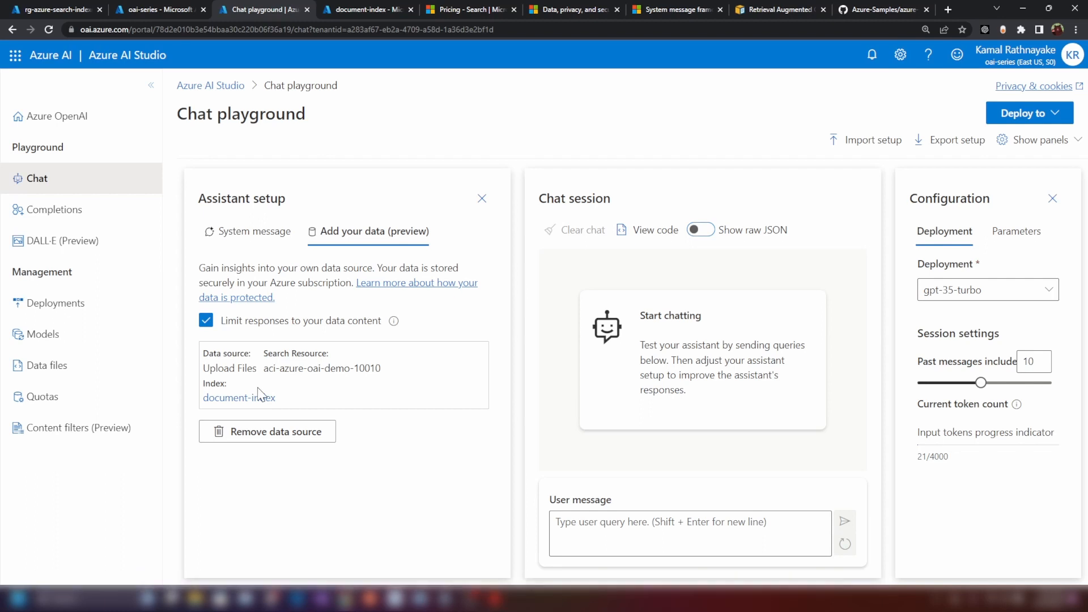
Ask the assistant 'what is techsol solutions?'.
click(689, 533)
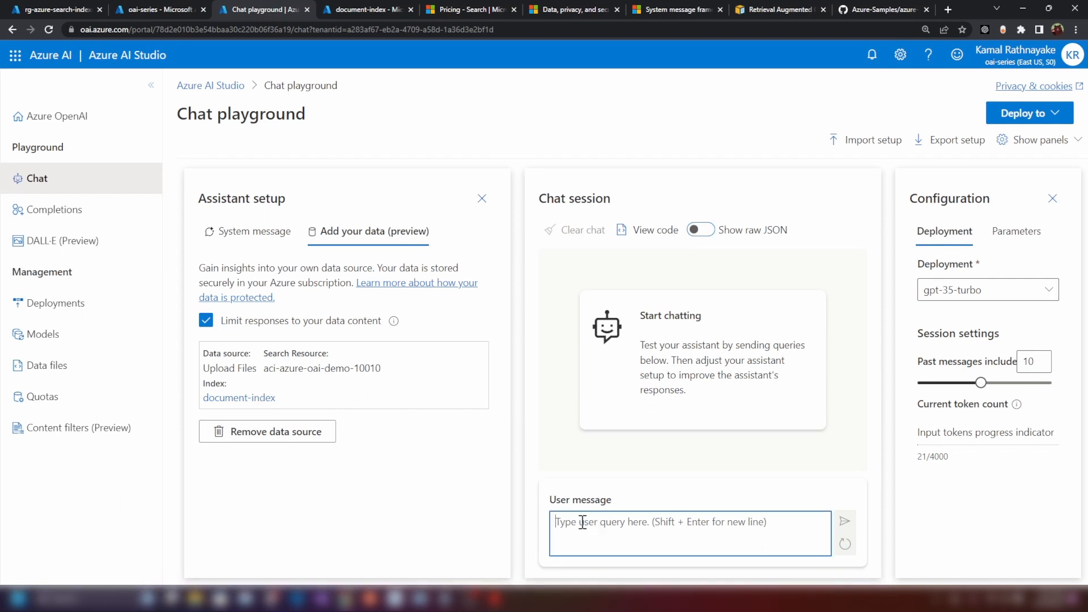
text(what is techsol solutions?)
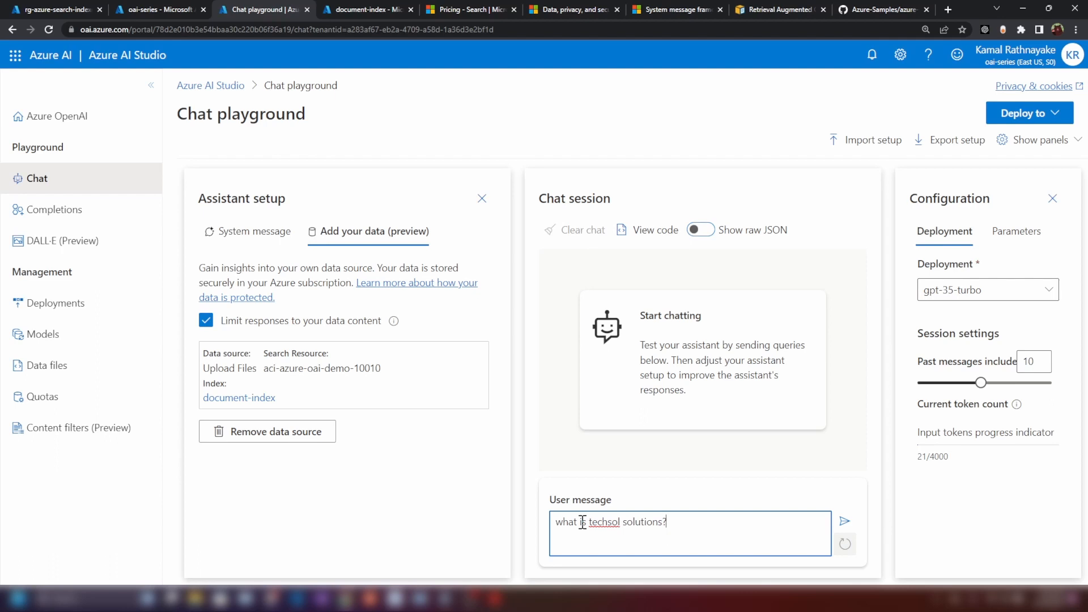
click(845, 521)
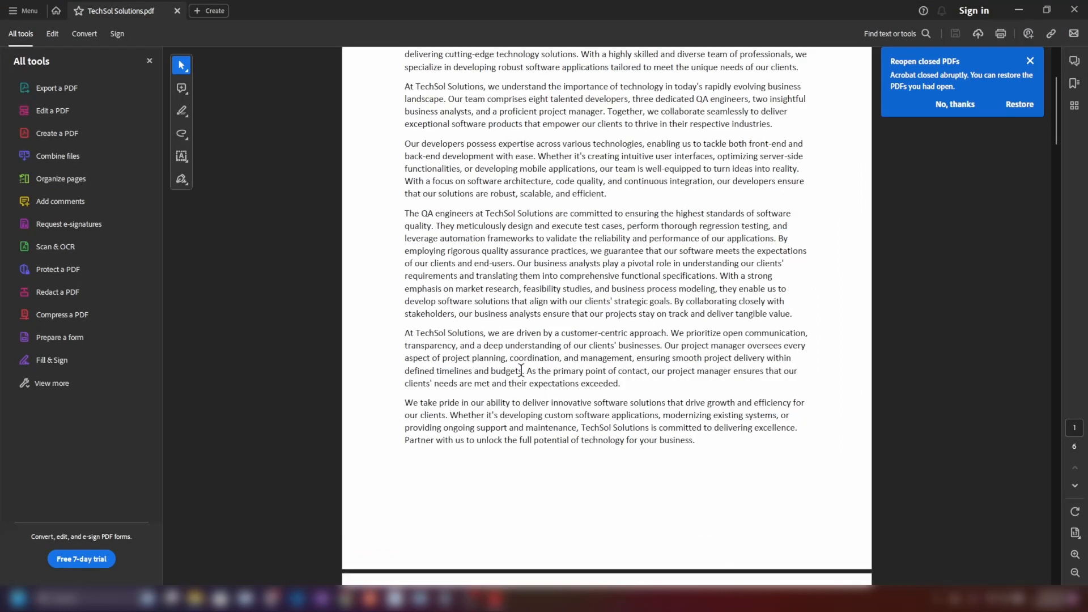
Scroll through the PDF's Team table and responsibilities pages.
scroll(down, 3)
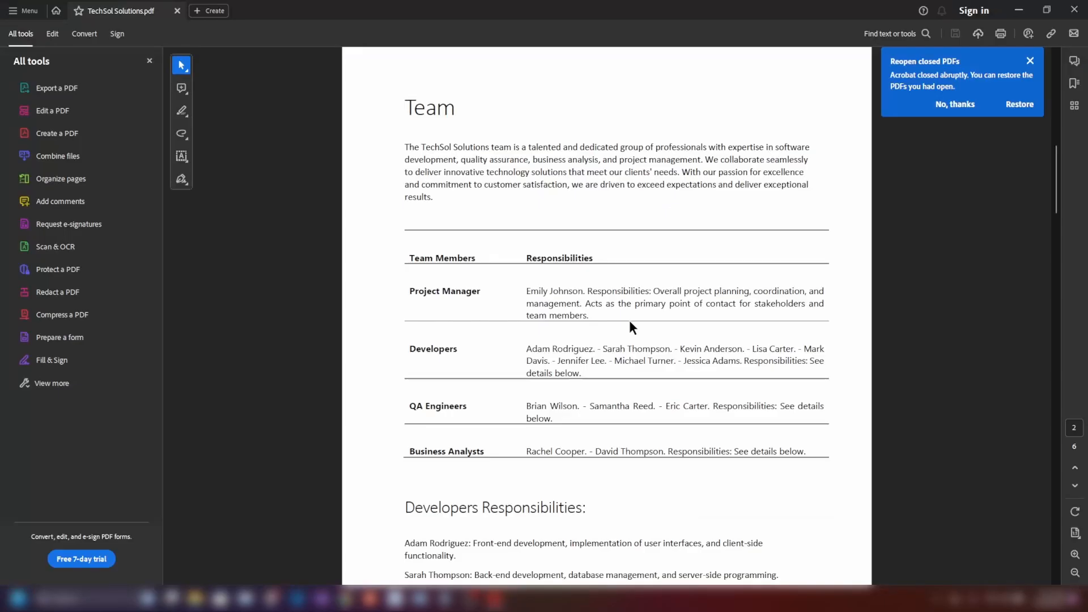
scroll(down, 3)
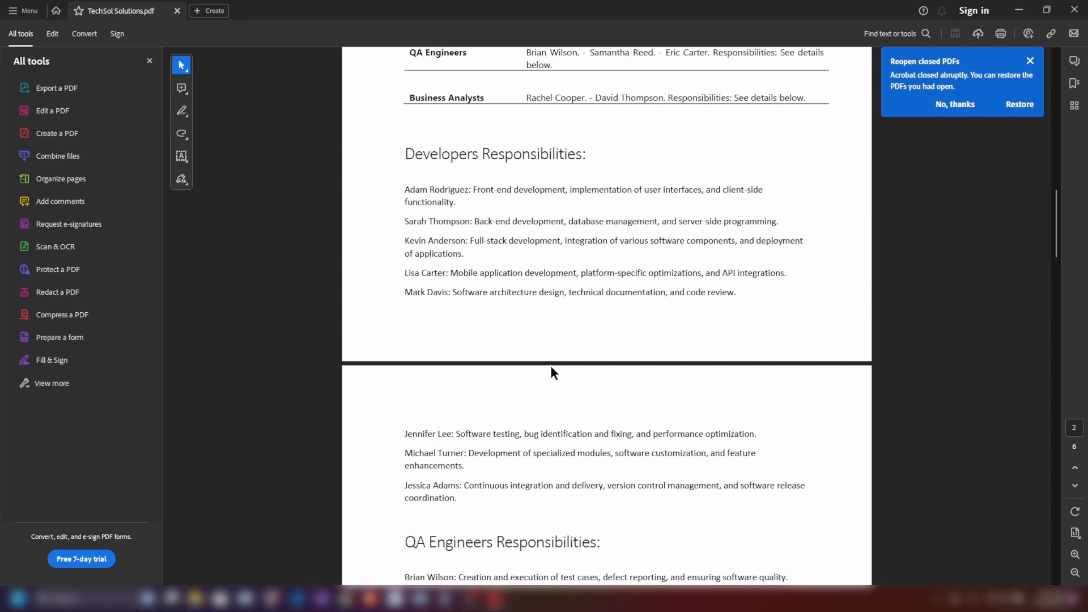
scroll(down, 3)
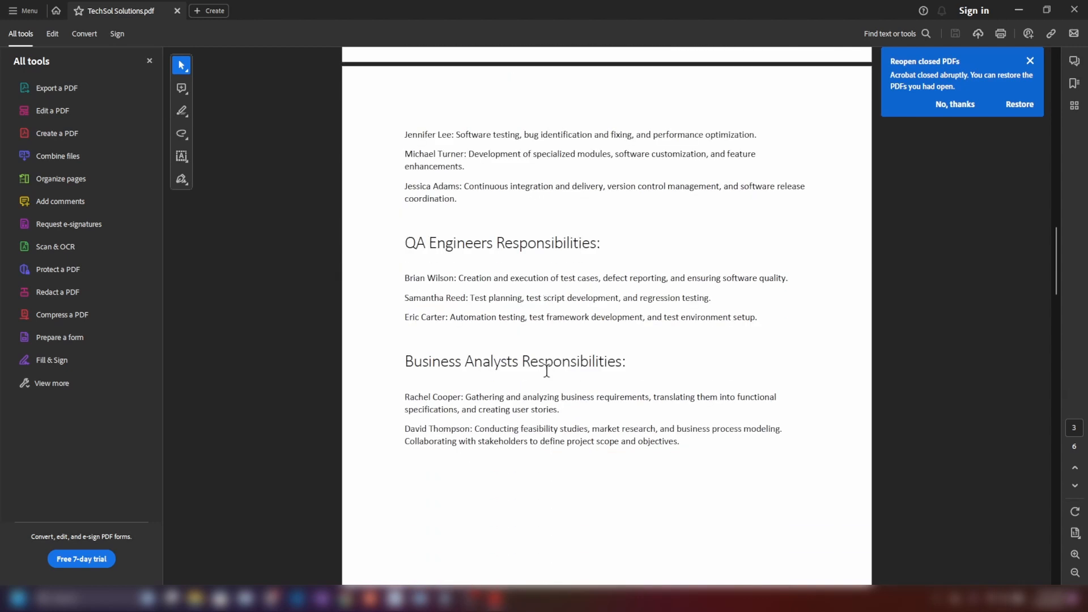
scroll(down, 3)
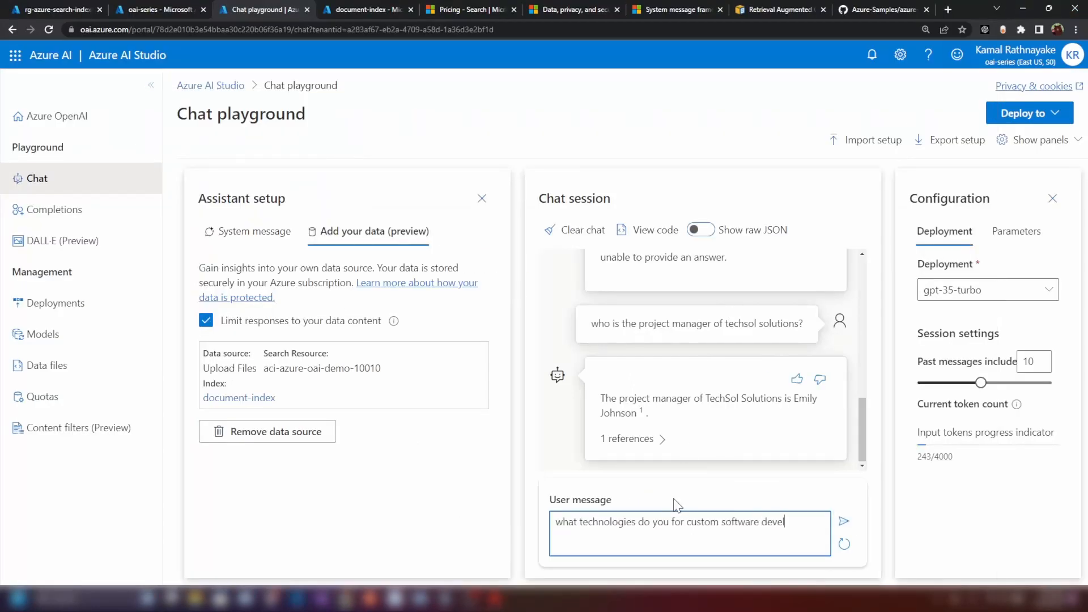
Clear the chat and ask 'what technologies do you for custom software development?'.
click(844, 521)
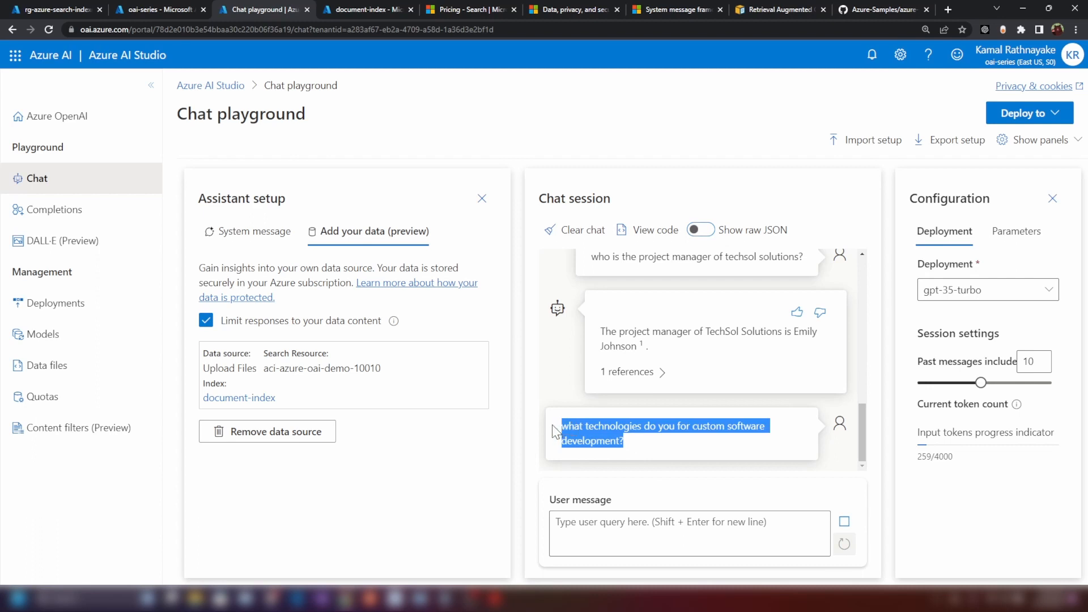
click(582, 229)
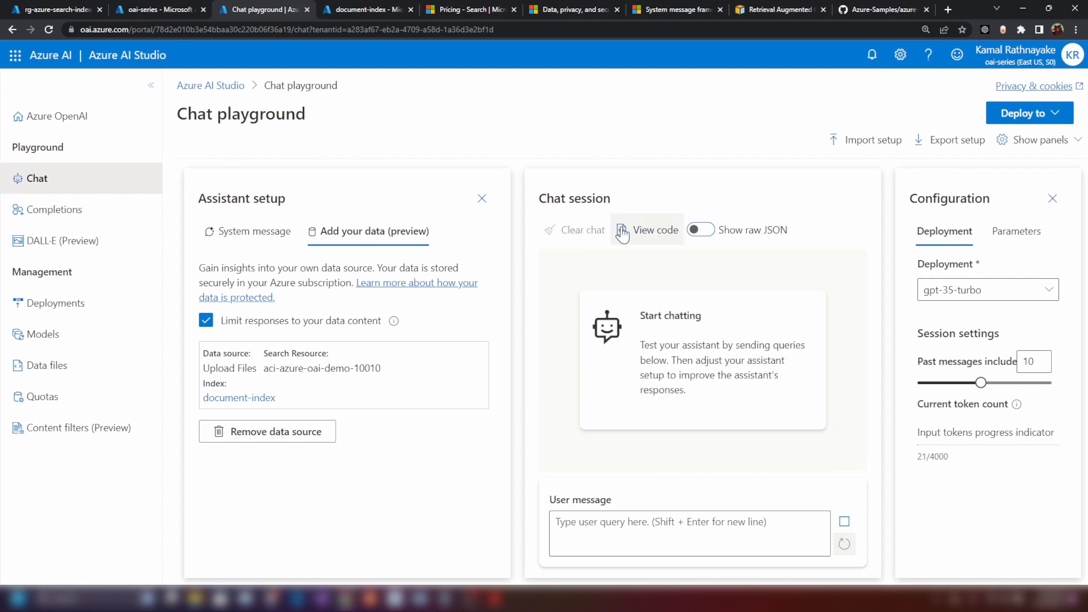
text(what technologies do you for custom software development?)
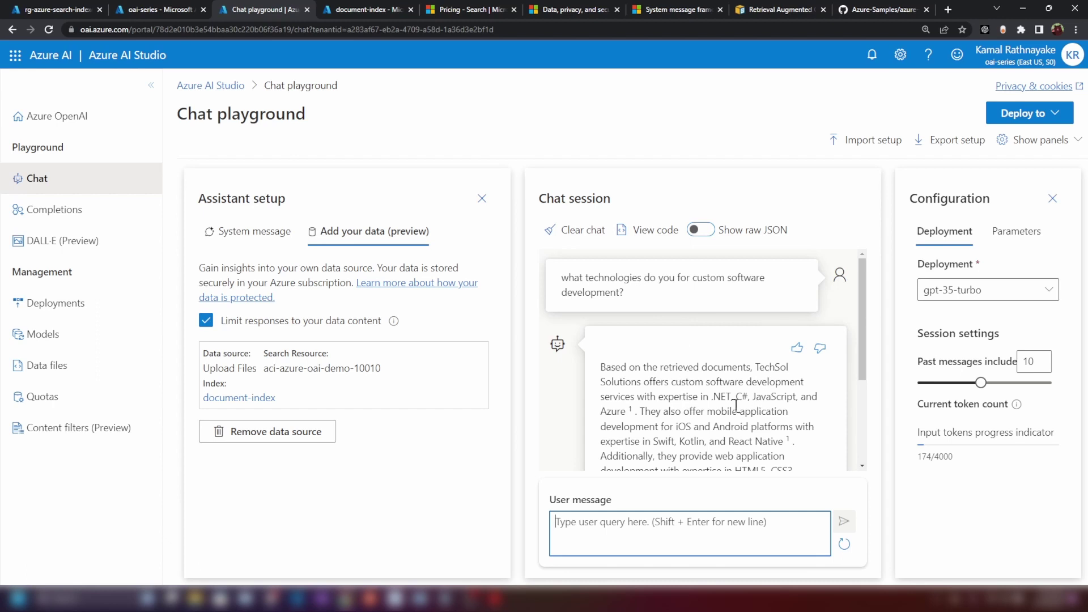
scroll(down, 3)
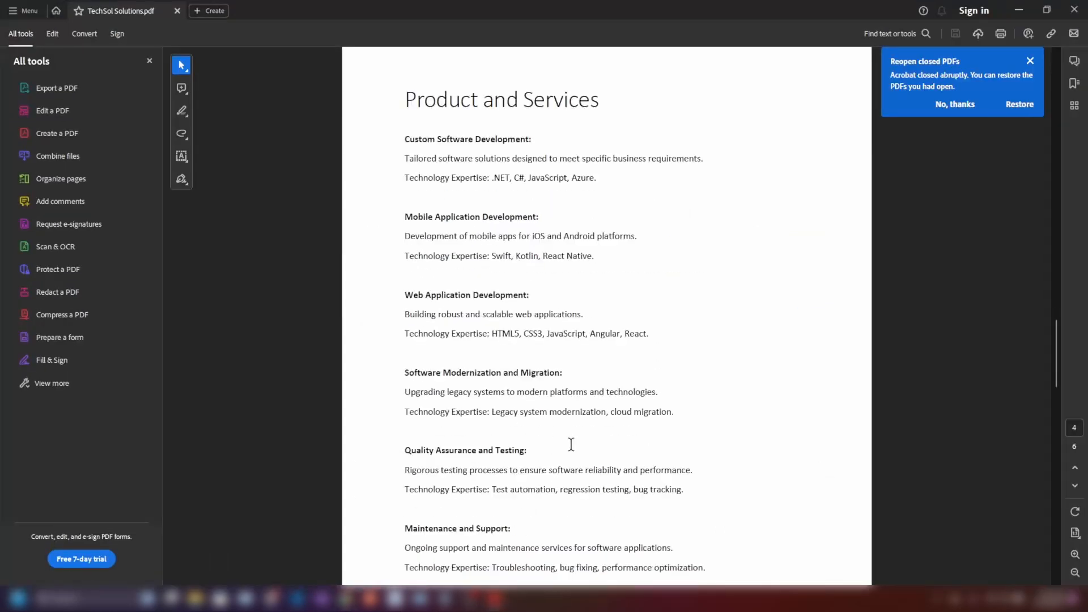
Scroll to the PDF's Product and Services page listing each service's technologies.
scroll(down, 3)
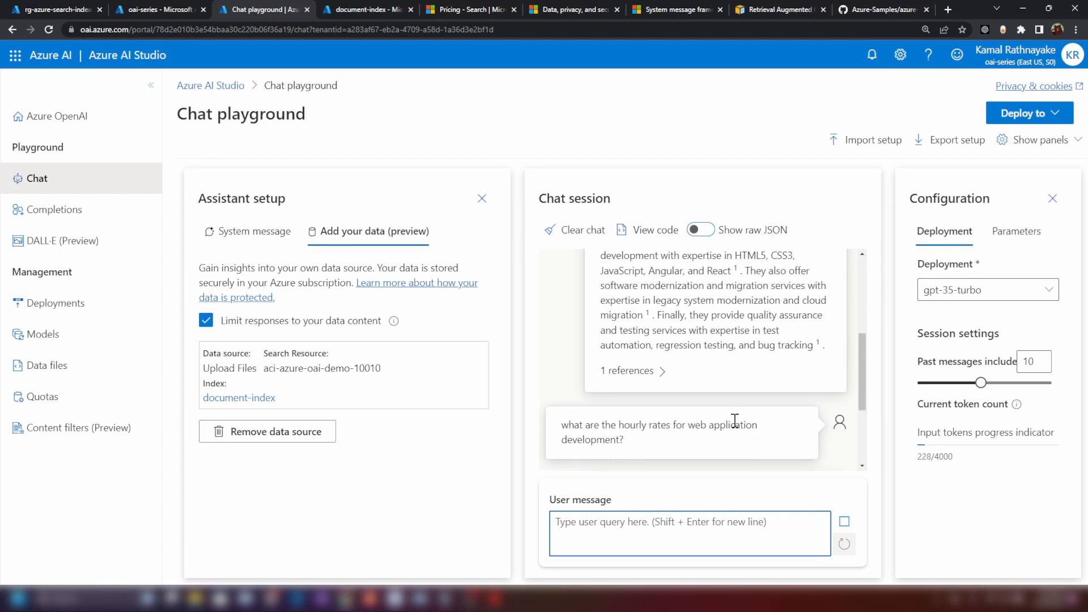
Ask for hourly rates of all services, then request 'format this data as a table'.
click(844, 521)
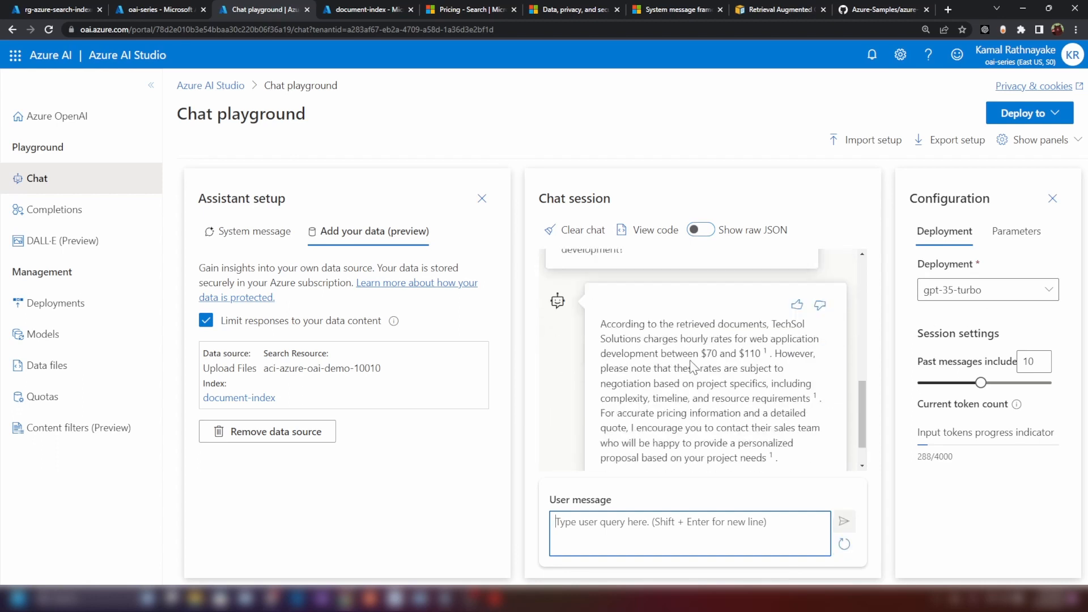
mouse_move(608, 537)
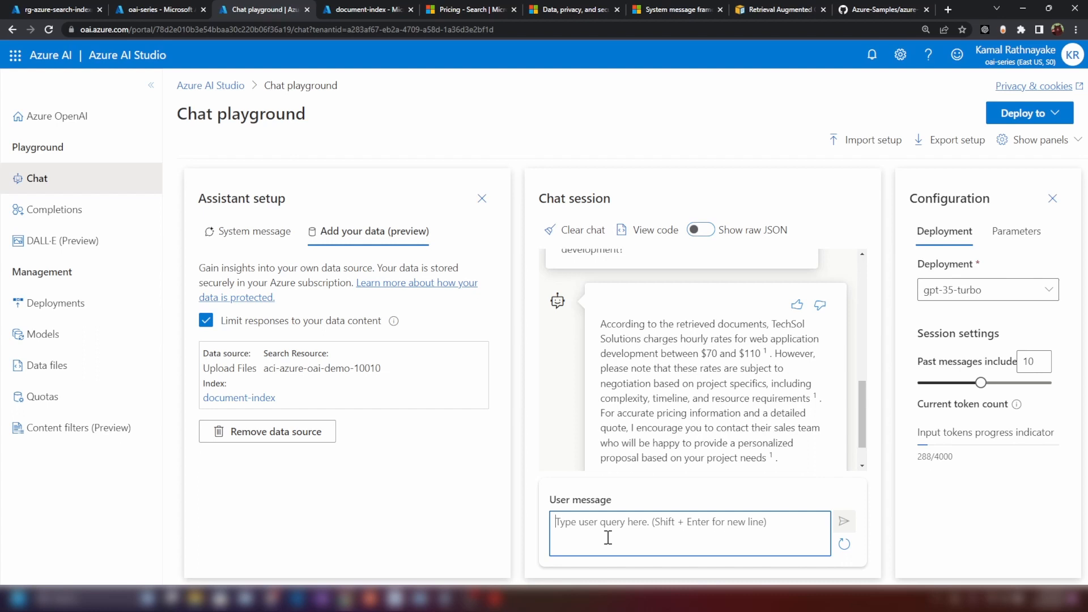
text(show me hourly rates of all the services)
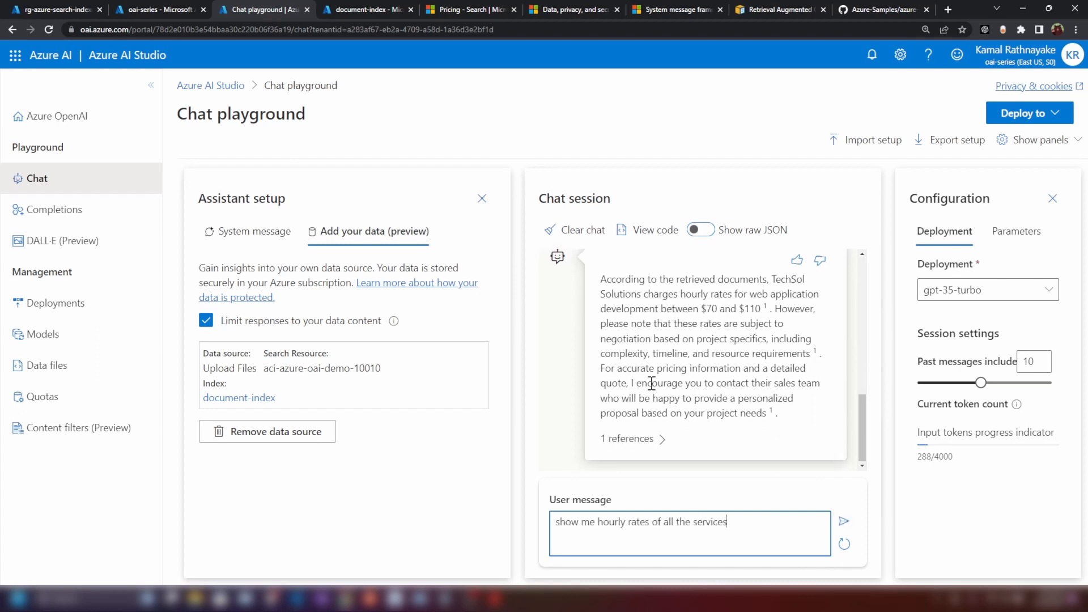
click(845, 521)
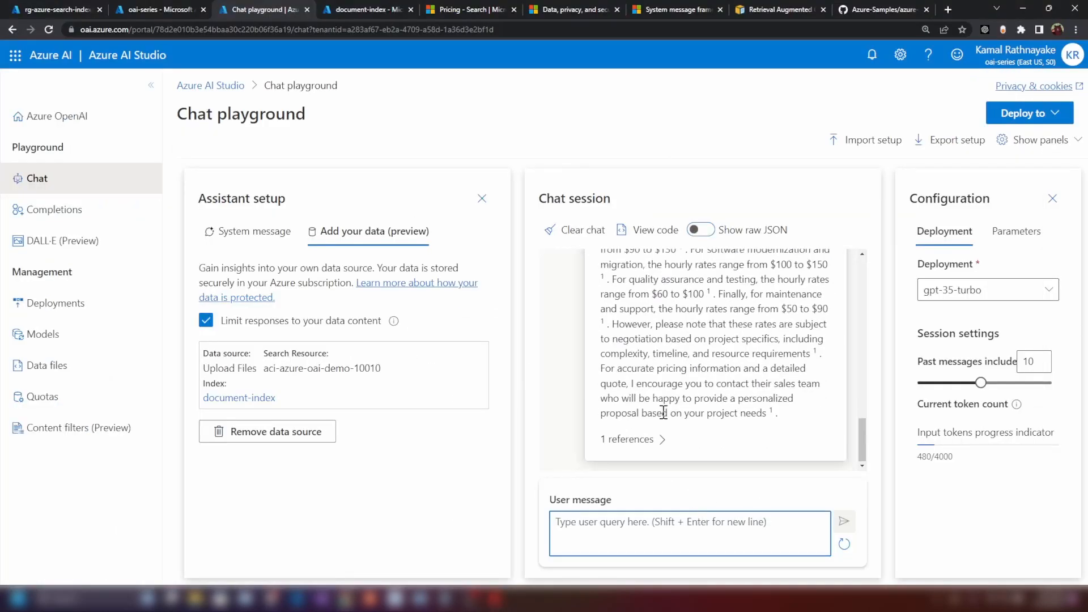
text(format)
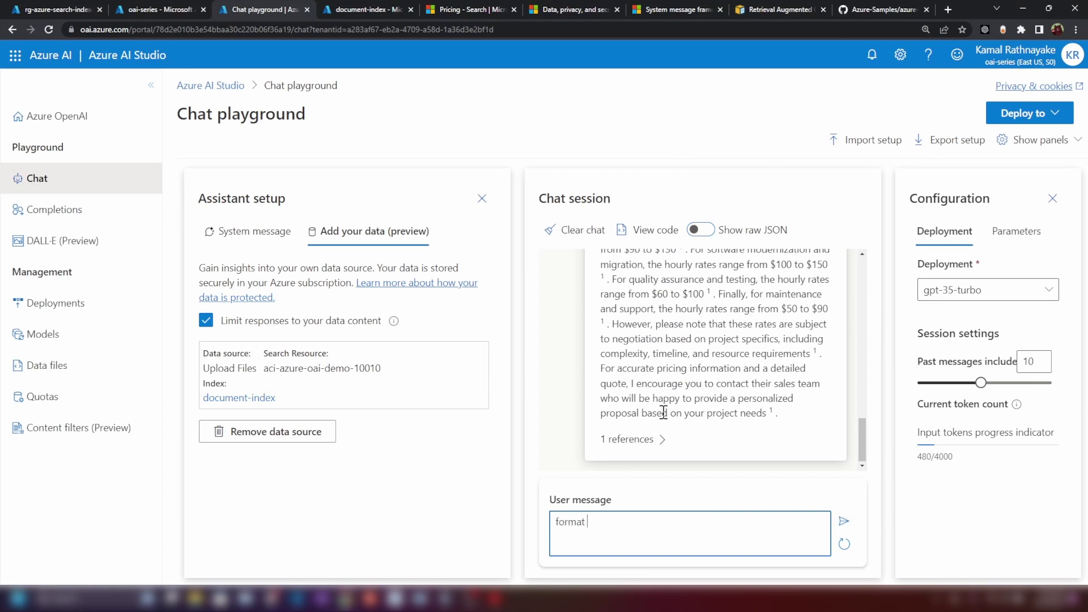
text(this data as a)
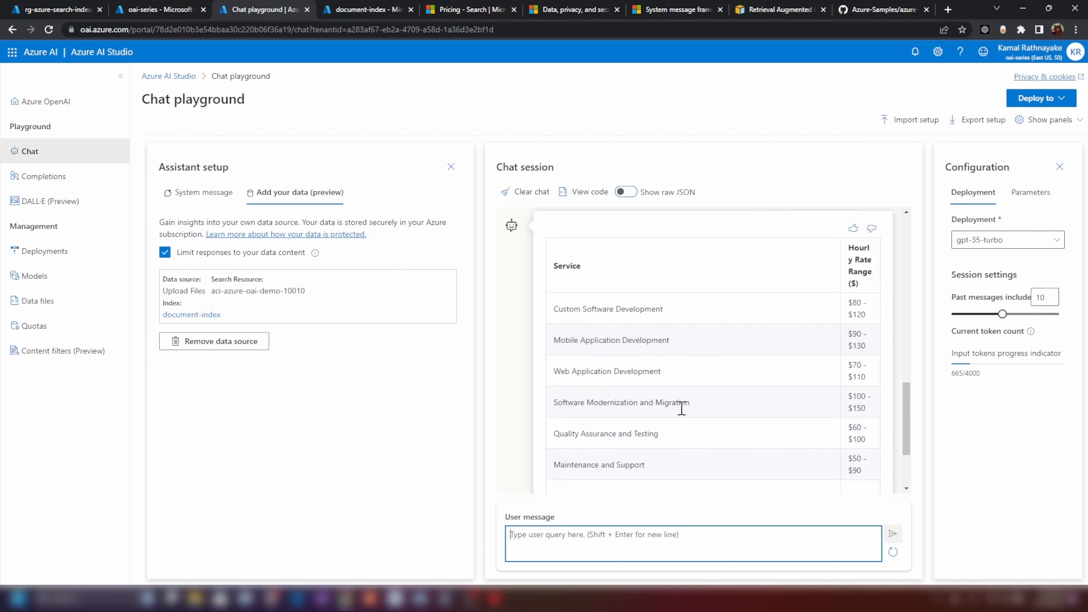
mouse_move(685, 391)
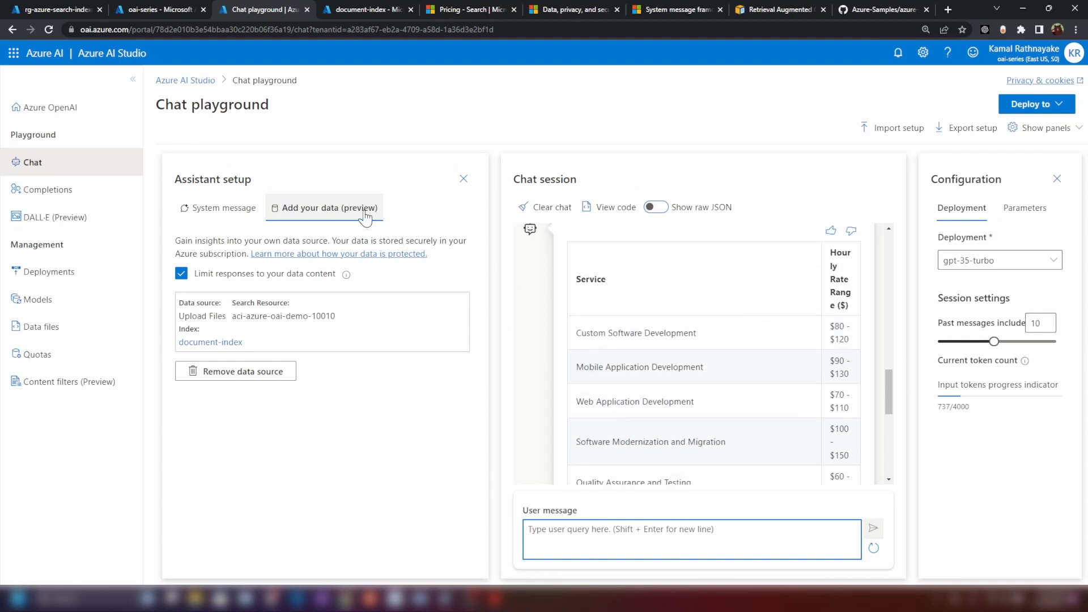
mouse_move(344, 215)
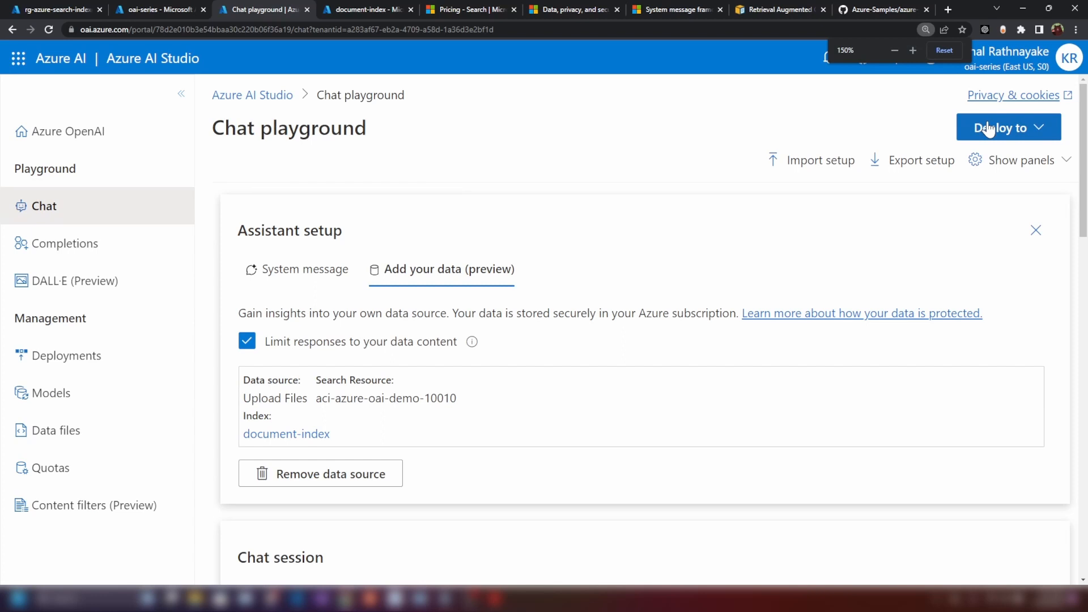
Deploy the chat as web app companybot101011 in Central US, acknowledging usage costs.
click(1009, 126)
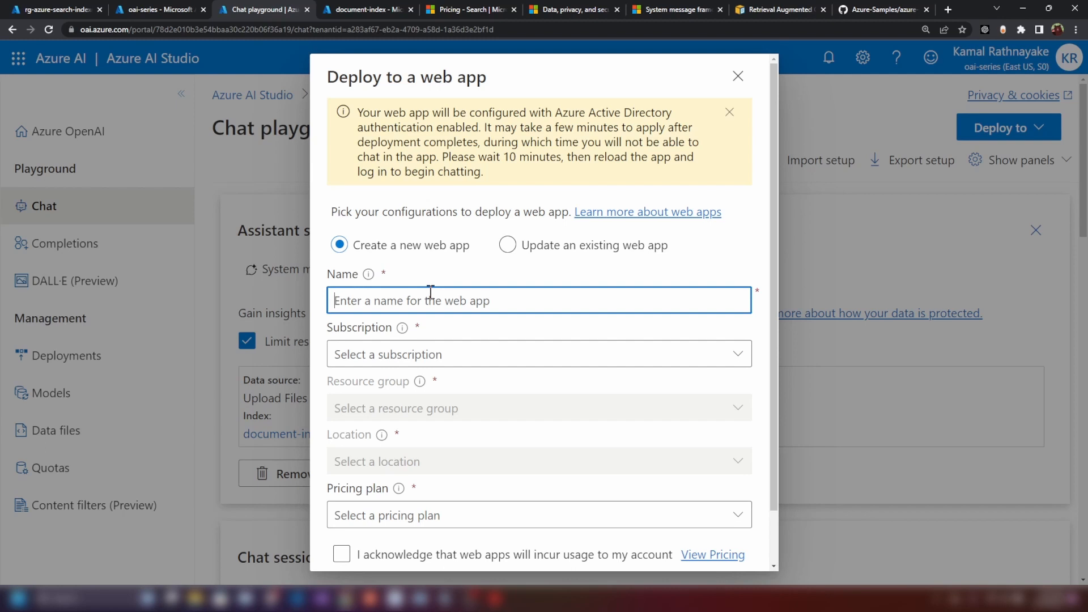
text(companybot101011)
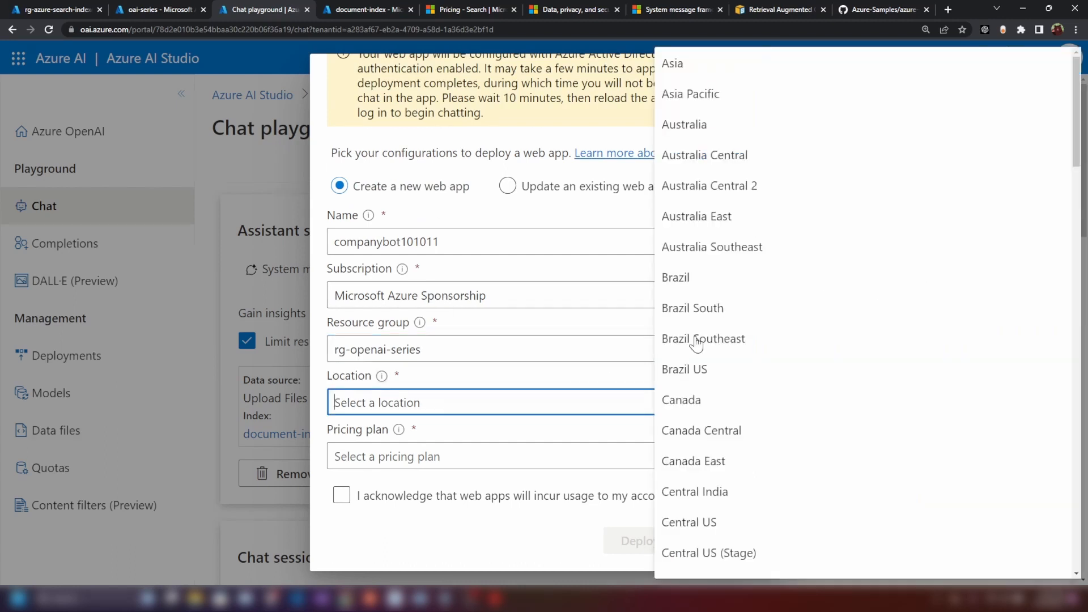
click(689, 522)
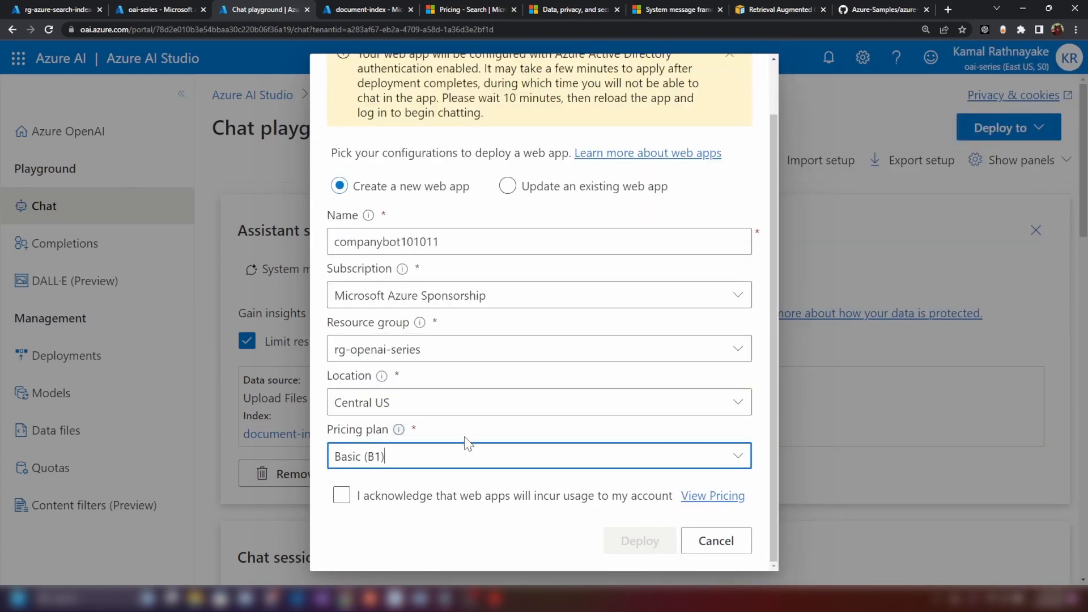
click(341, 495)
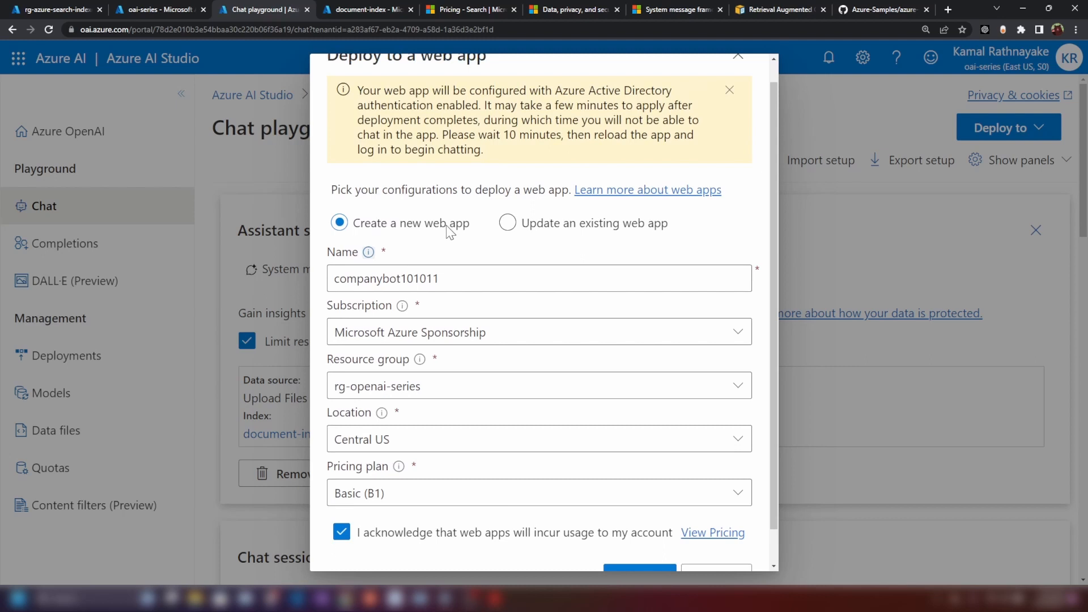
scroll(down, 3)
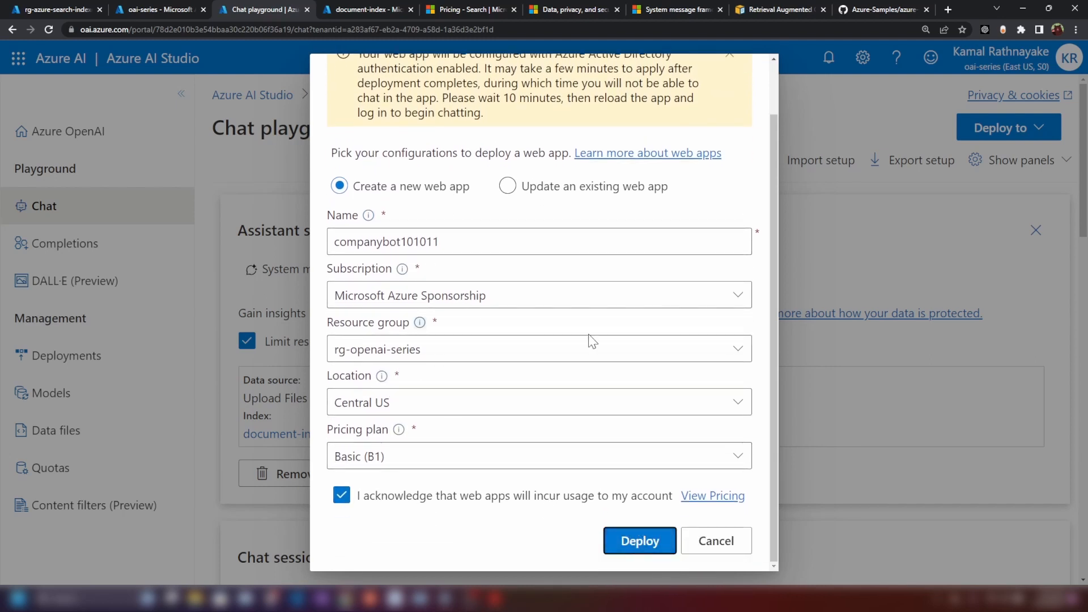
click(640, 541)
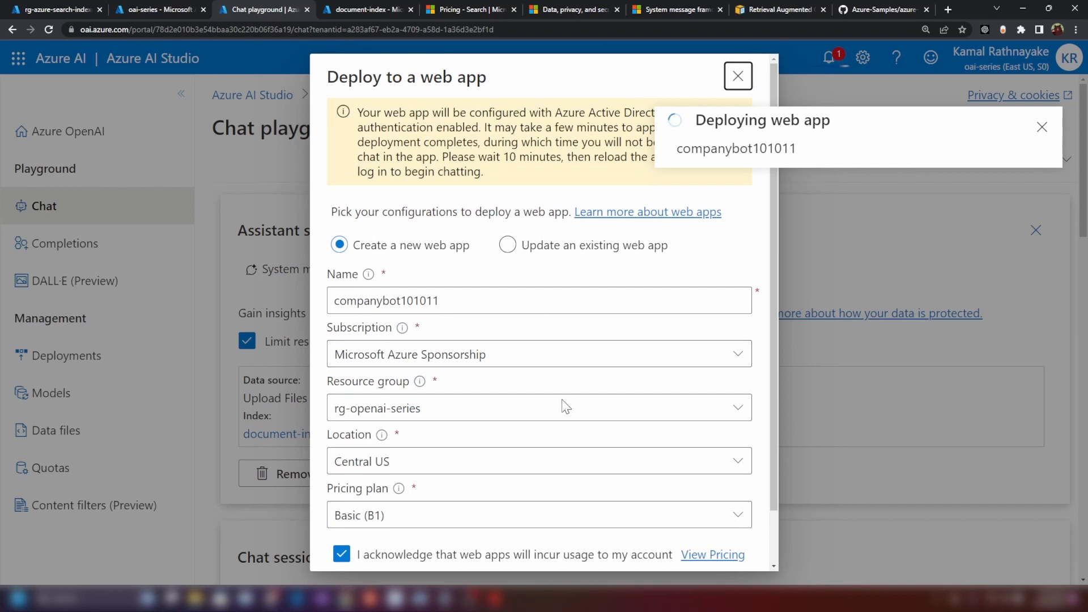
Check deployment notifications and open the companybot101011 web app from the resource group.
click(507, 245)
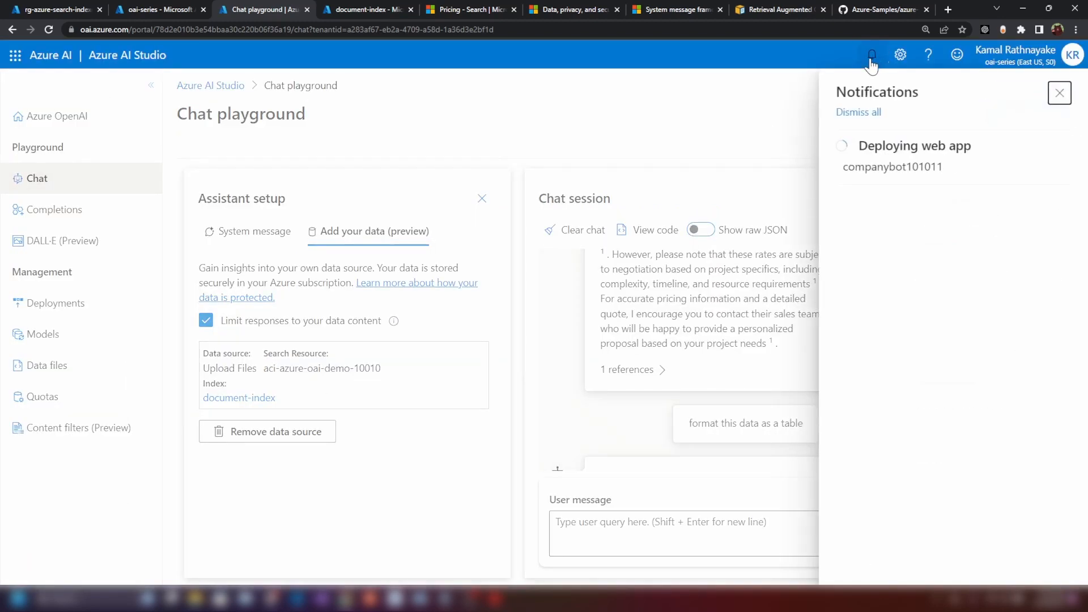
mouse_move(863, 185)
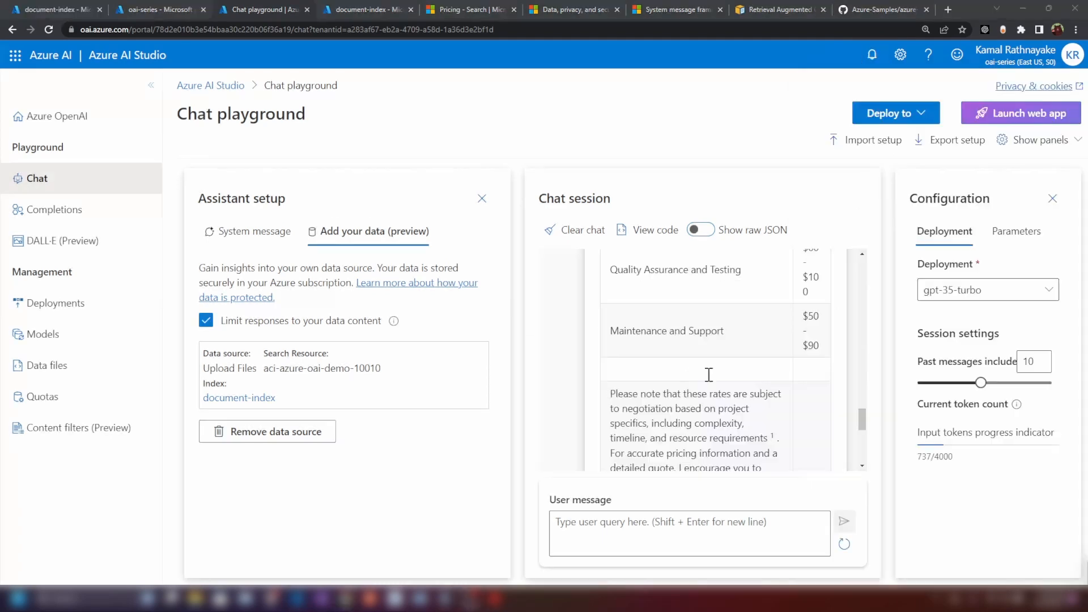
click(871, 55)
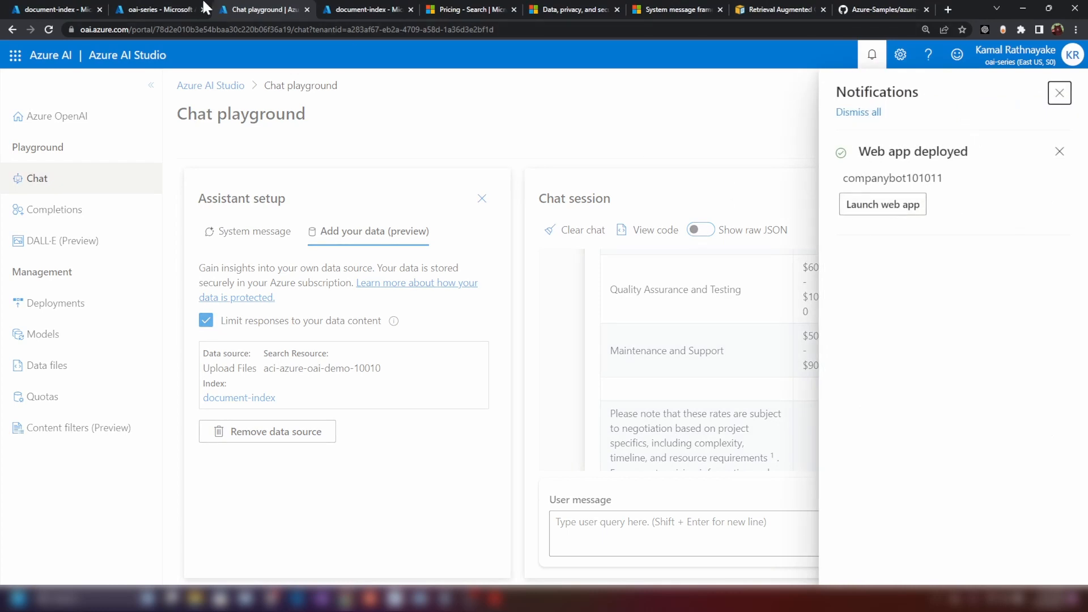
click(164, 9)
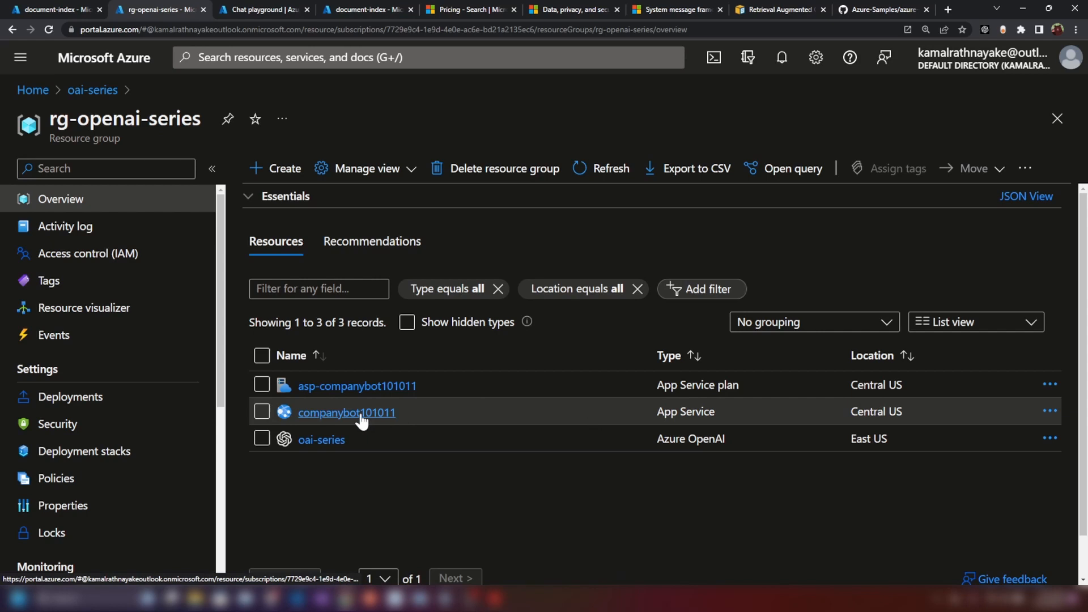
click(346, 412)
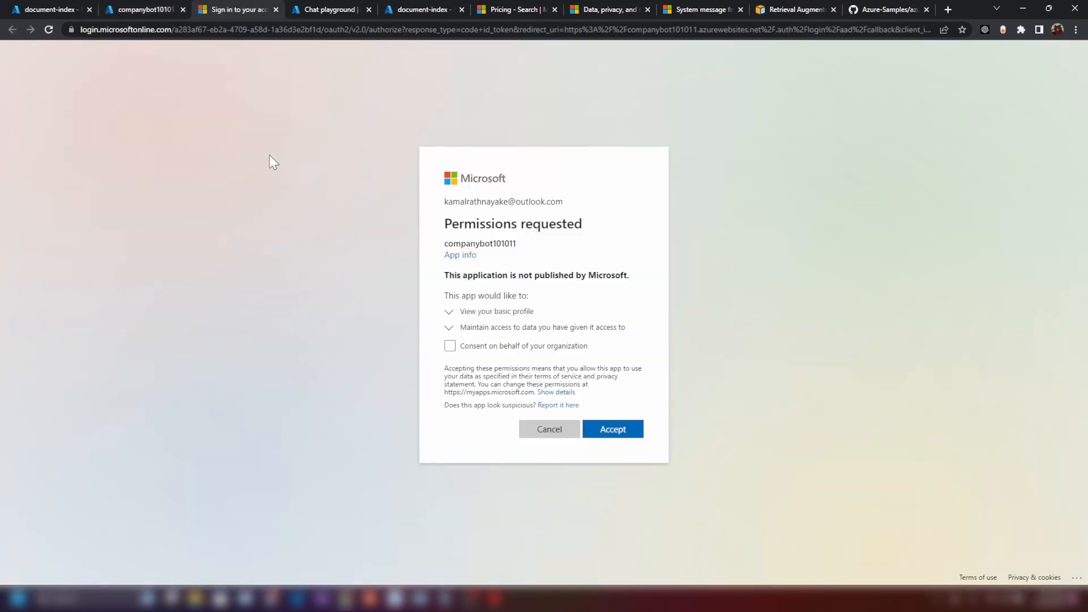
mouse_move(296, 177)
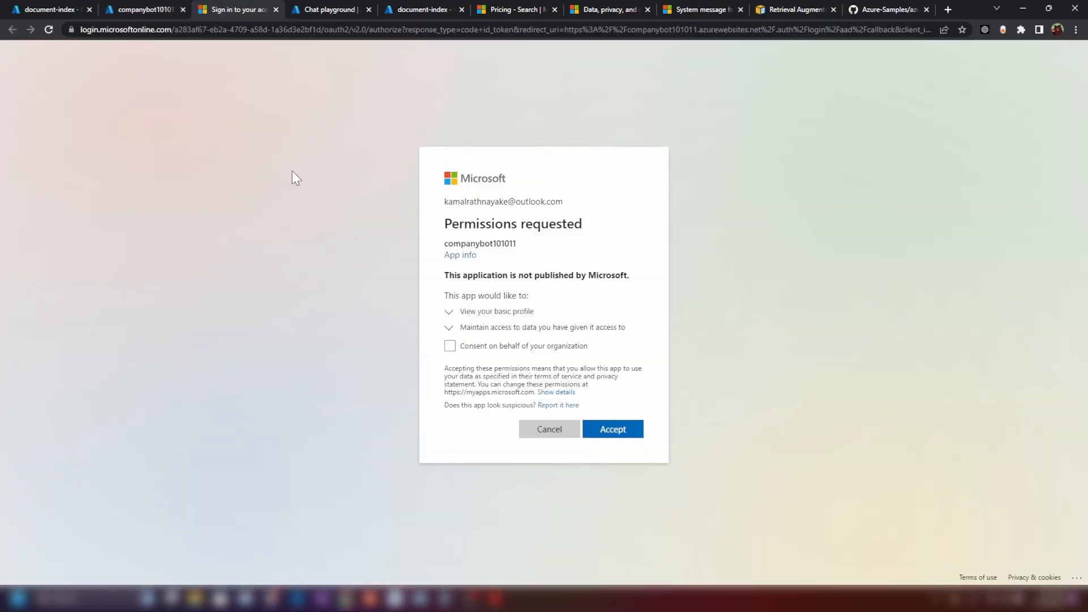
Grant organization-wide consent for companybot101011's permissions and view its Authentication settings.
click(450, 345)
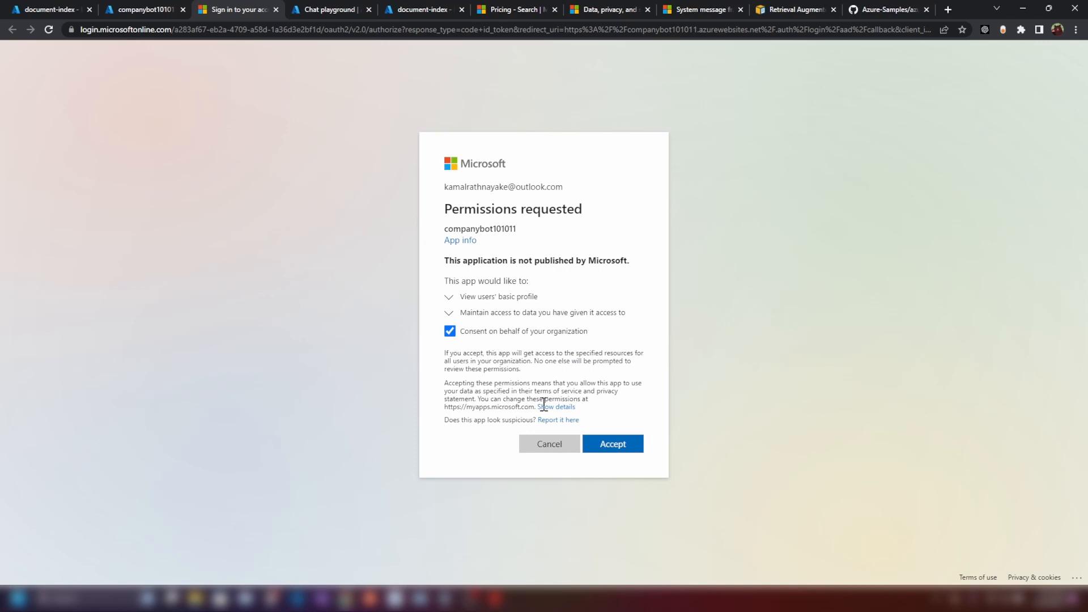
click(613, 443)
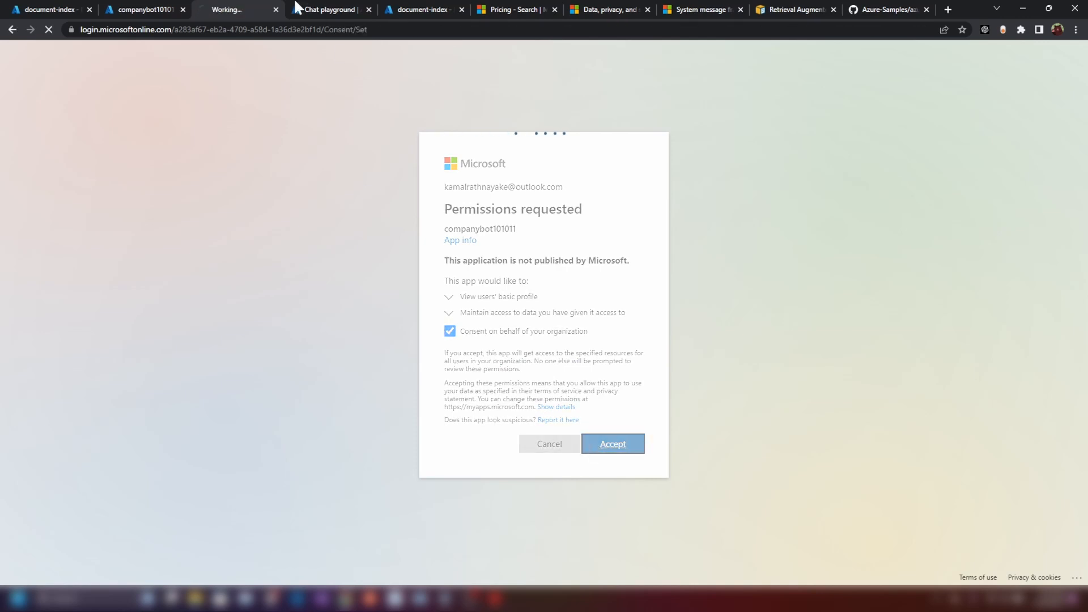
click(613, 444)
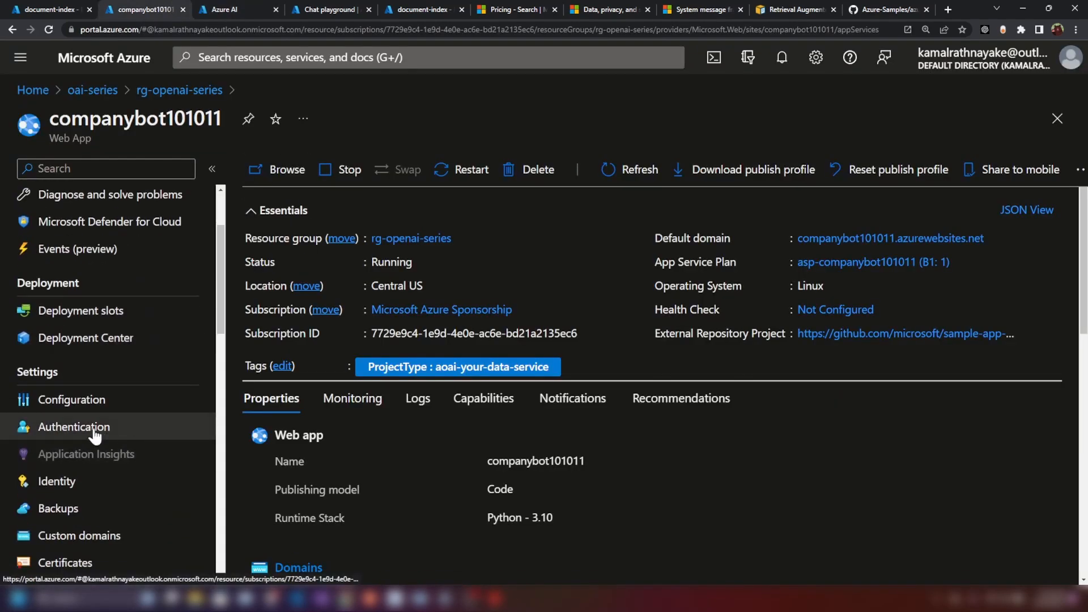
click(74, 427)
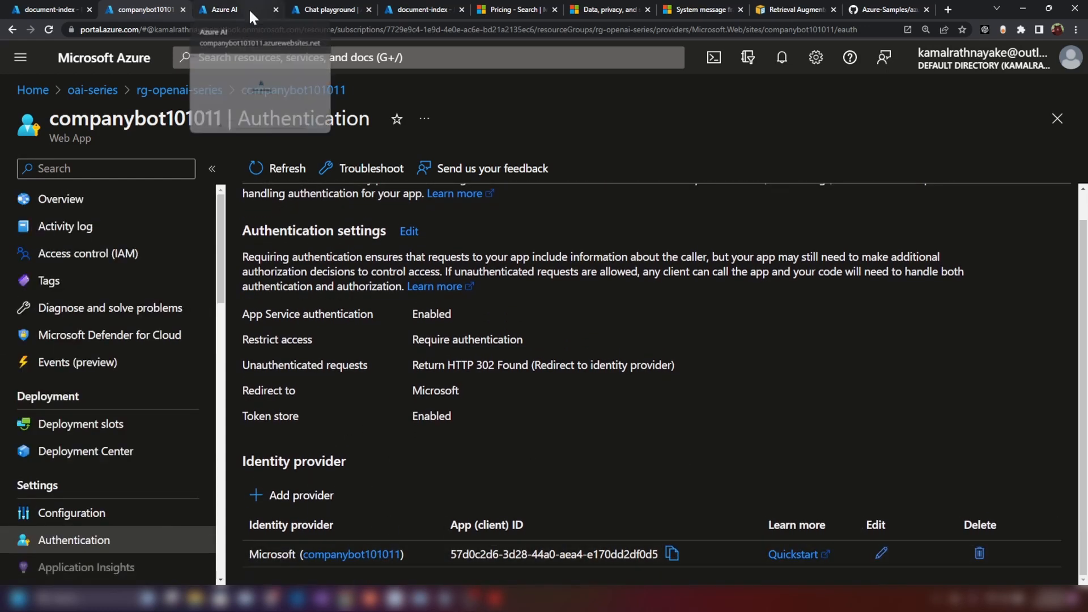
Switch to the companybot101011.azurewebsites.net chat site.
click(222, 10)
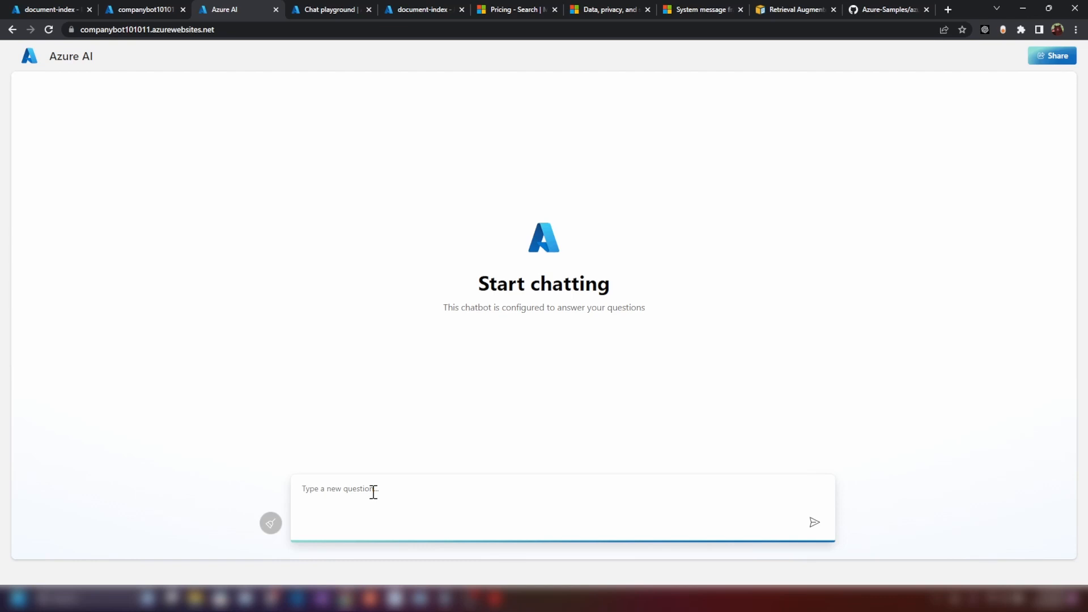
Show aci-azure-oai-demo-10010's indexes, with document-index holding 2 documents.
click(814, 521)
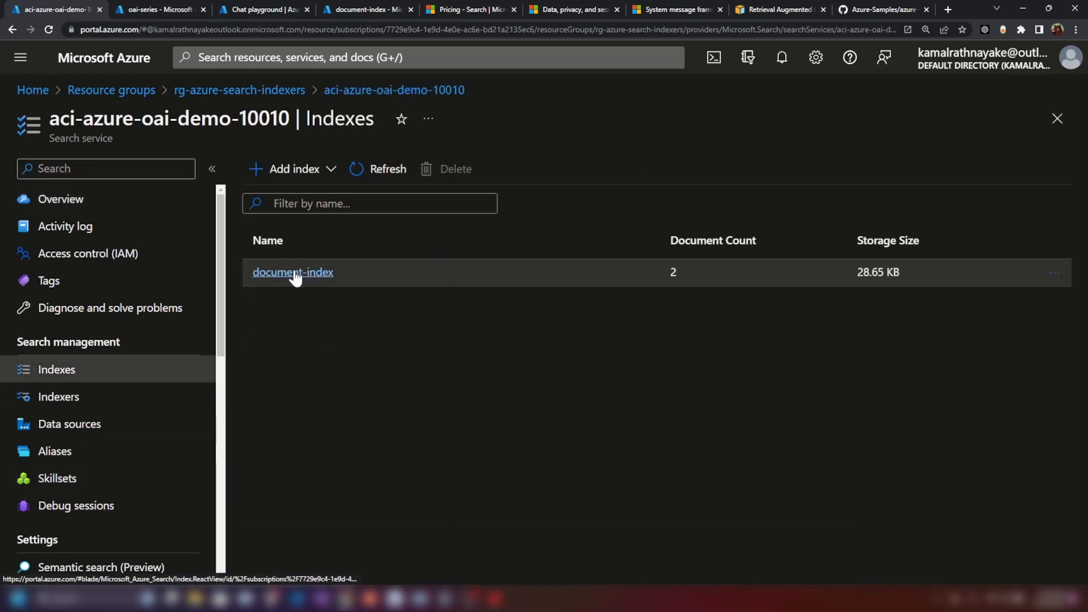
Inspect document-index's two TechSol Solutions.pdf chunks, then bring up the oai-series resource.
click(293, 272)
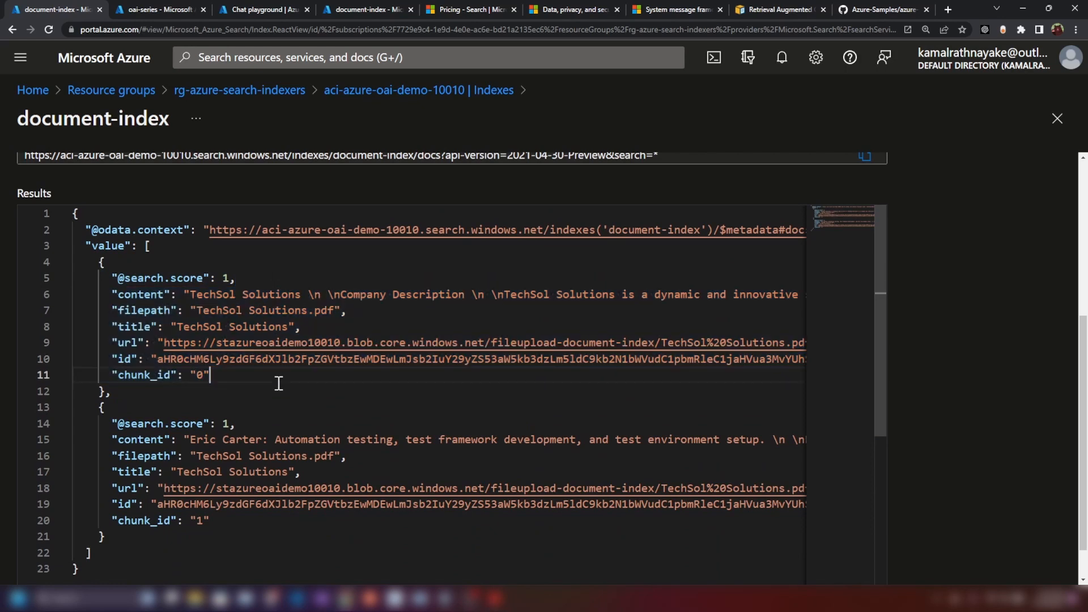
double_click(138, 278)
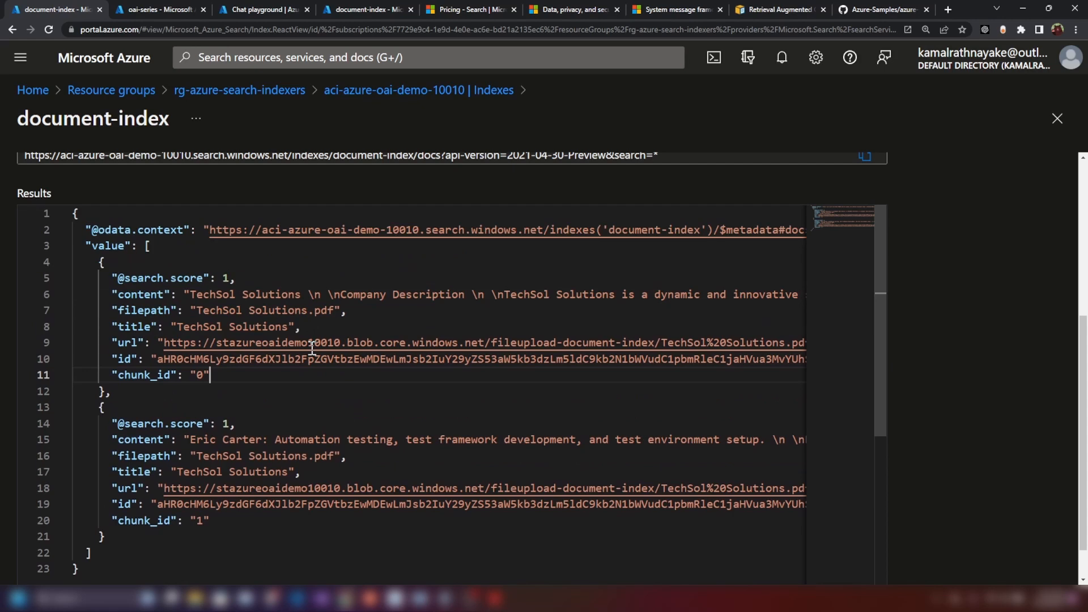
mouse_move(454, 318)
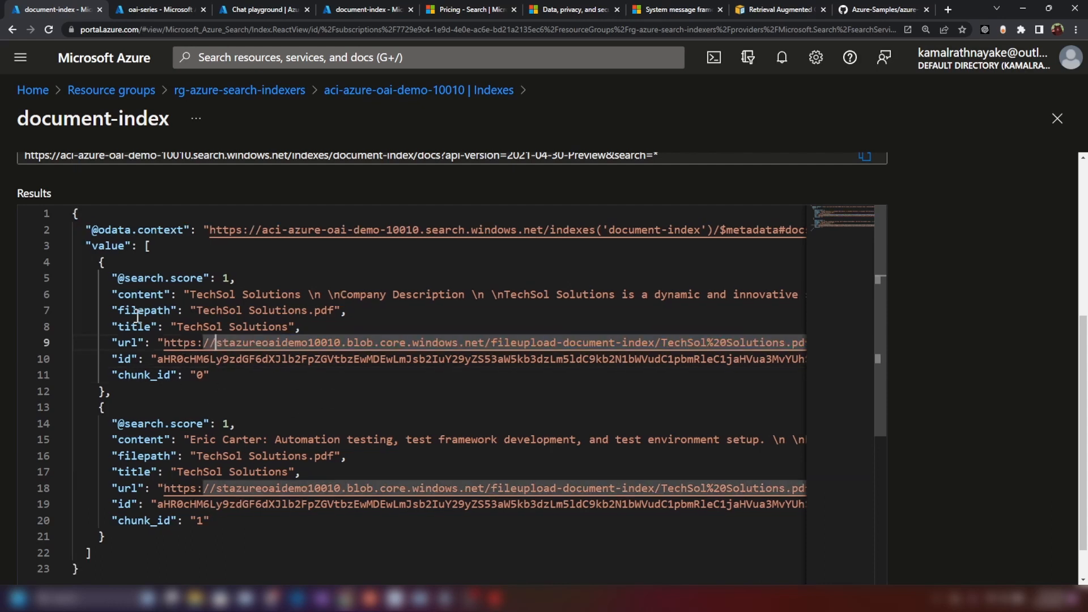
drag(160, 294, 345, 310)
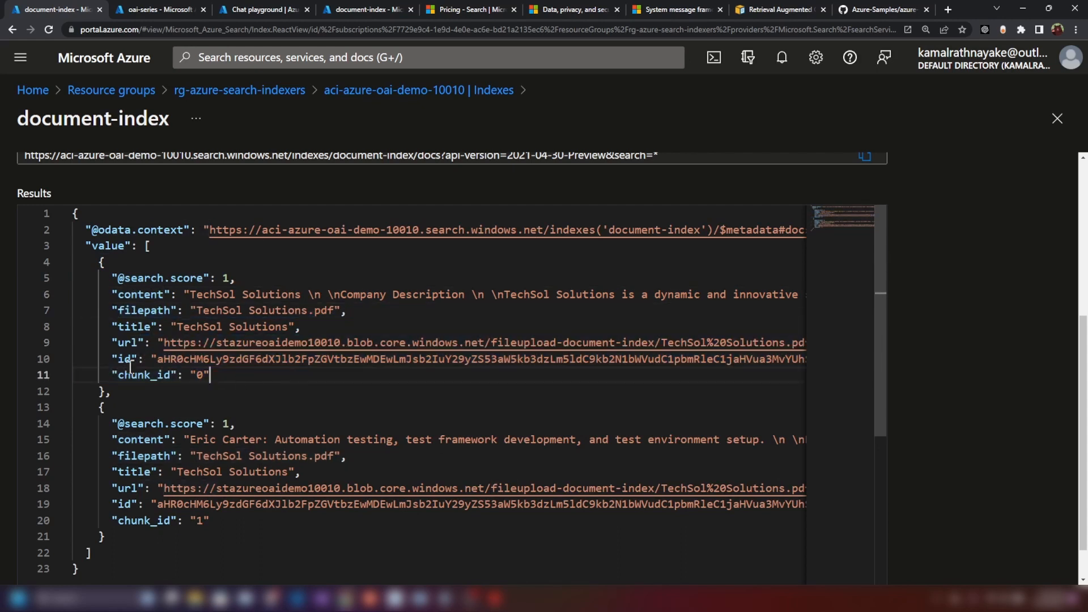
click(151, 10)
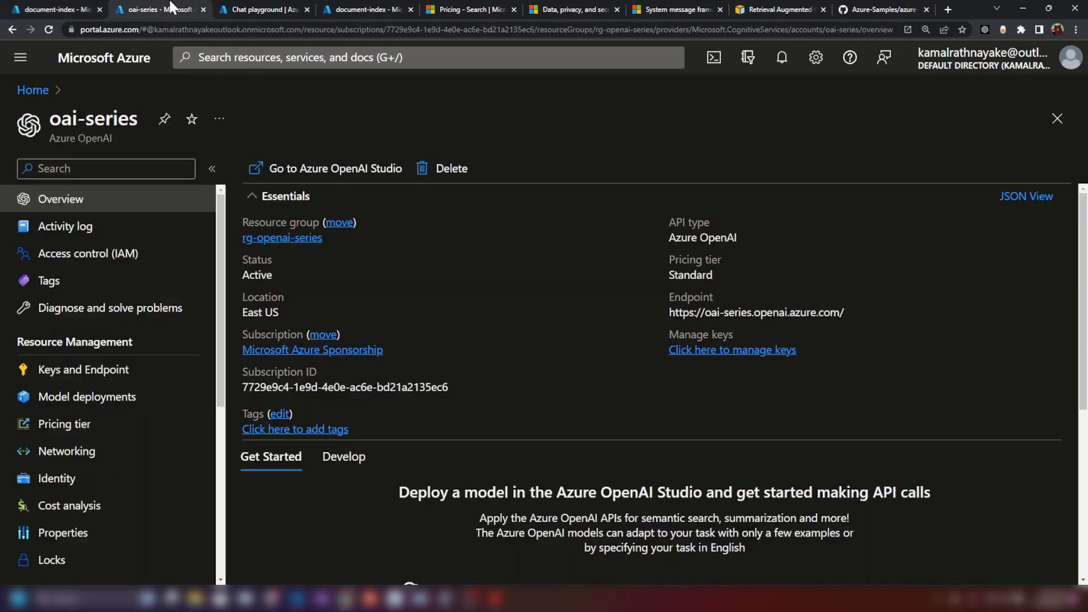
Return to the chat playground and dismiss the web app deployed notifications.
click(261, 10)
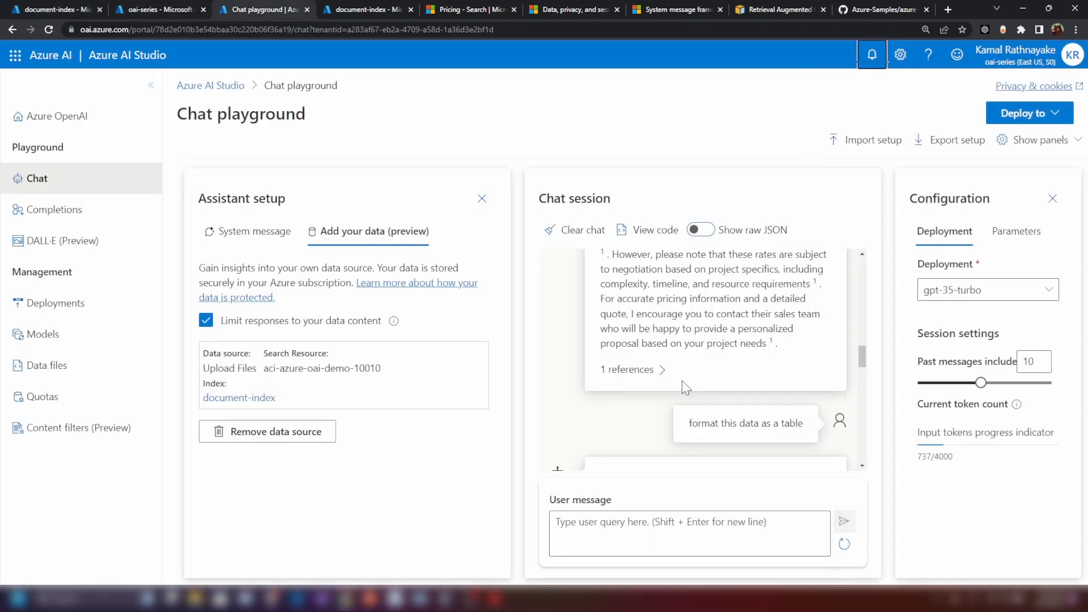
scroll(down, 3)
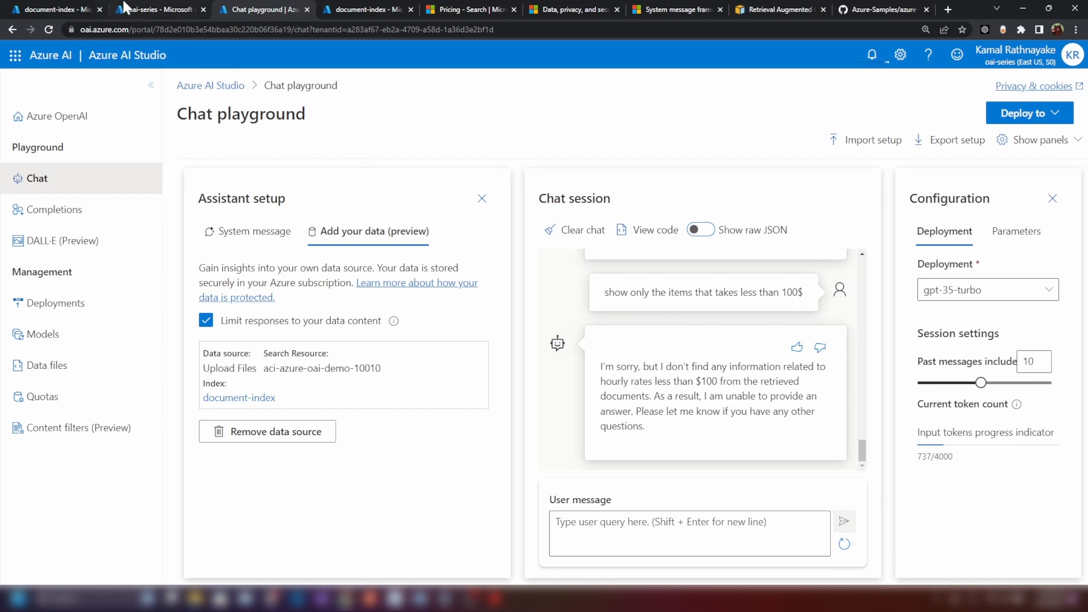
click(59, 10)
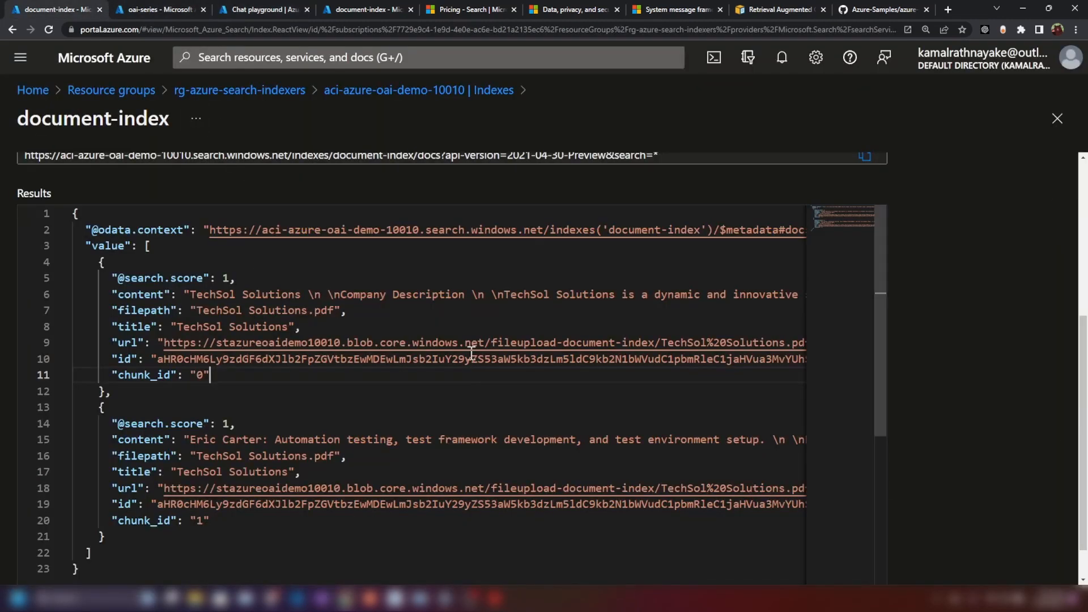
mouse_move(348, 294)
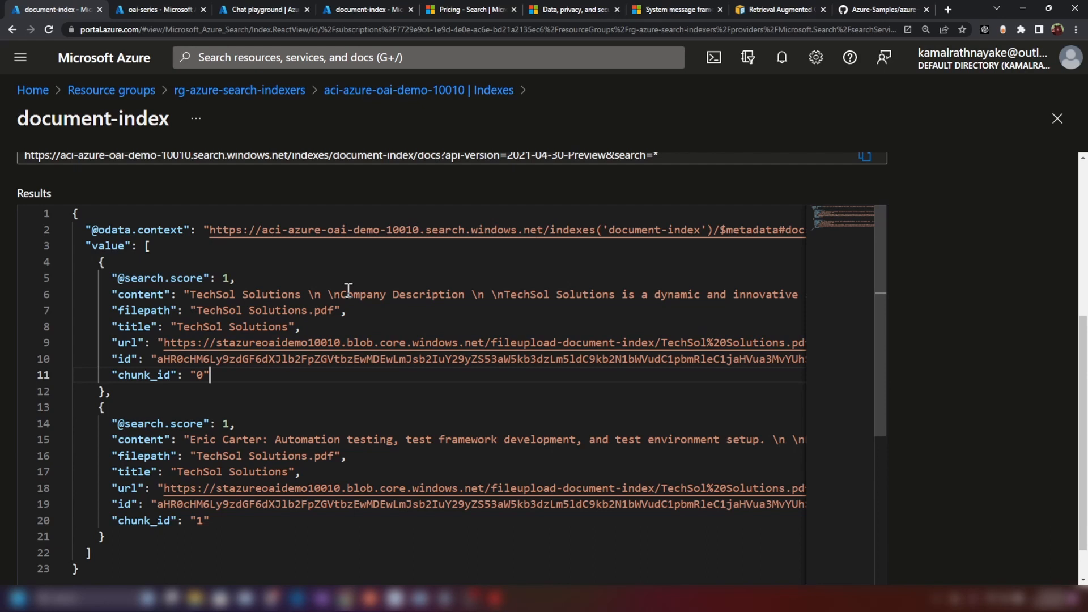
click(224, 9)
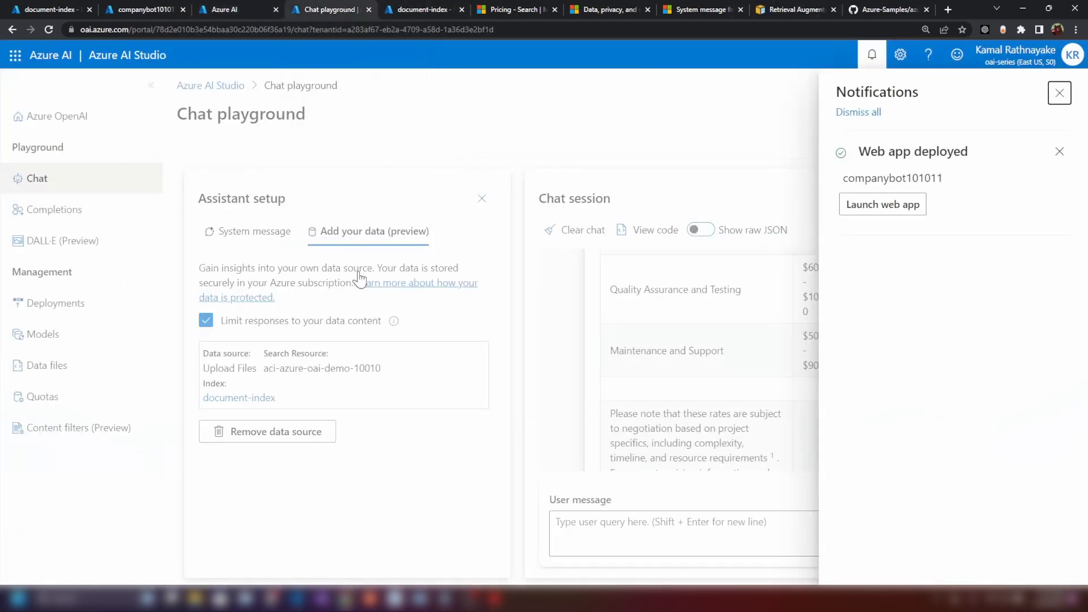
click(1060, 93)
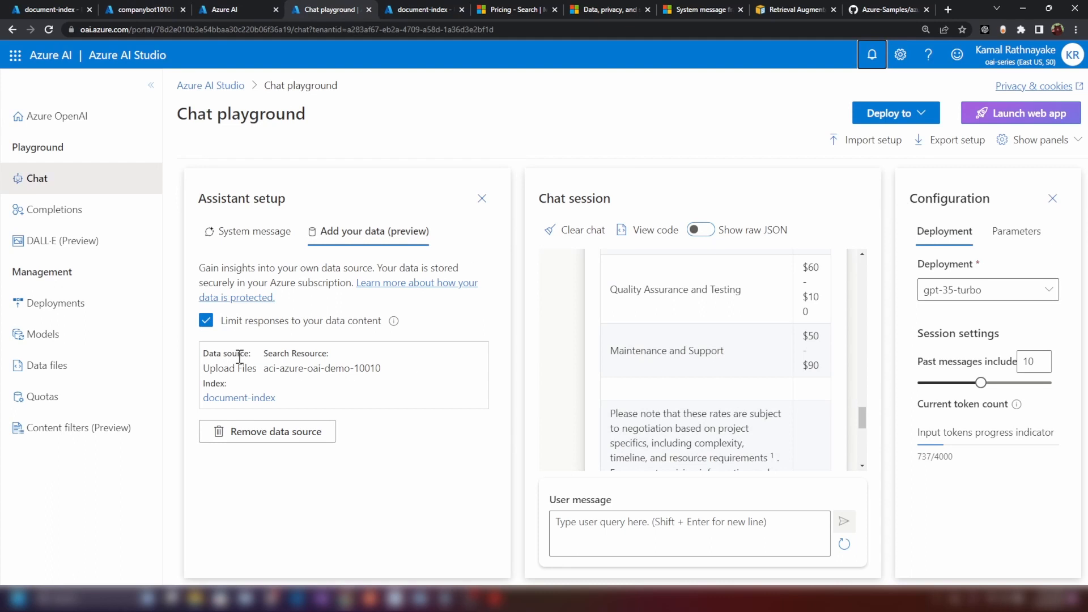
Look at the azure-search-openai-demo architecture diagram, then return to the document-index list.
click(890, 10)
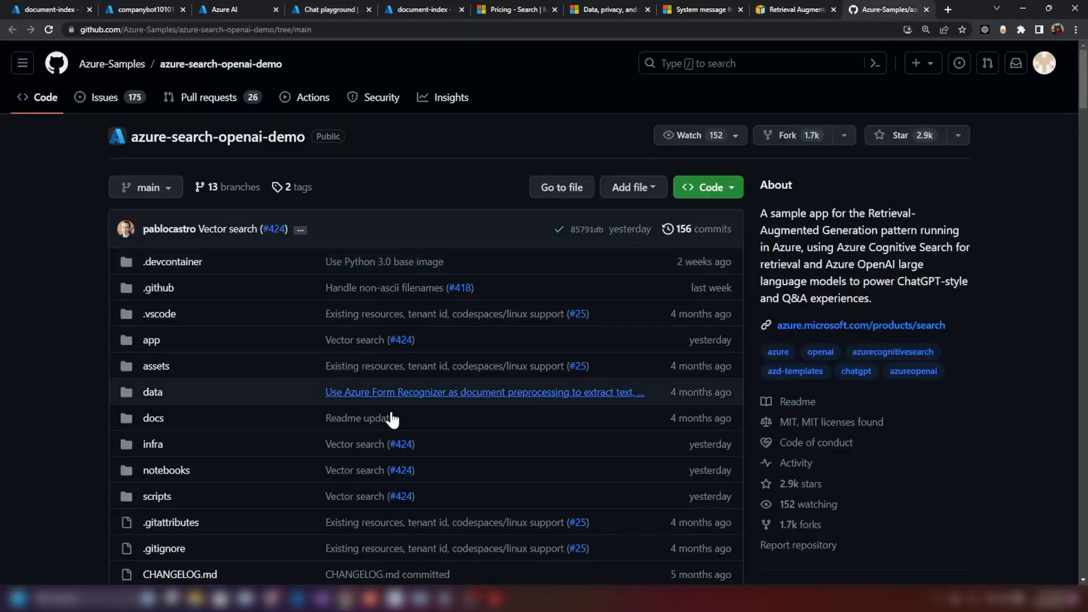
scroll(down, 3)
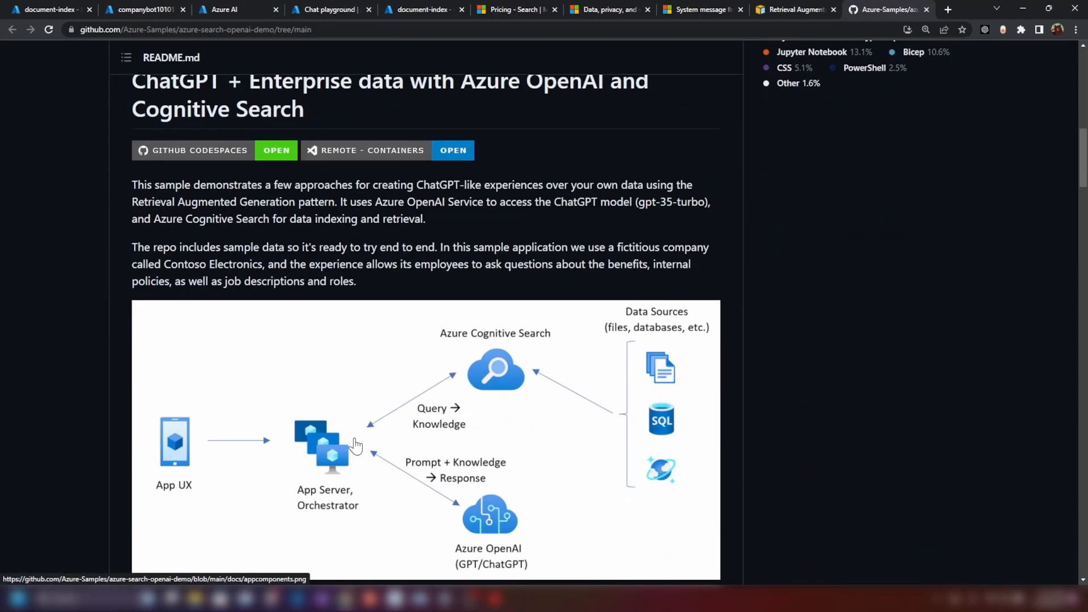
mouse_move(349, 418)
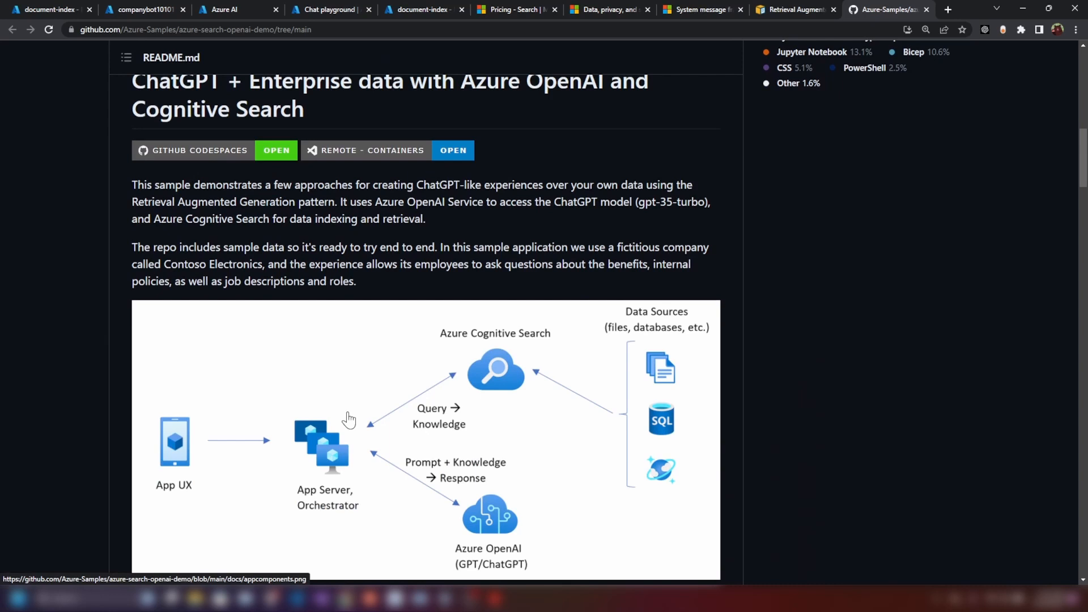
click(330, 10)
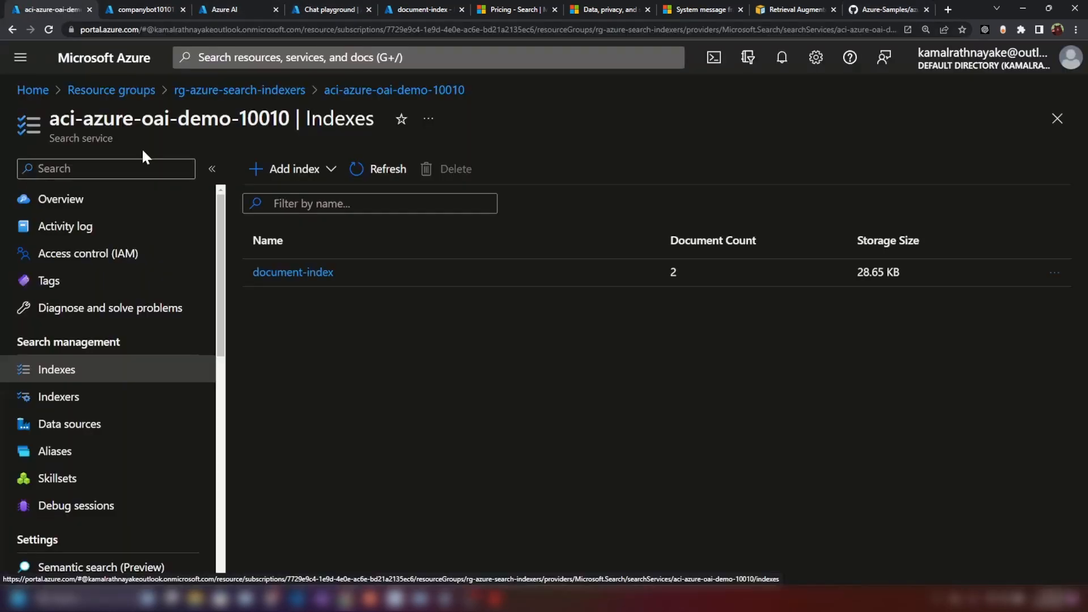
Leave document-index details and start adding an Azure Blob Storage data source.
click(292, 272)
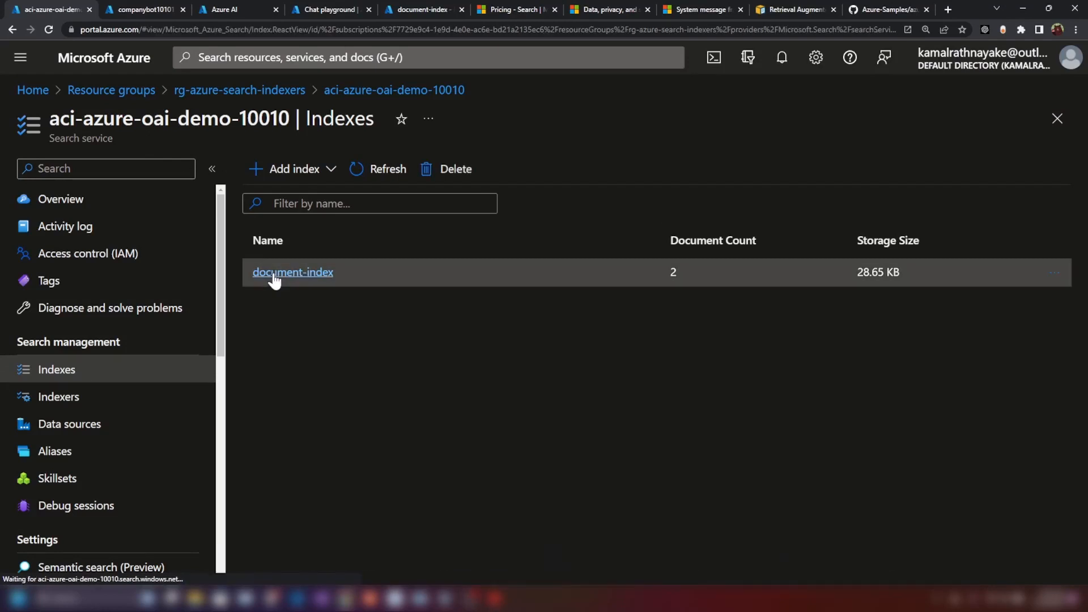
click(292, 272)
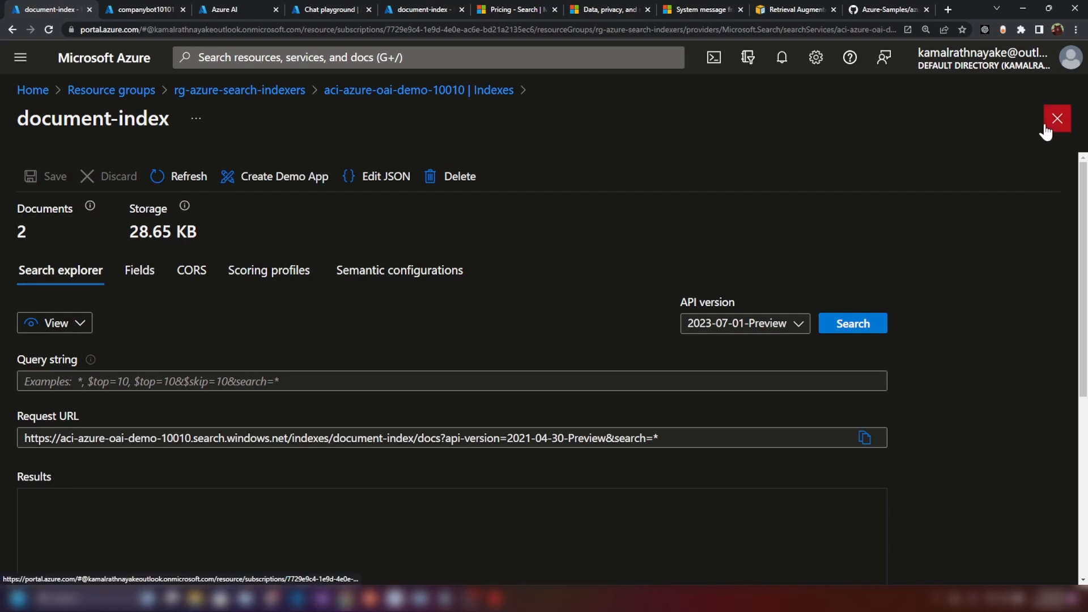
click(1057, 117)
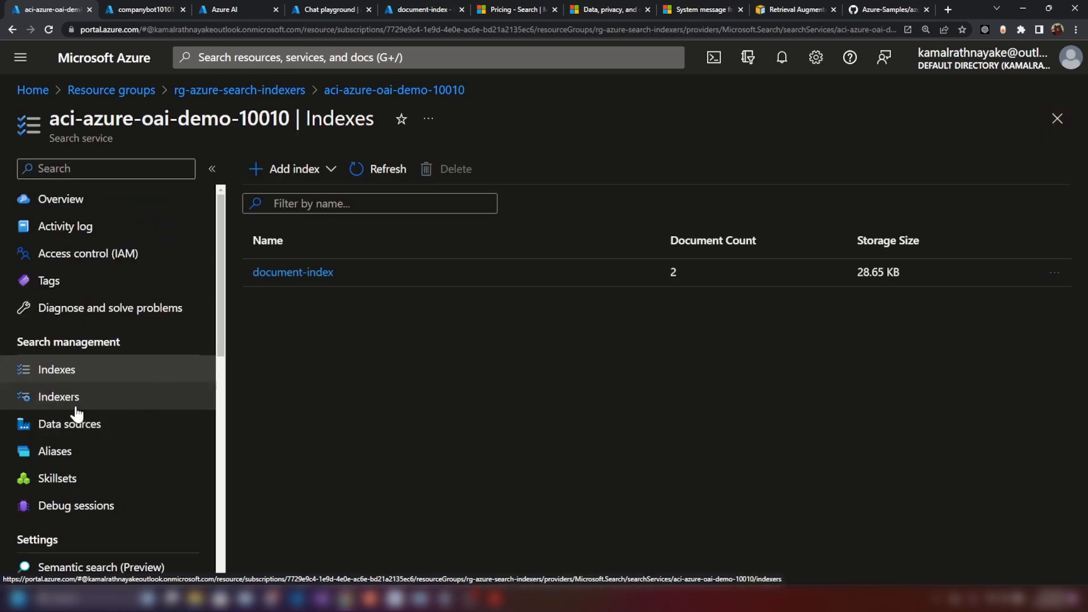
click(68, 424)
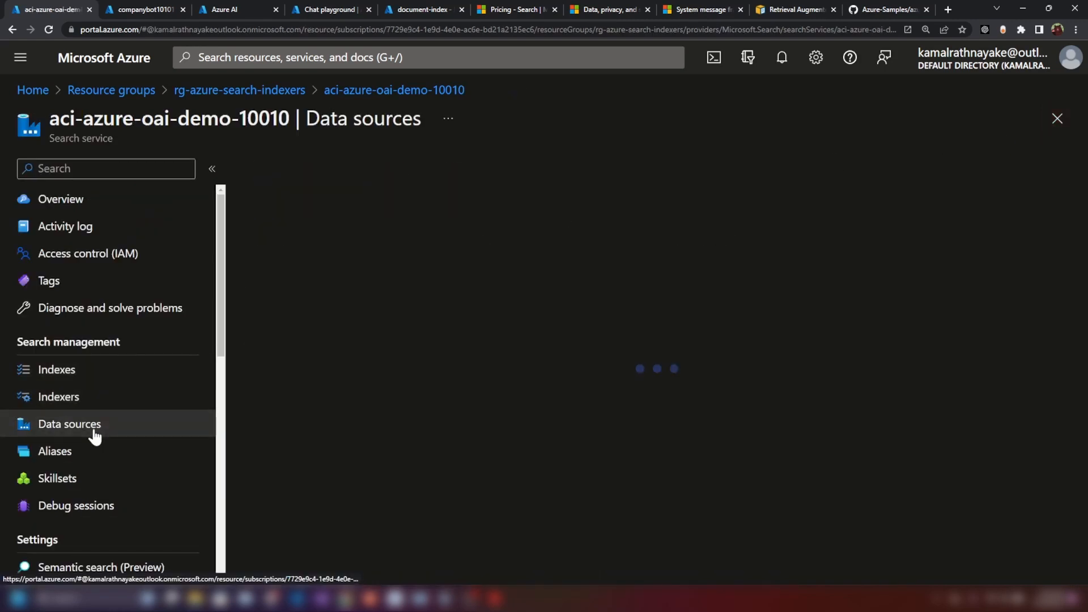
click(69, 423)
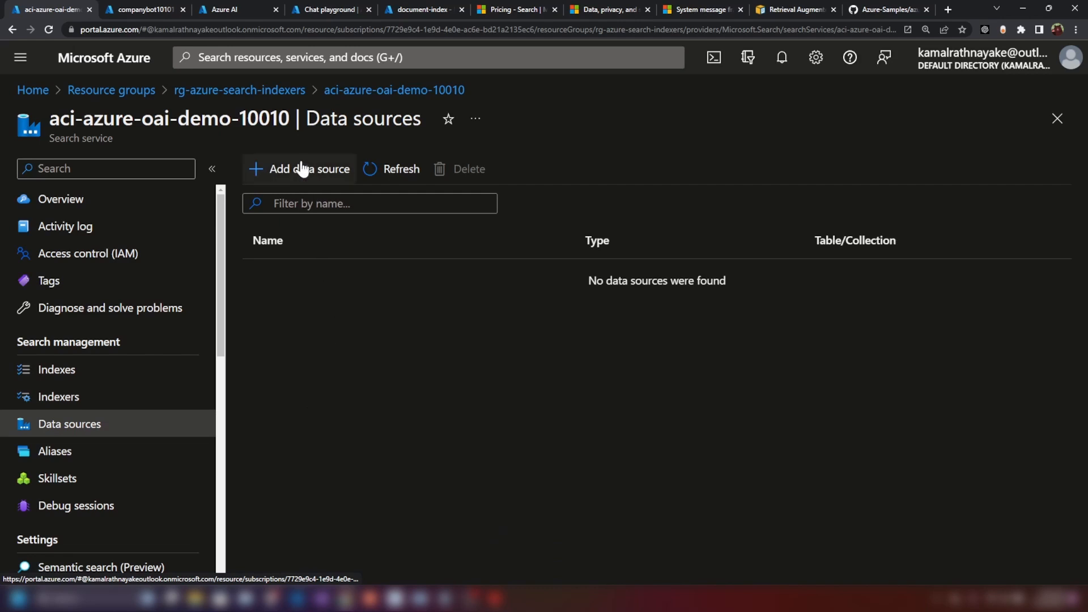
click(312, 169)
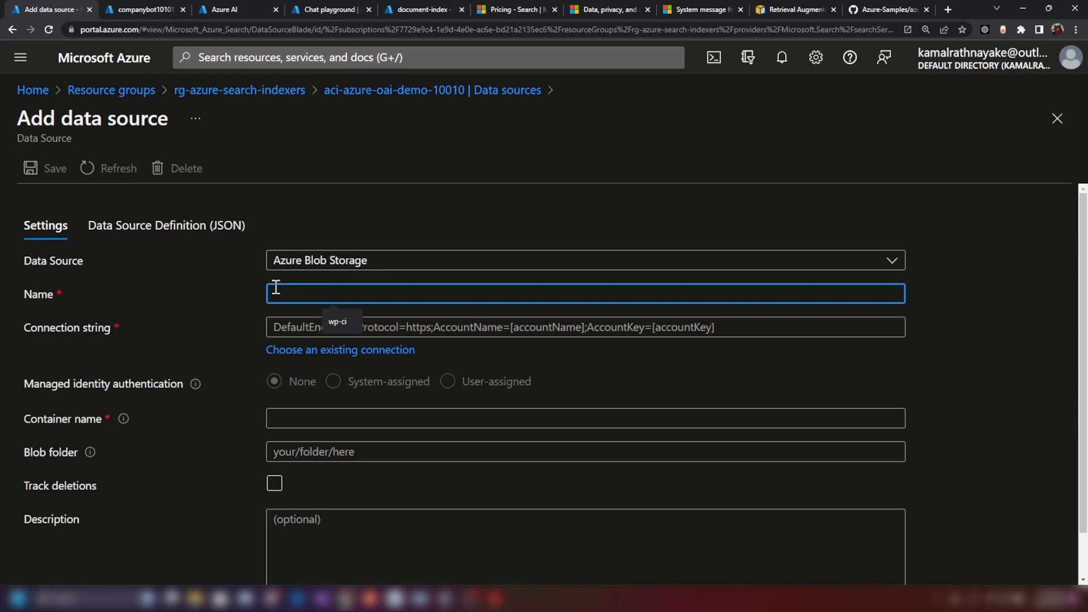
Name the data source 'document-source' using stazureoaidemo10010's fileupload-document-index container.
text(document-)
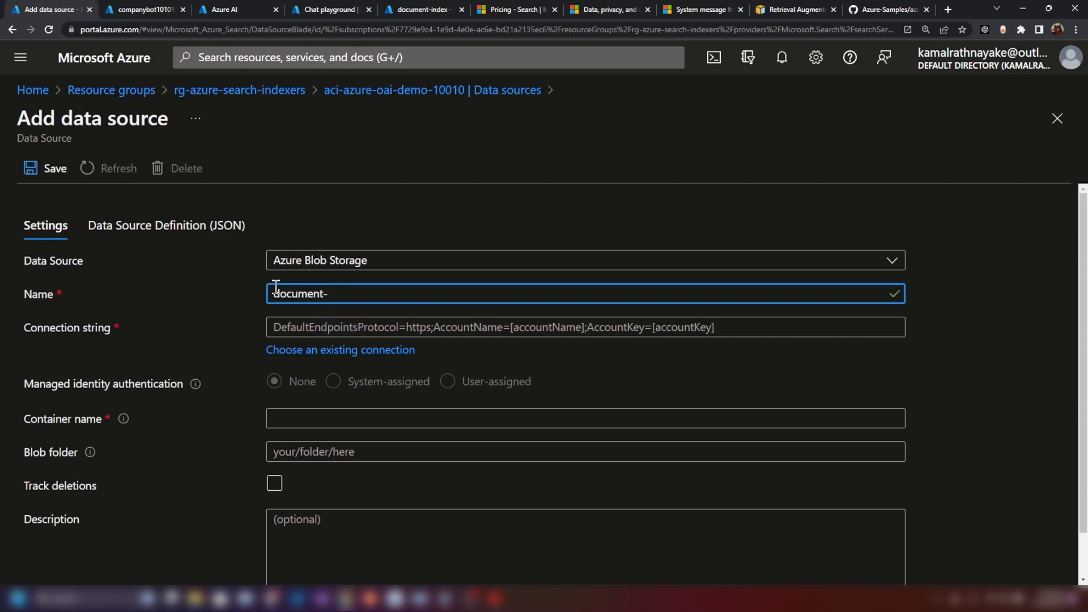
text(source)
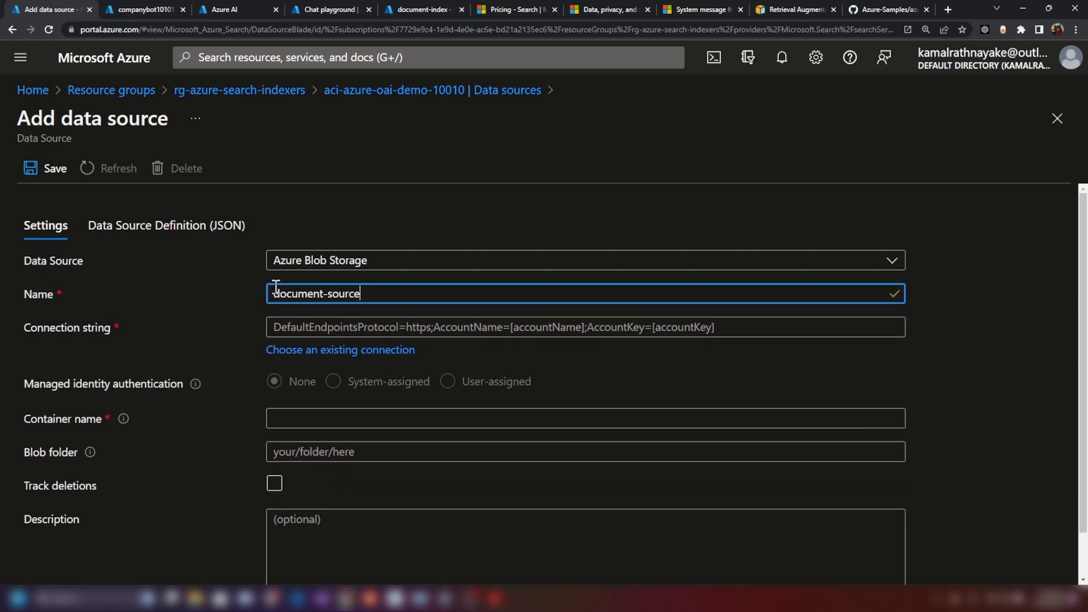
mouse_move(291, 125)
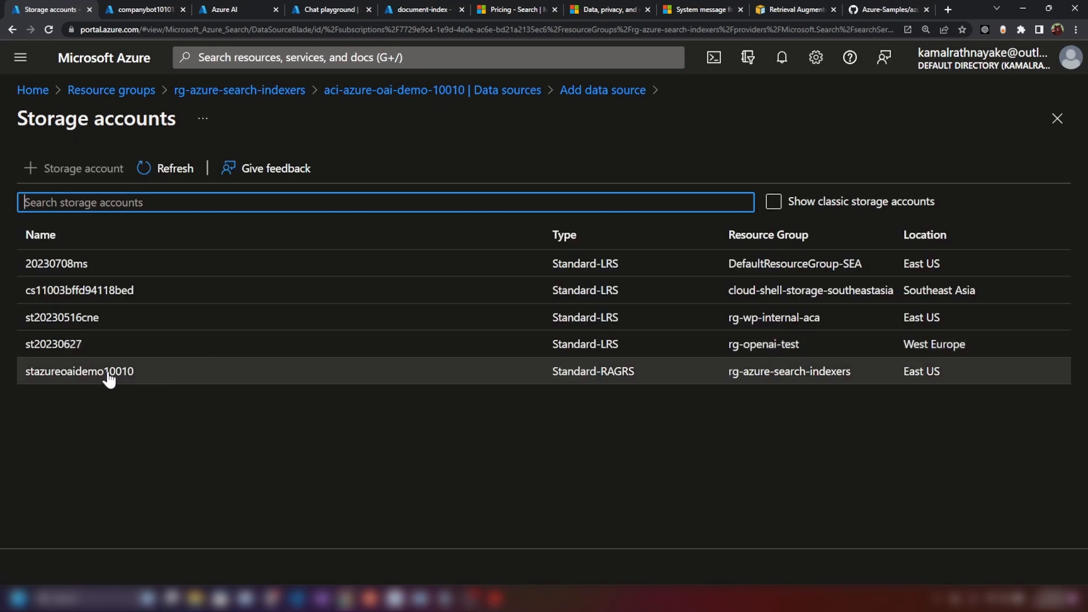
click(80, 371)
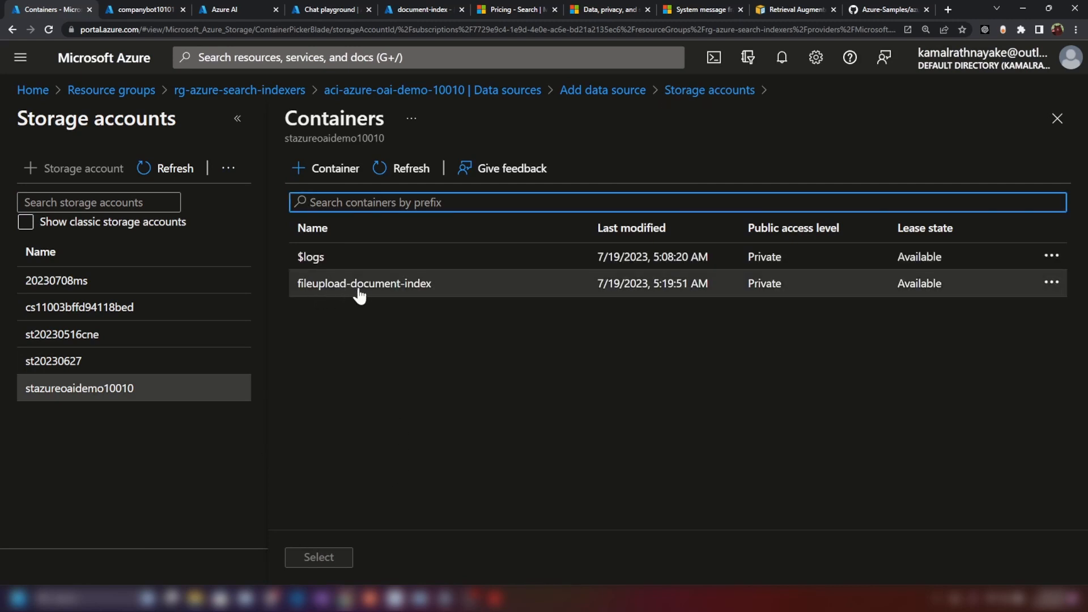
click(364, 283)
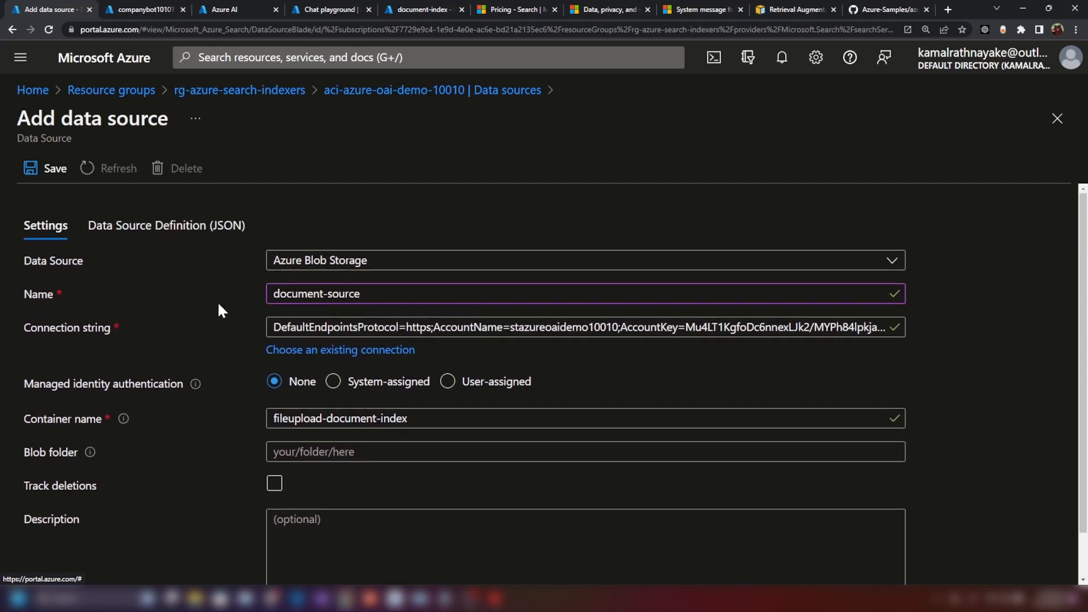
Save document-source, then start a new indexer from the Indexers list.
click(47, 168)
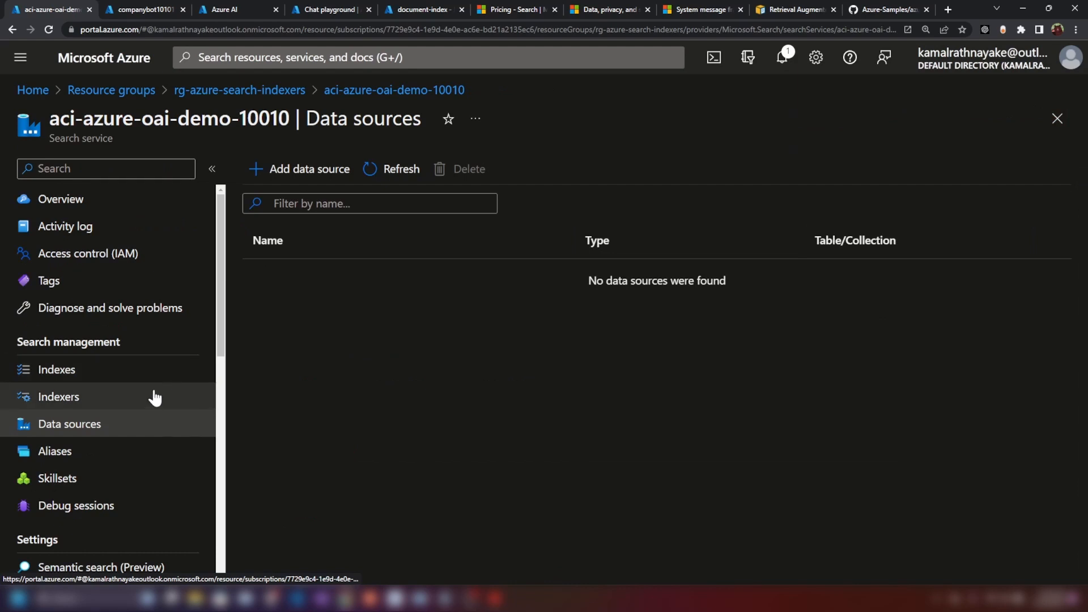
click(58, 396)
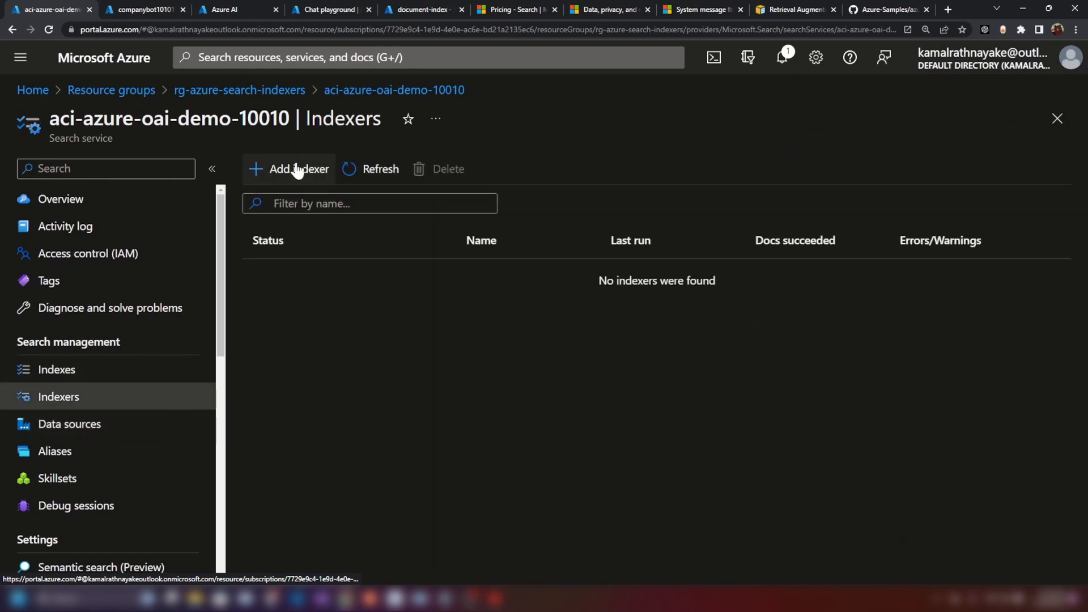
click(295, 169)
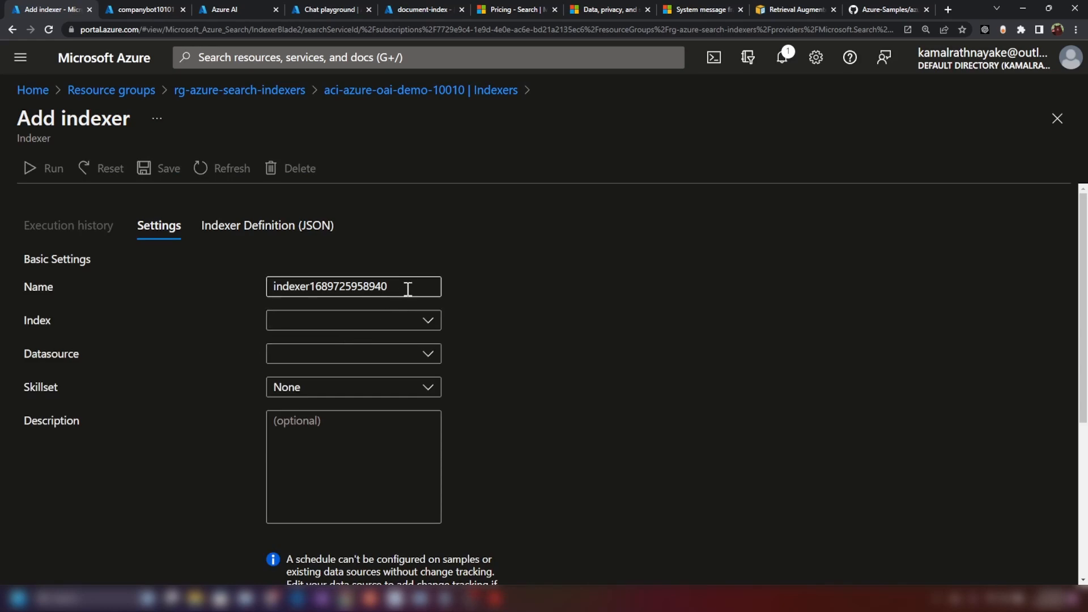
Point the indexer at document-index and document-source, running every 5 minutes, and review Advanced Settings.
click(353, 319)
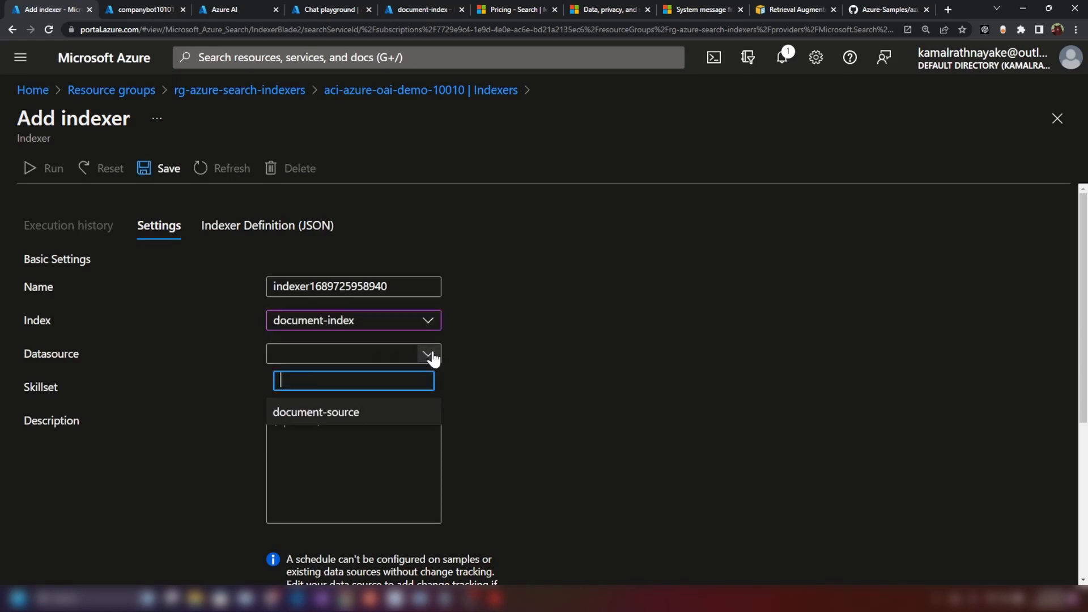
click(316, 412)
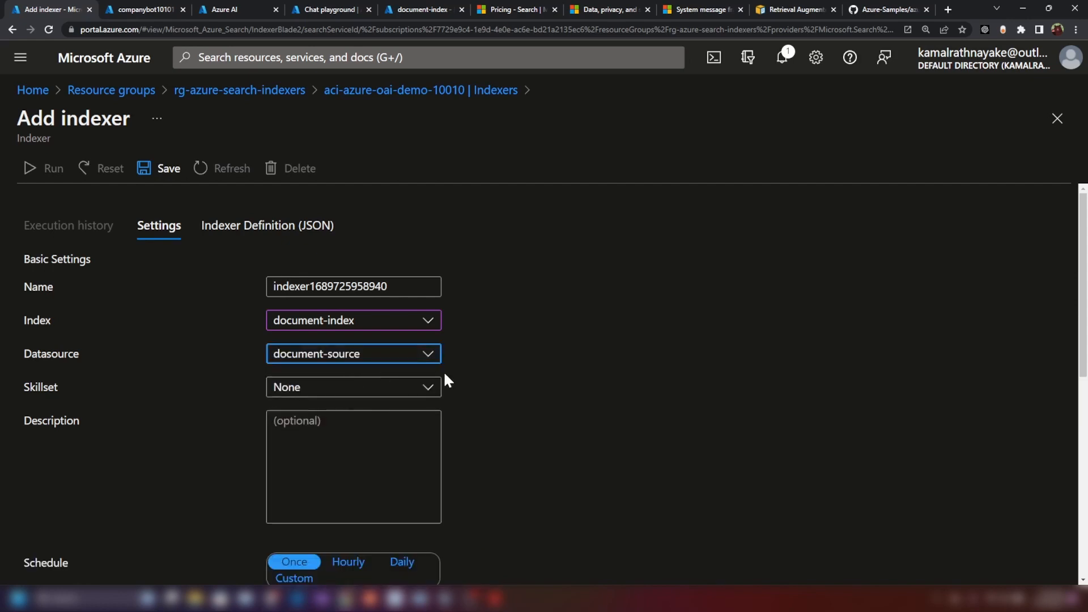
scroll(down, 3)
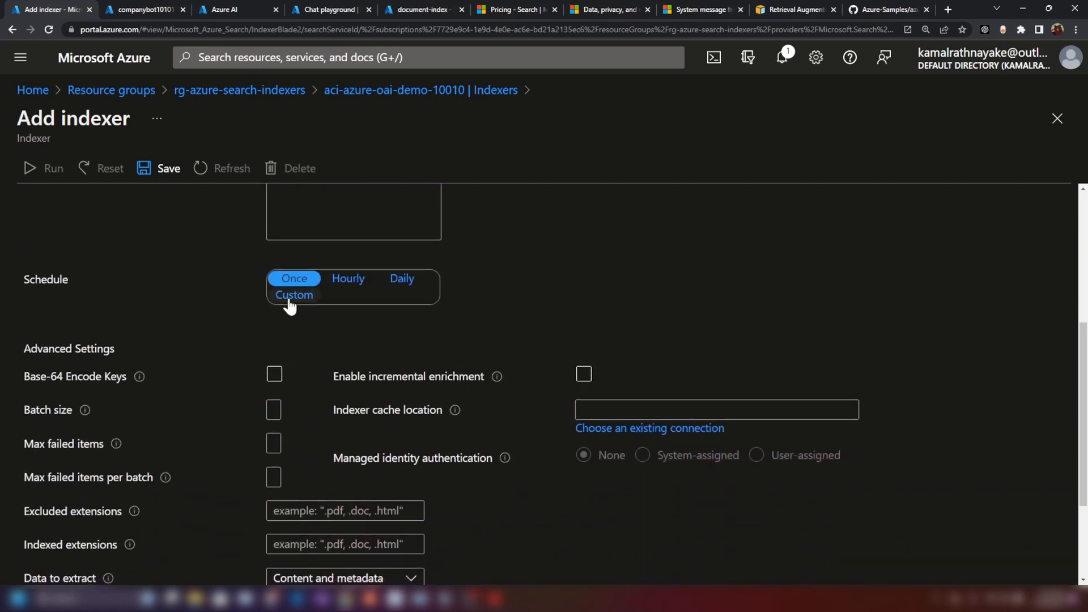
click(294, 295)
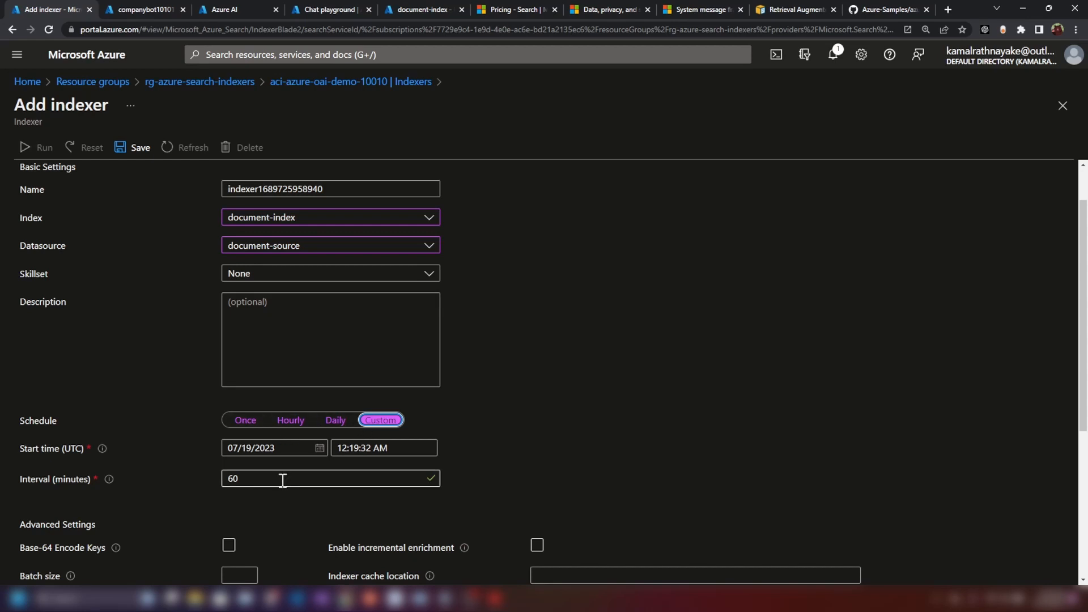
text(5)
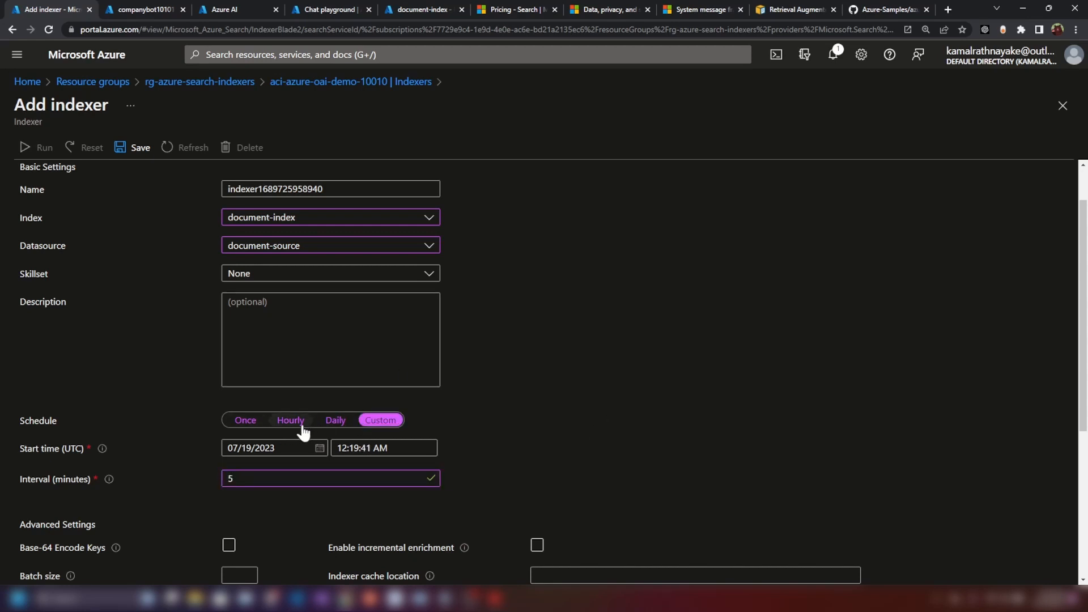
scroll(down, 3)
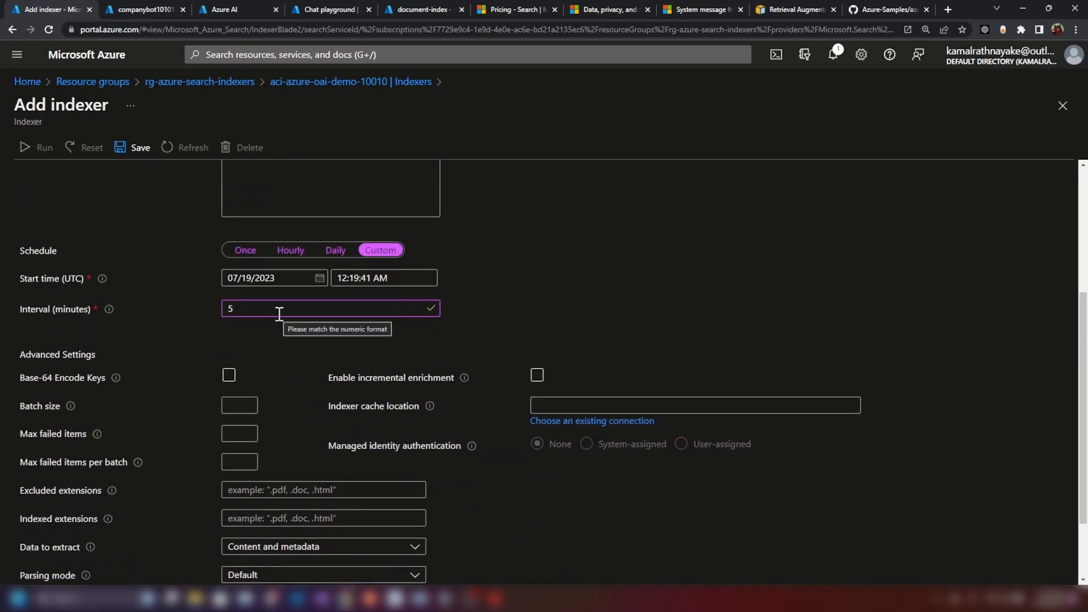
scroll(down, 3)
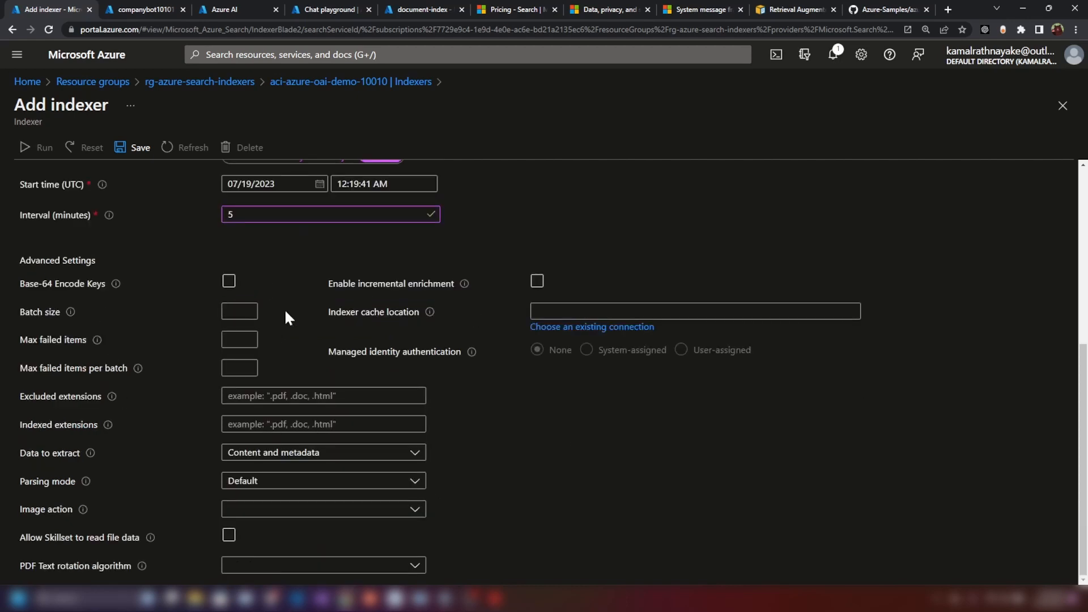
scroll(up, 3)
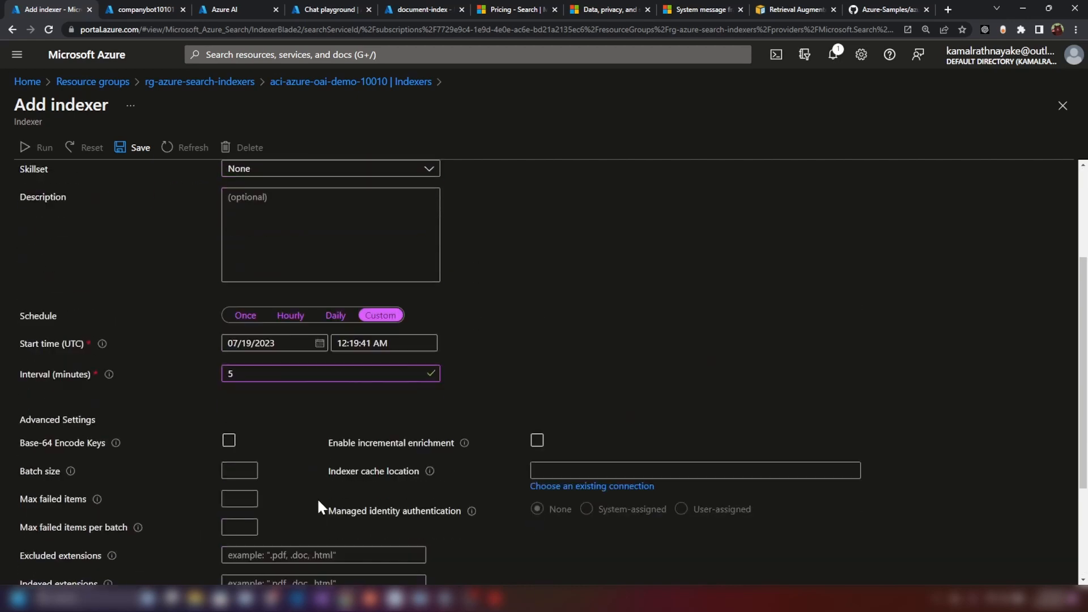
click(324, 510)
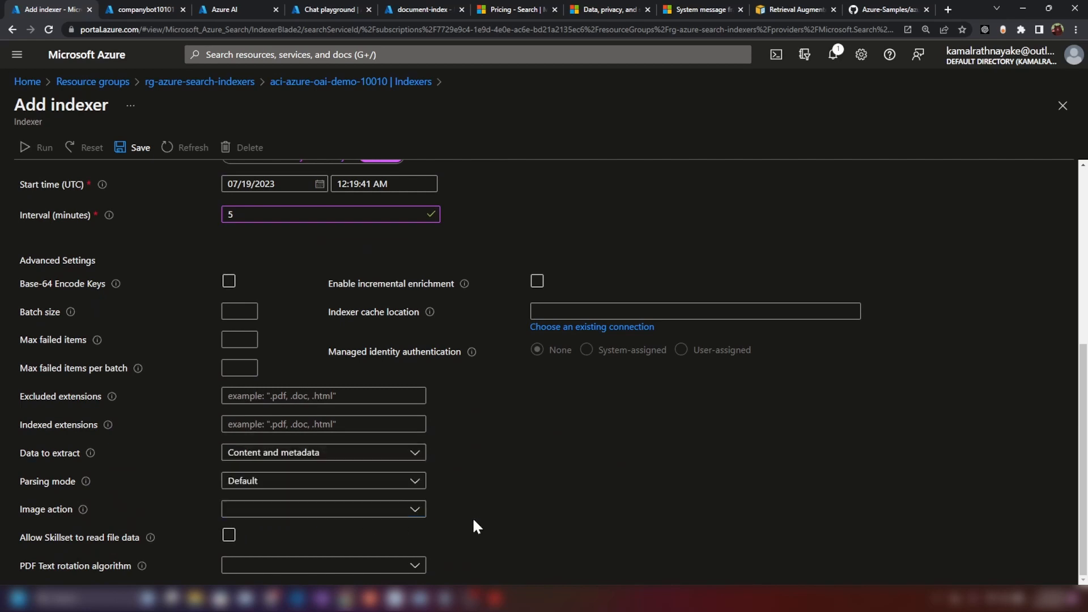
mouse_move(353, 566)
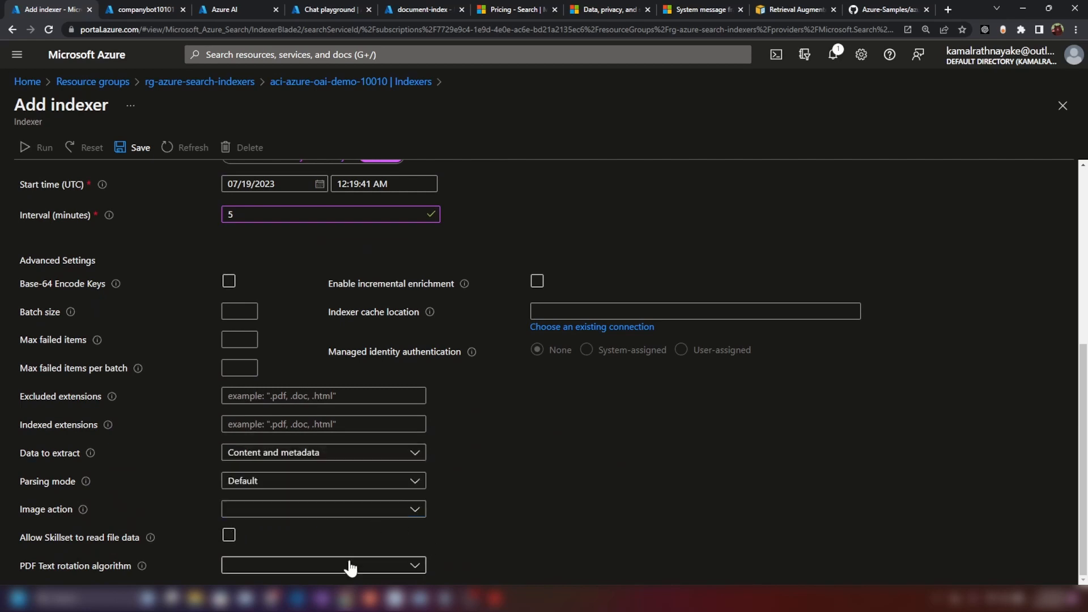
mouse_move(419, 506)
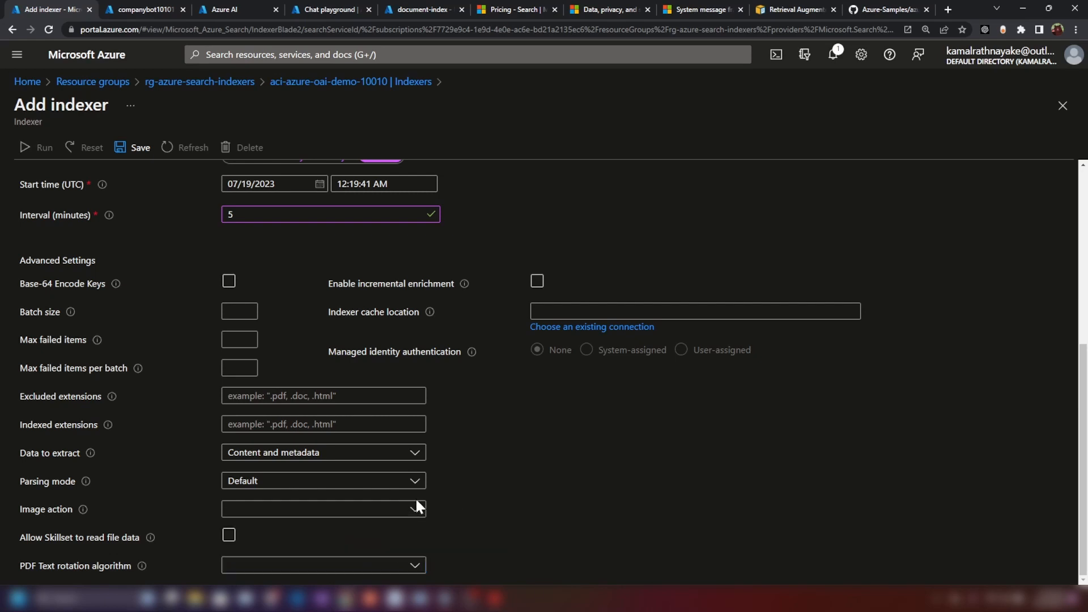
mouse_move(95, 396)
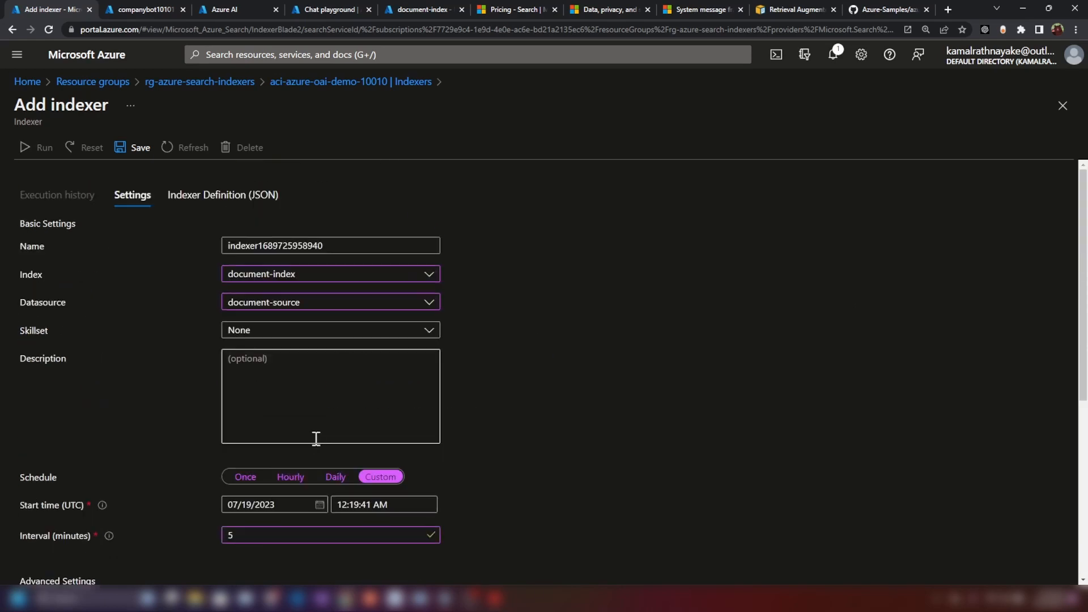
click(138, 149)
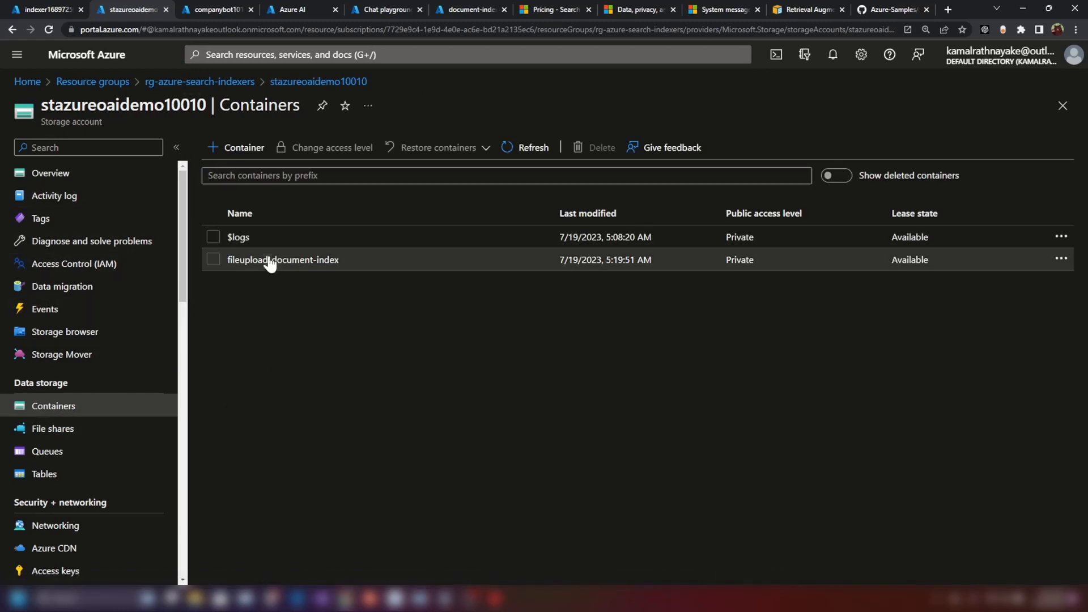
click(282, 259)
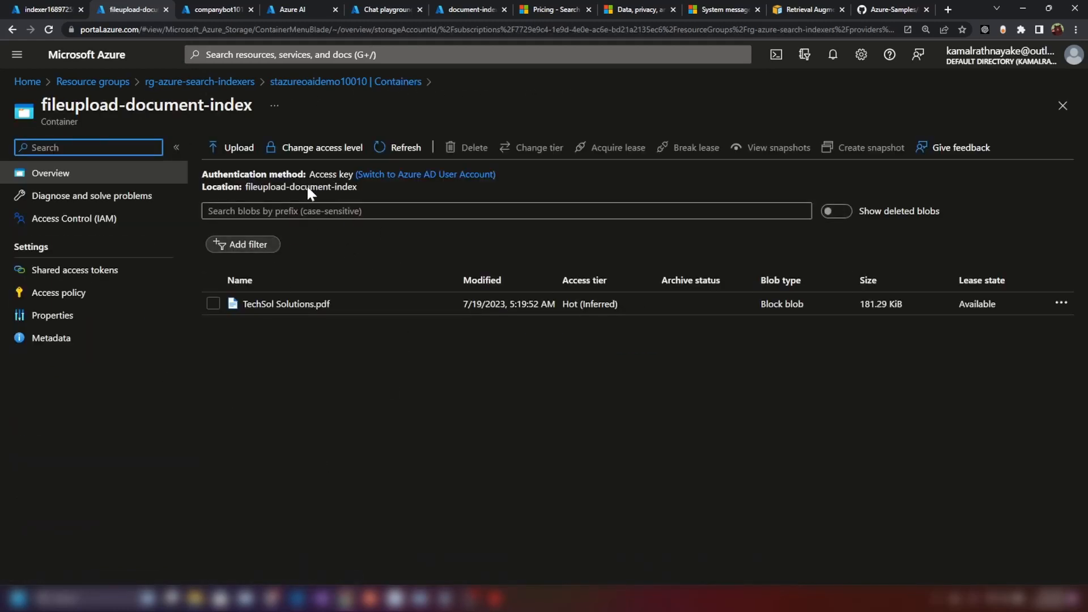
click(229, 148)
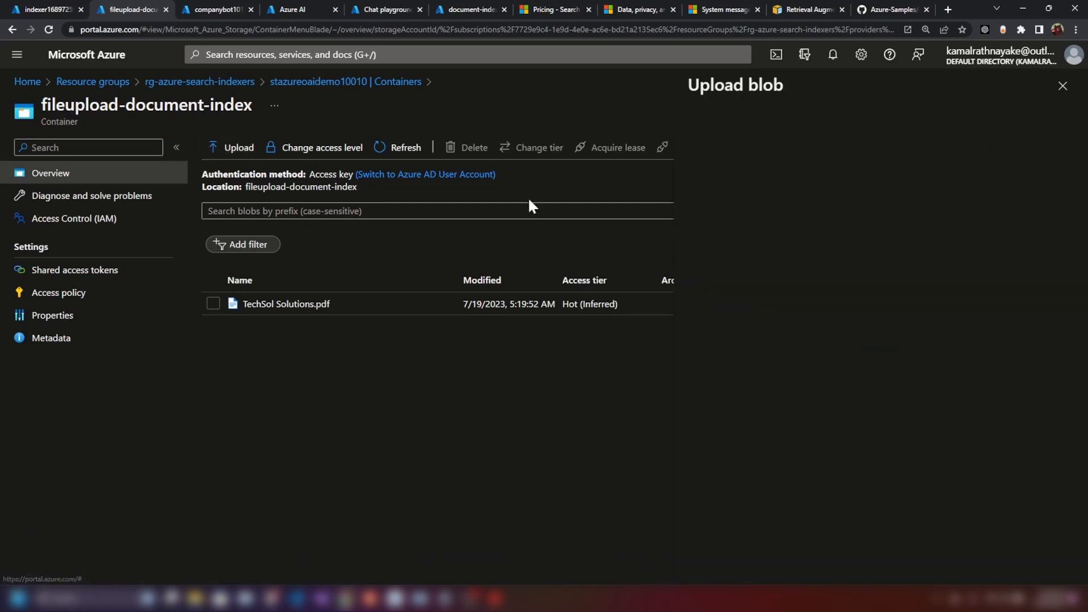
click(229, 148)
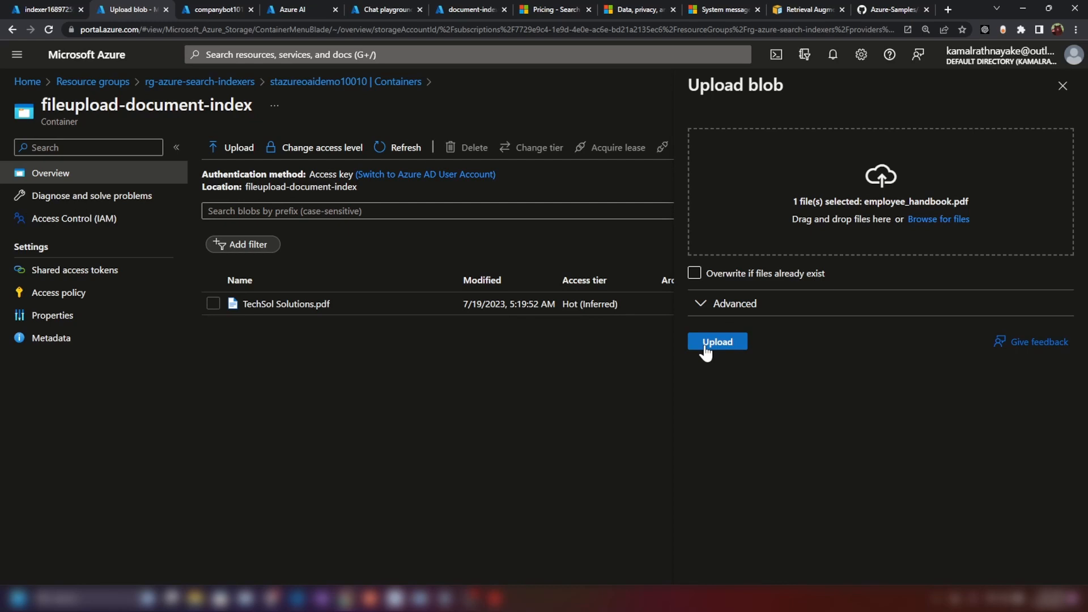
click(717, 341)
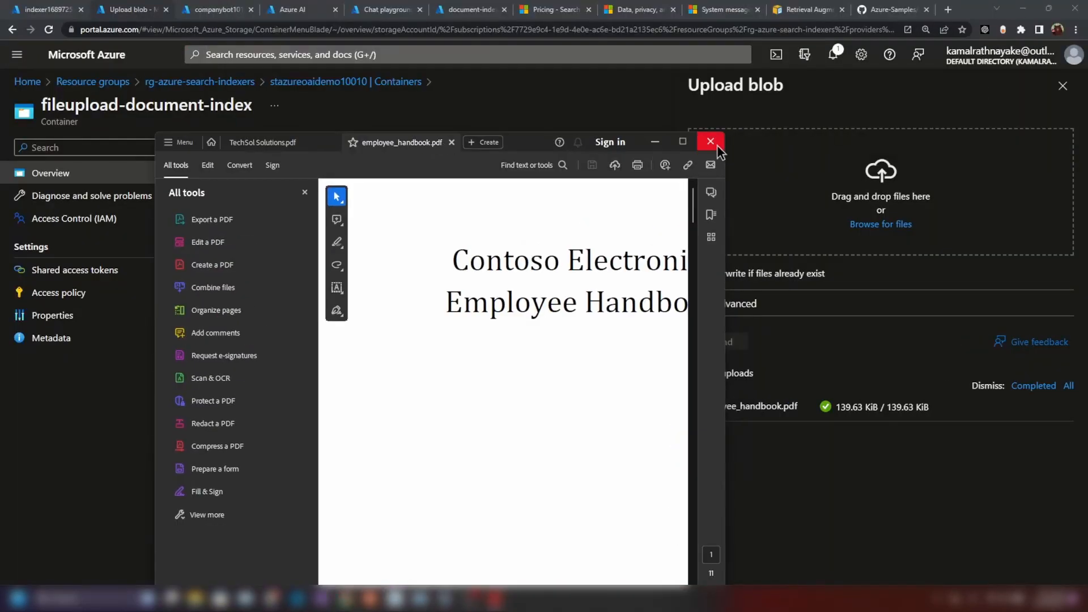
click(710, 141)
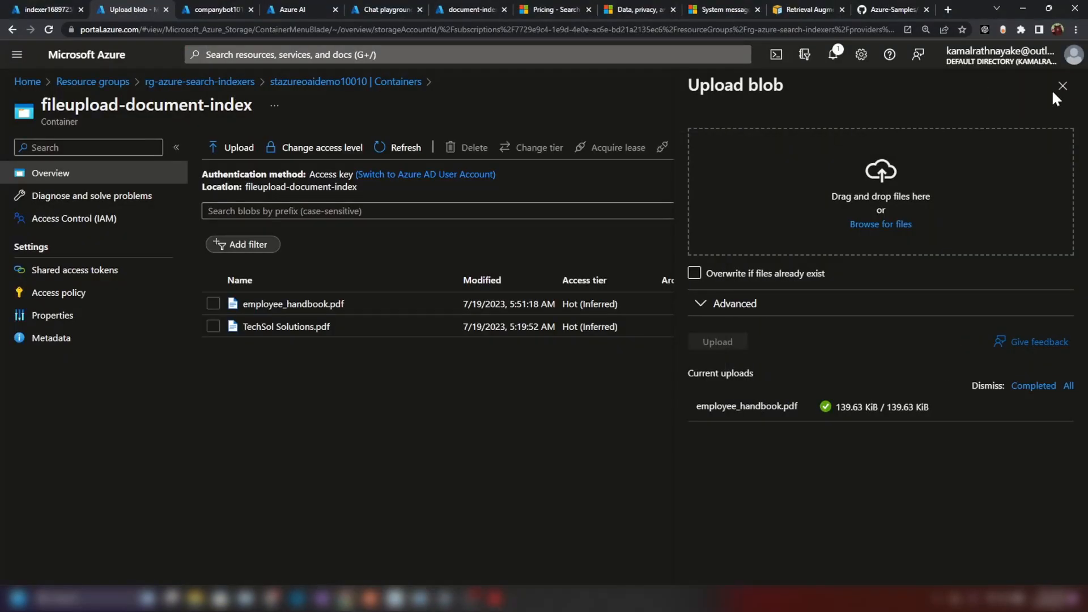
click(45, 11)
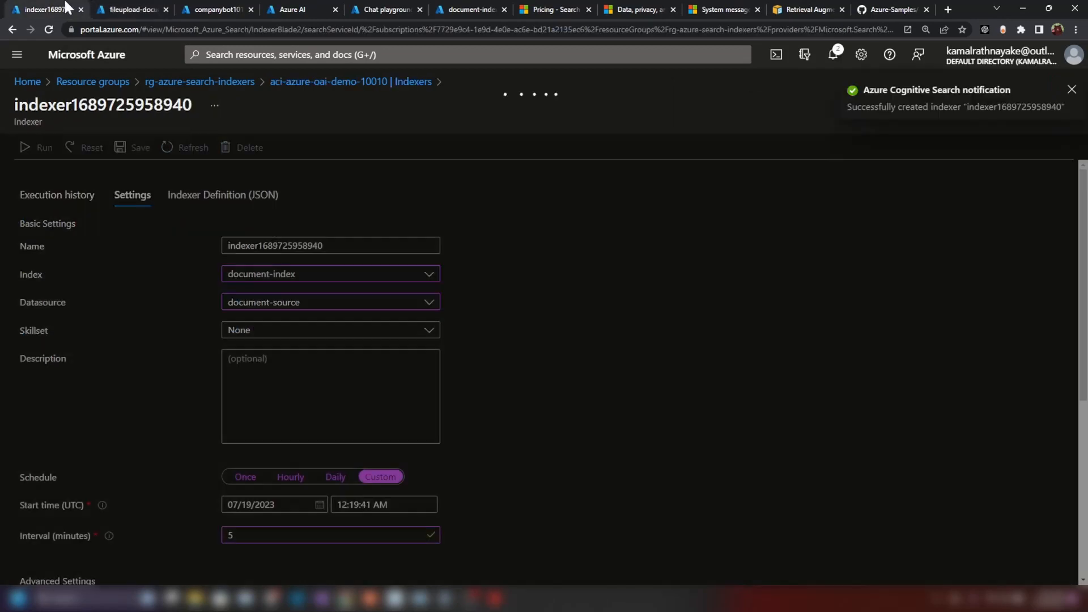
click(1072, 89)
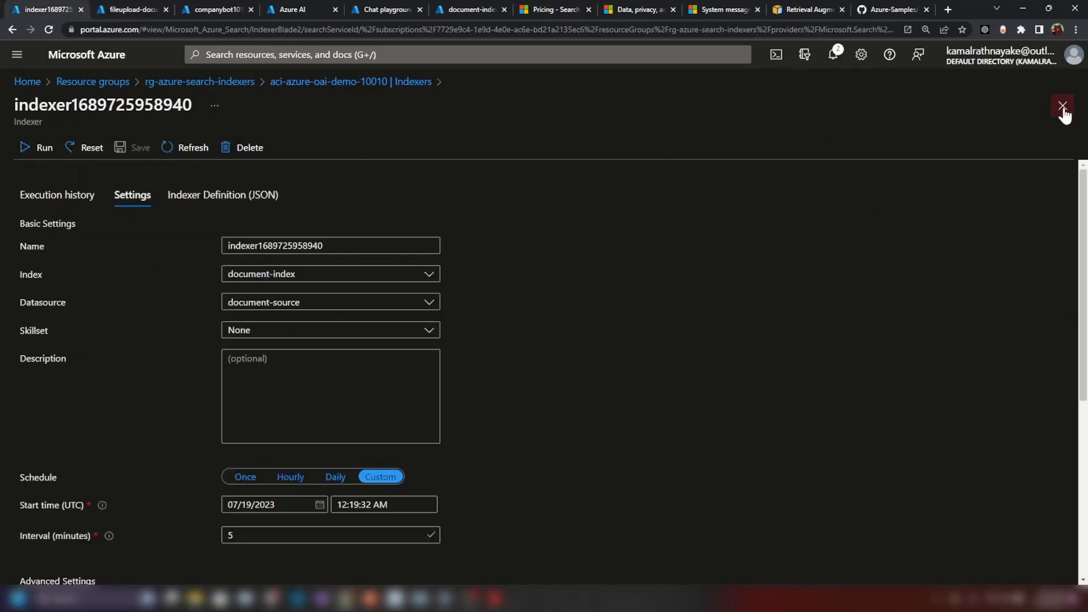
click(1062, 105)
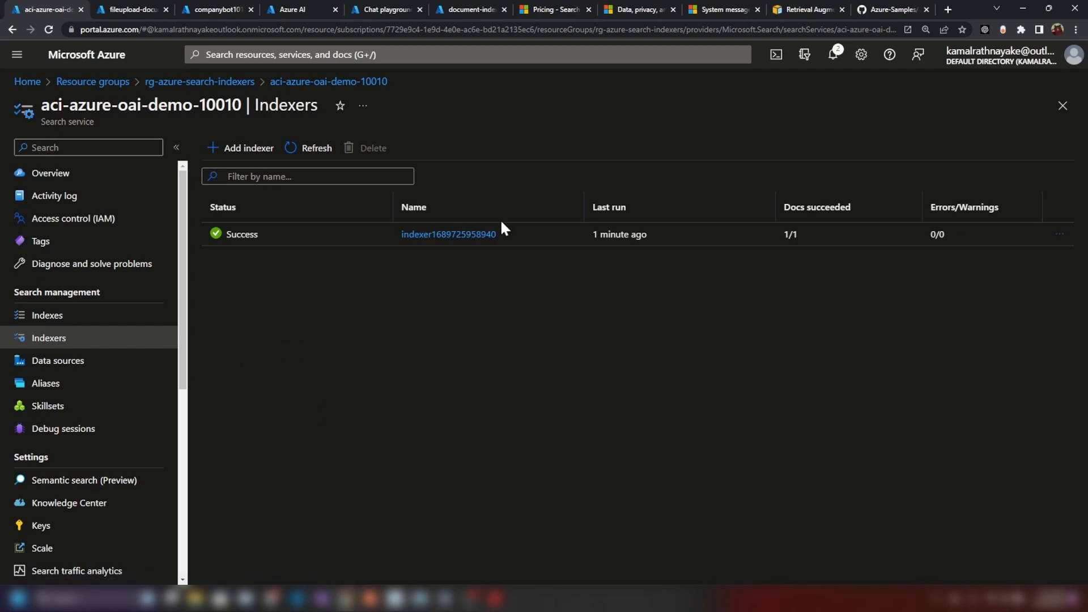
click(449, 234)
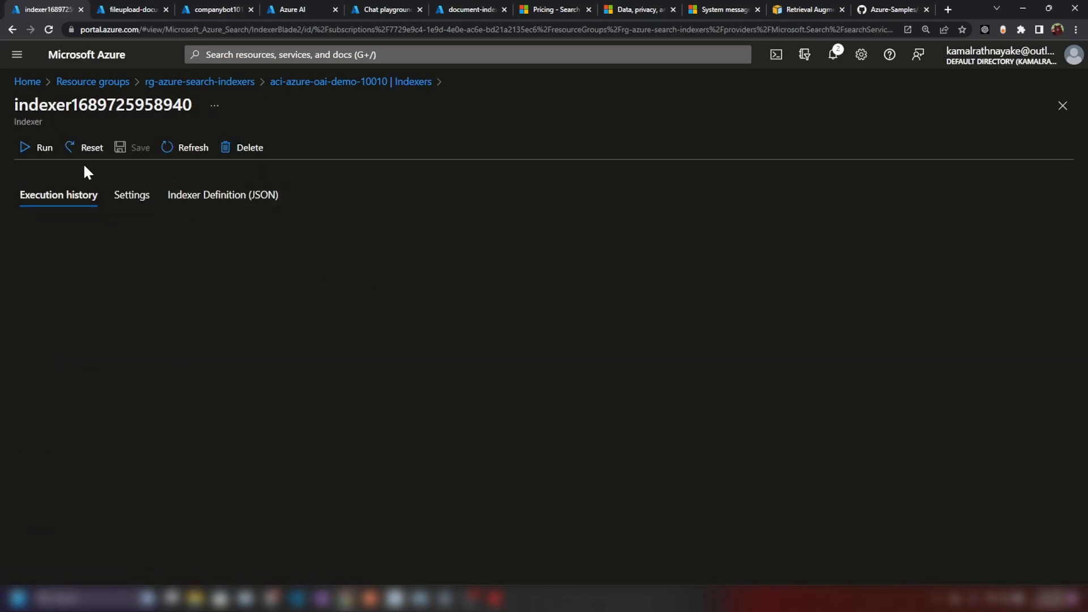
click(40, 147)
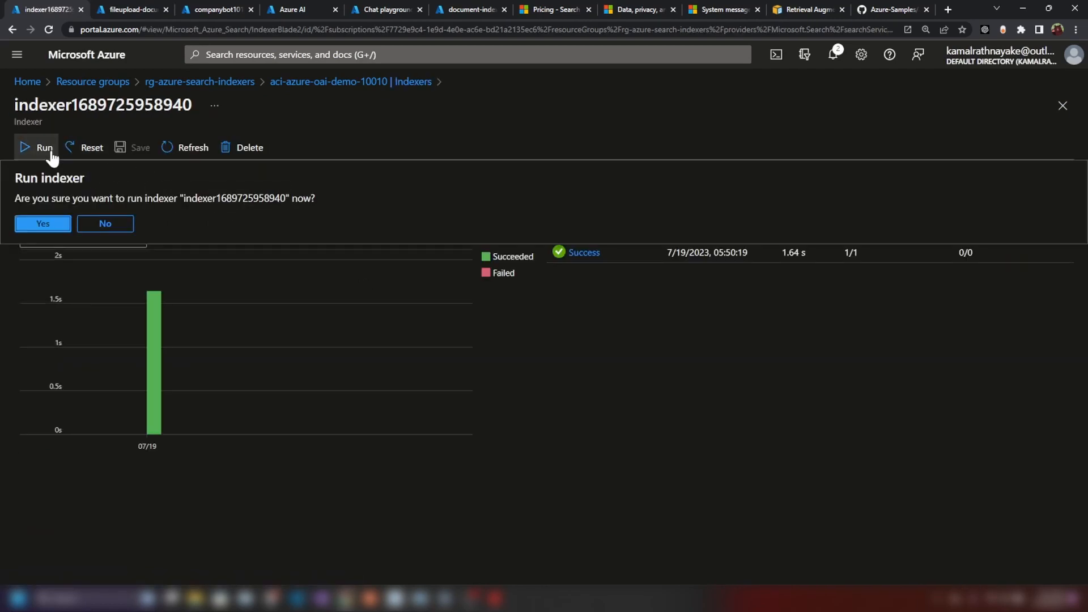
click(43, 223)
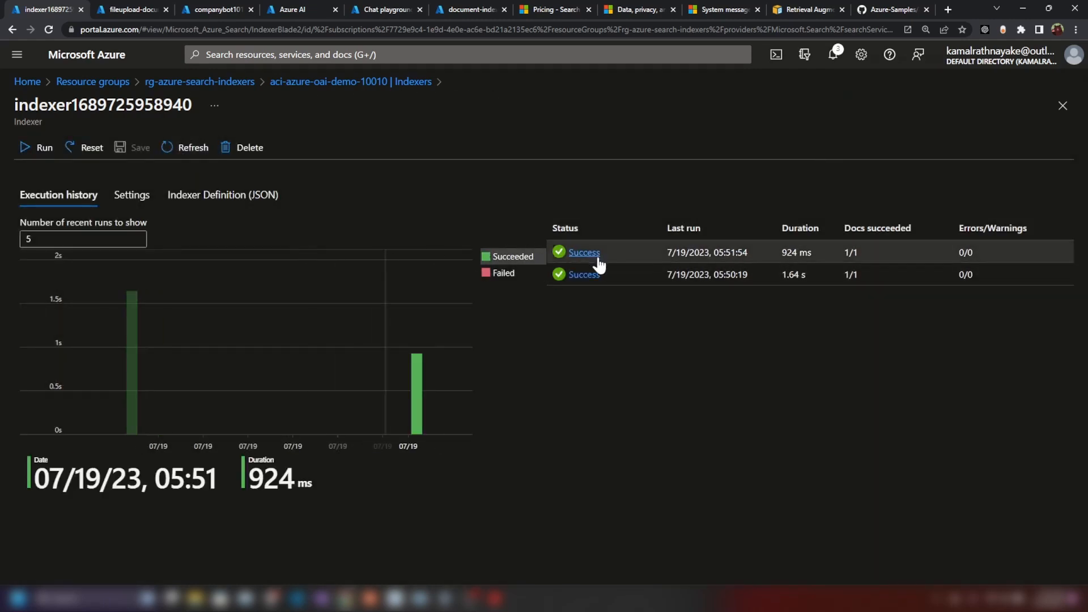
click(293, 10)
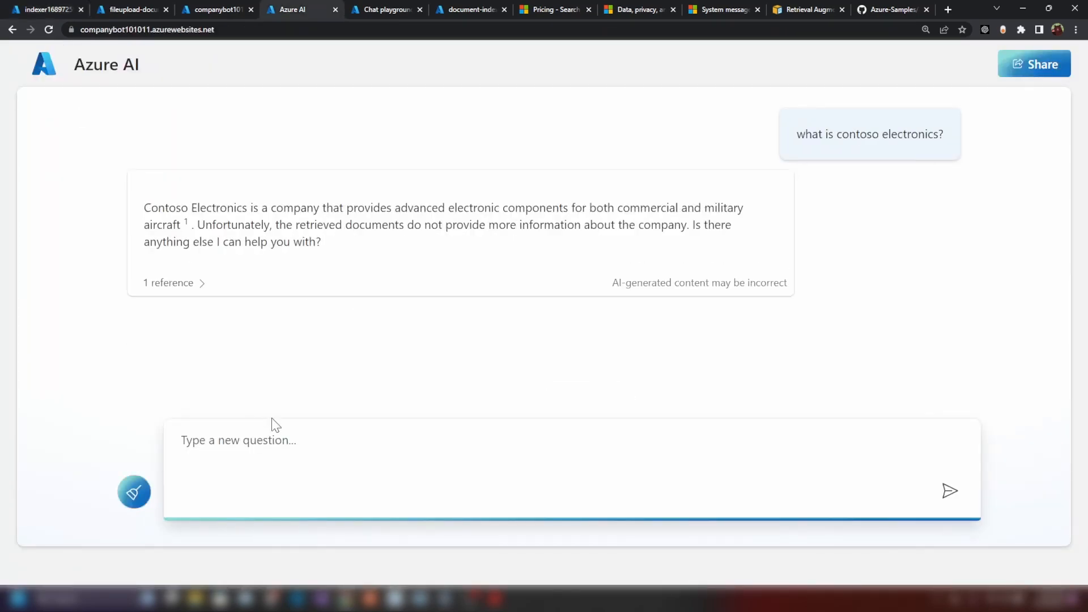
click(46, 10)
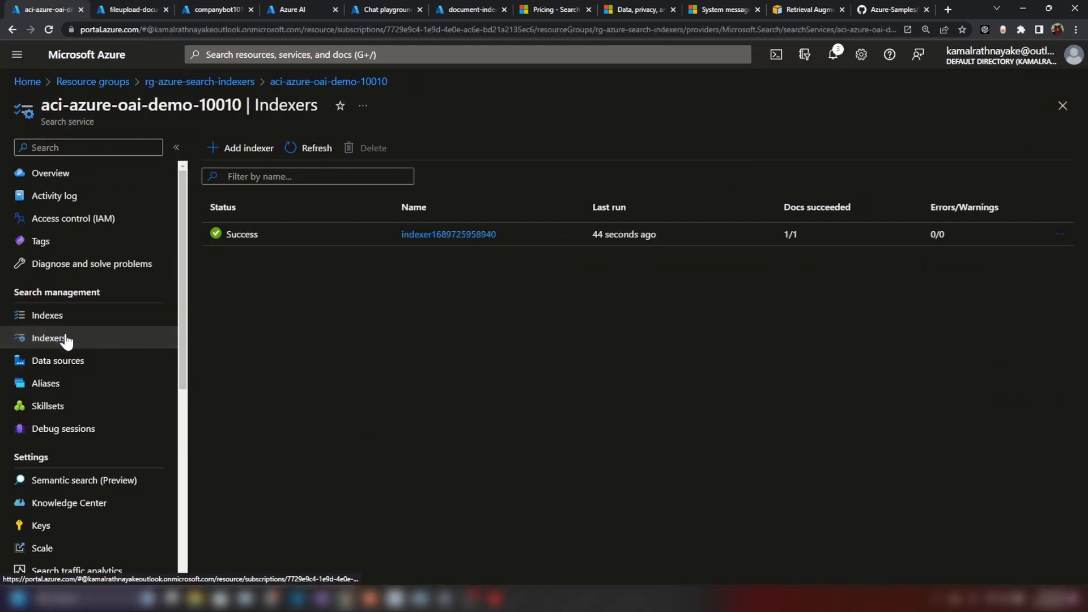
Search all of document-index and find the Contoso Electronics Employee Handbook chunk among 3 documents.
click(47, 315)
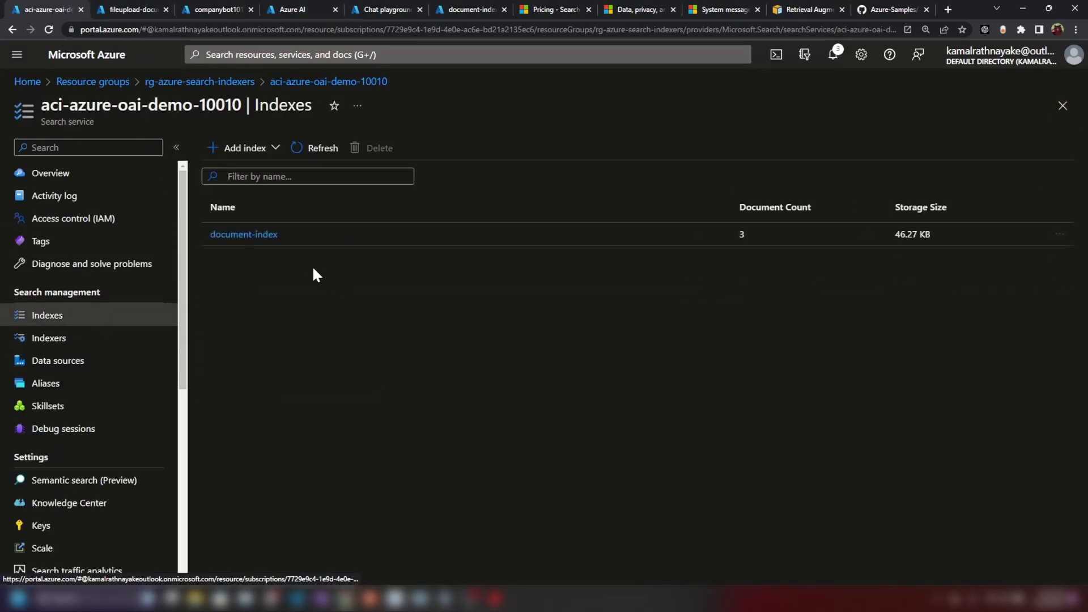
click(244, 234)
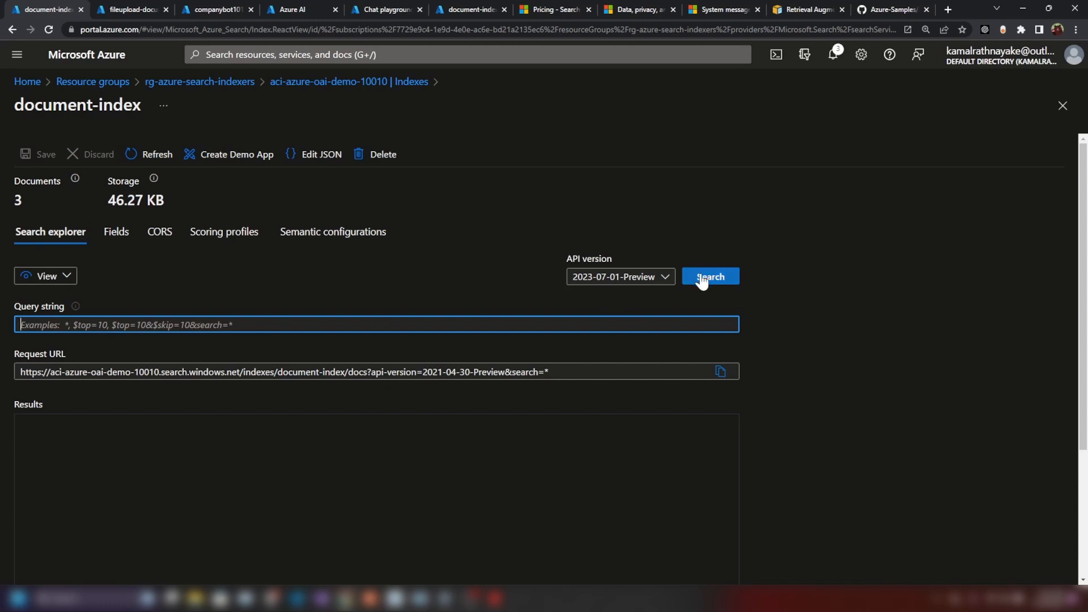
click(710, 276)
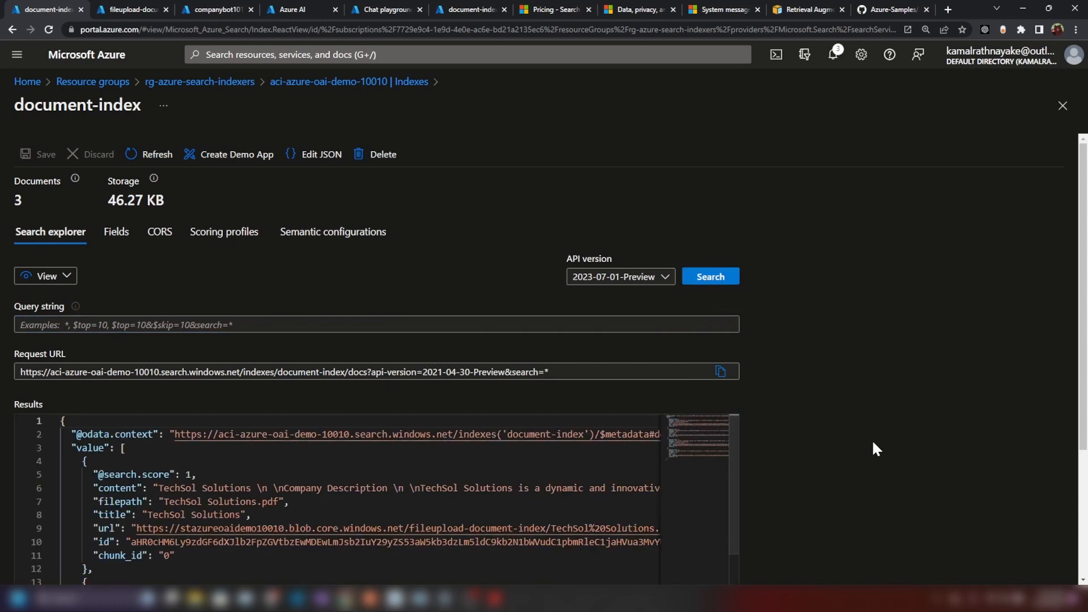
scroll(down, 3)
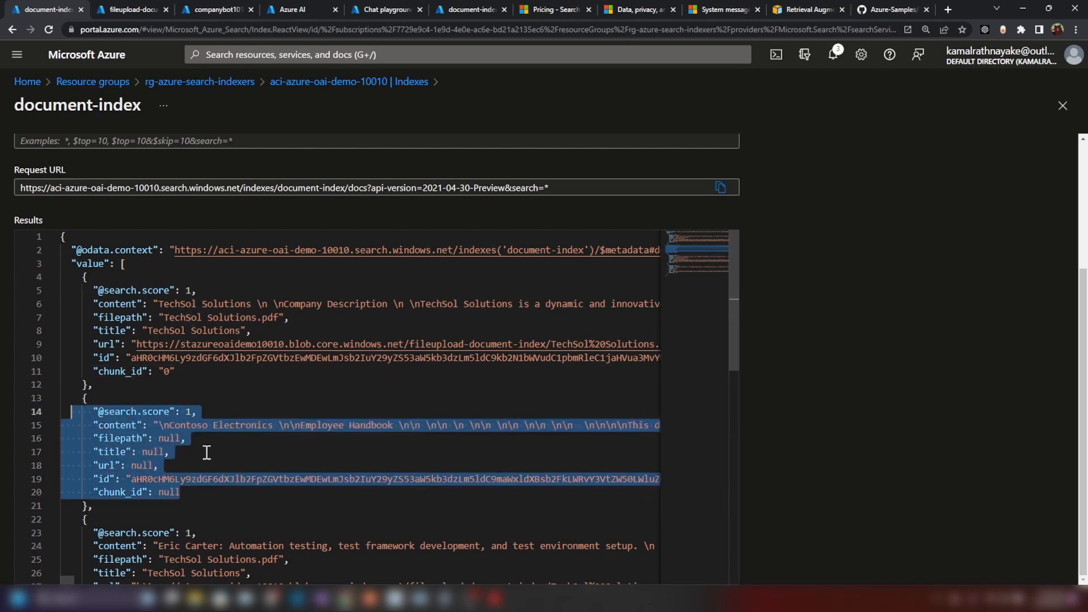
click(159, 465)
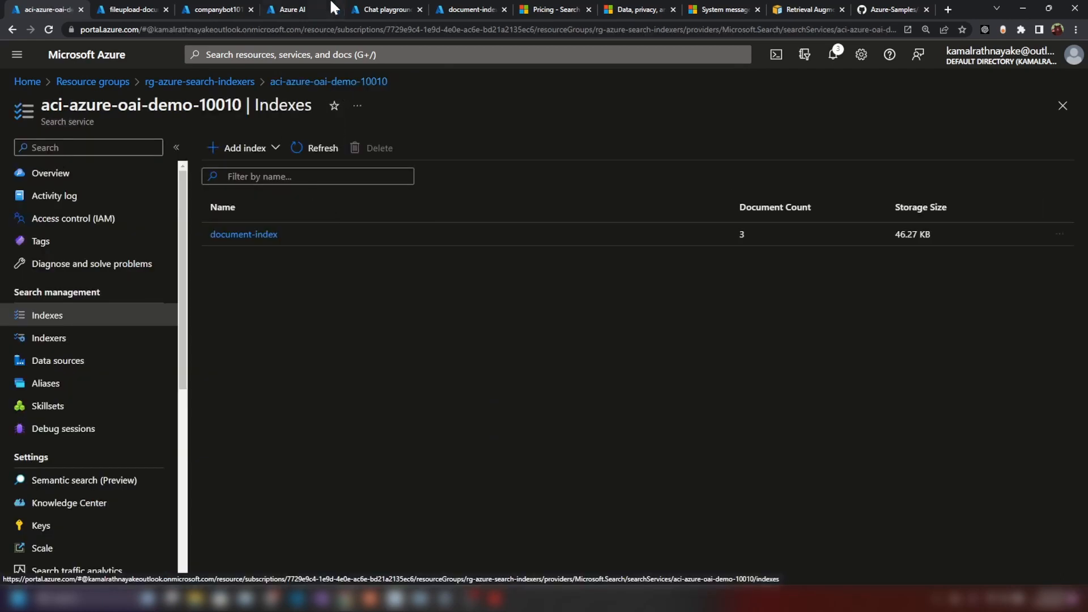
Switch to the Azure AI Studio chat playground grounded on document-index.
click(387, 9)
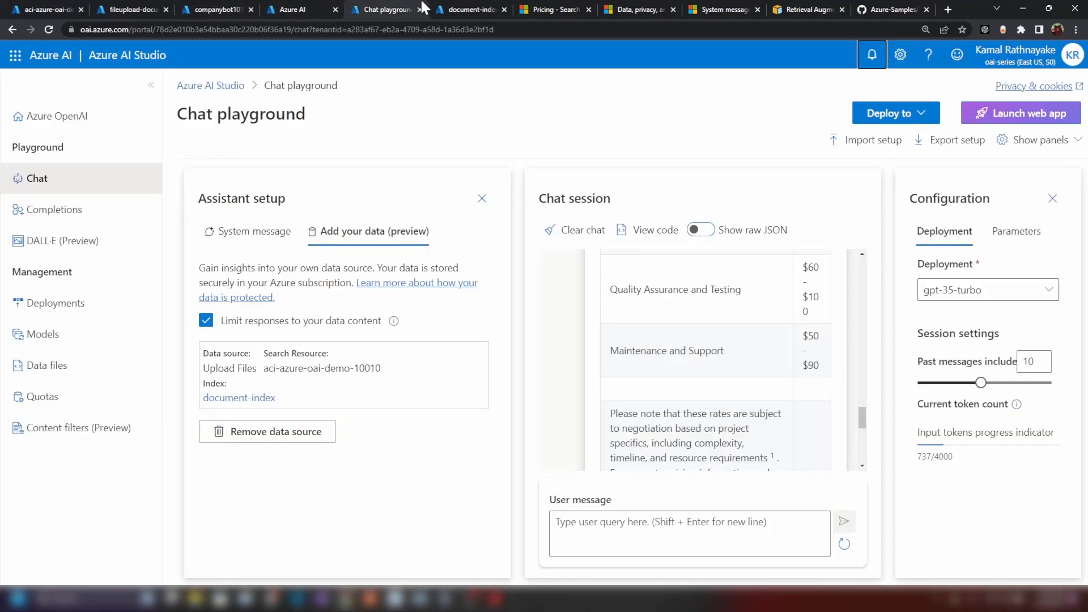
mouse_move(257, 385)
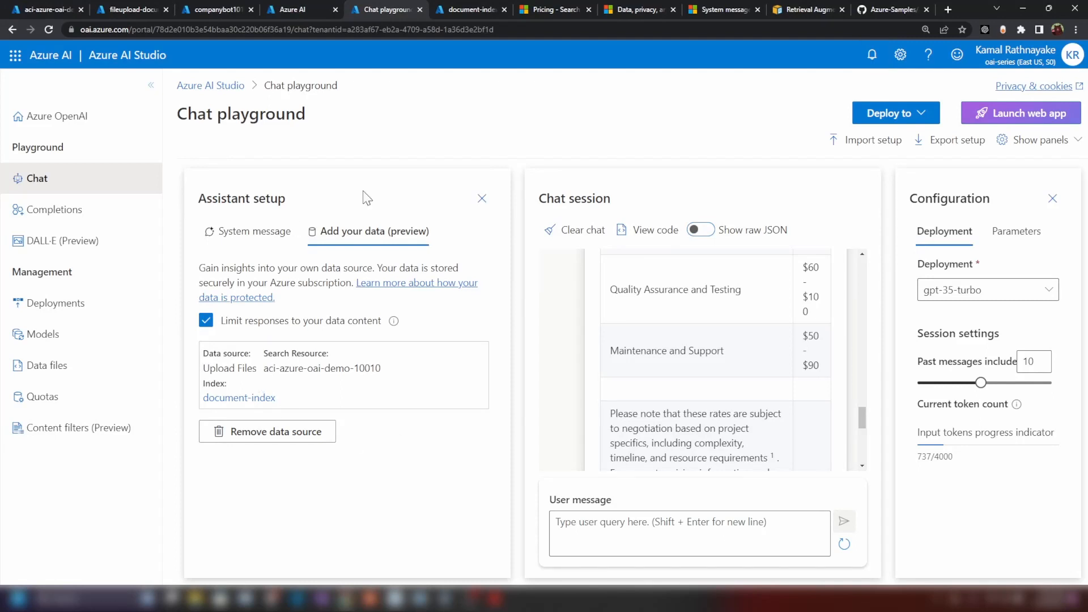
mouse_move(345, 240)
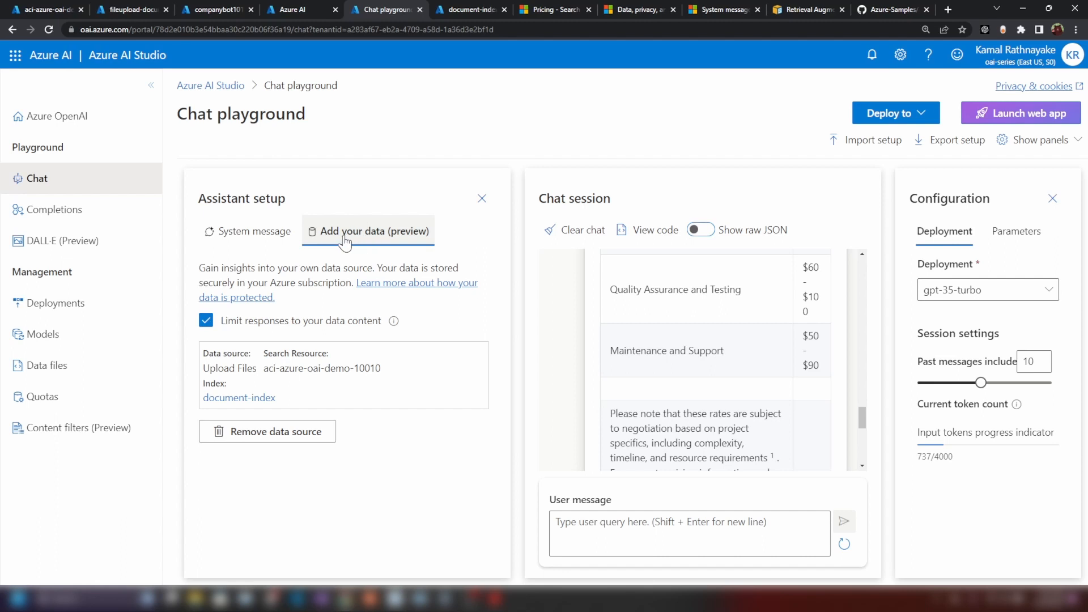
mouse_move(363, 262)
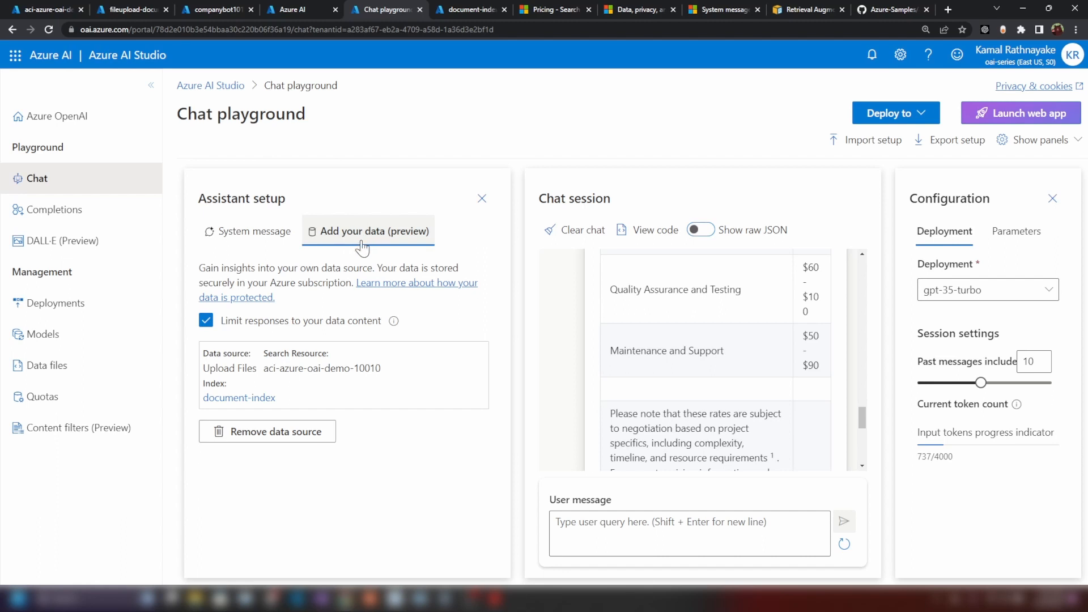